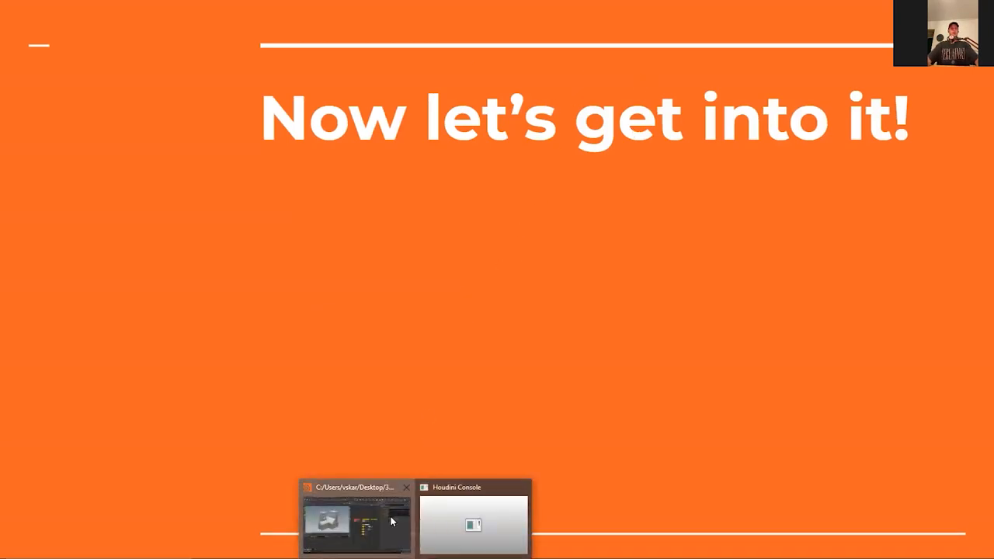
Switch from the slides to the Houdini house-generator scene
{"action": "left_click", "coordinate": [356, 520]}
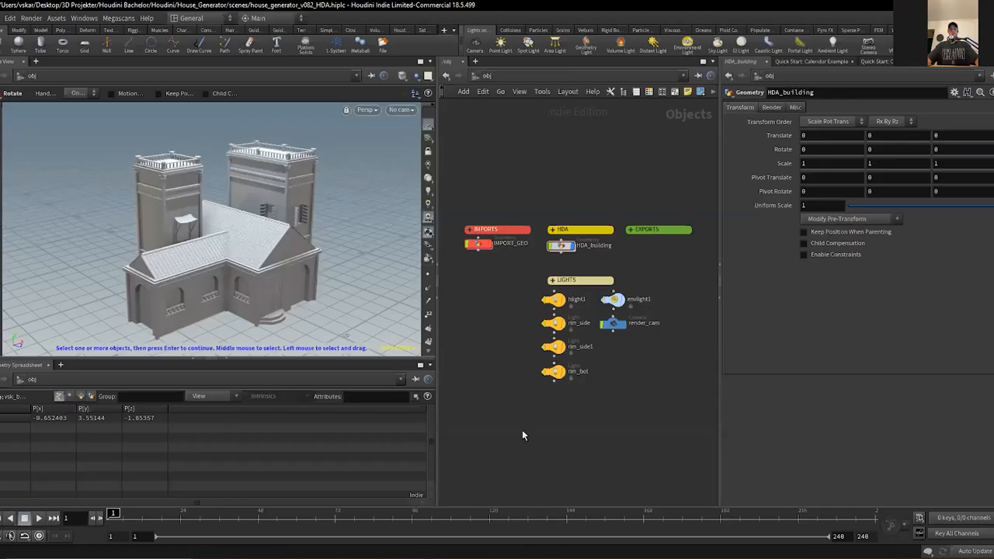
{"action": "mouse_move", "coordinate": [575, 418]}
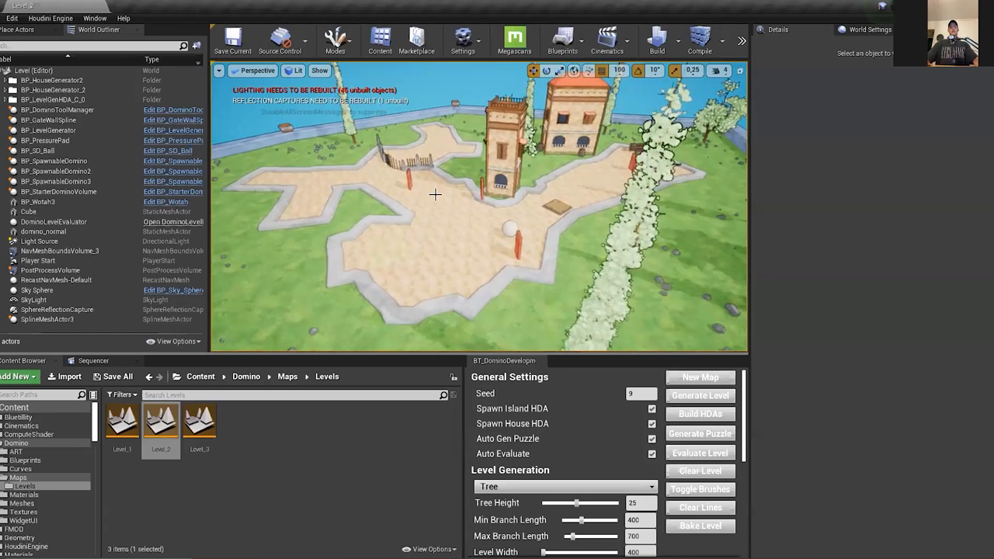
{"action": "mouse_move", "coordinate": [375, 217]}
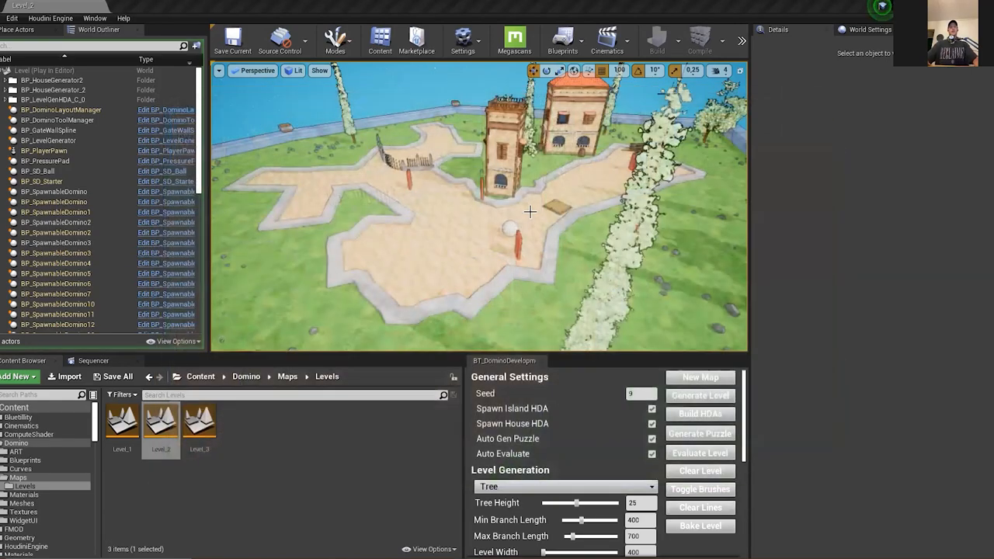
Navigate the Content Browser from Levels up into the Maps folder
{"action": "left_click", "coordinate": [287, 377]}
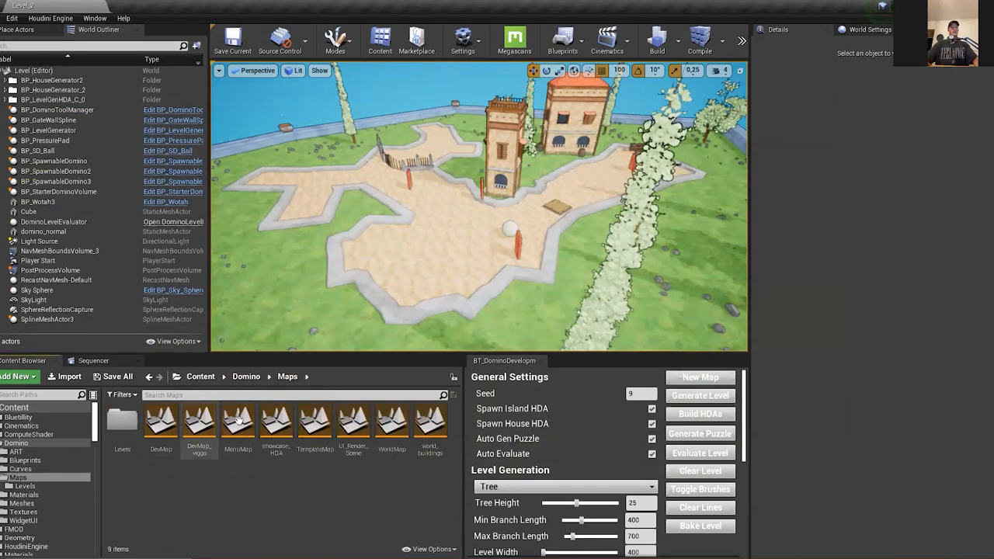
{"action": "double_click", "coordinate": [276, 420]}
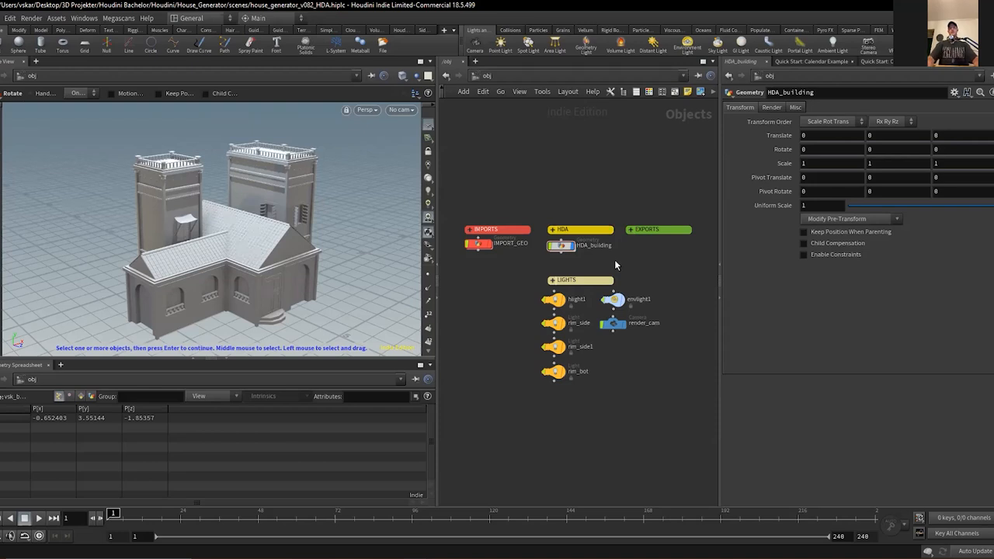
{"action": "mouse_move", "coordinate": [596, 255]}
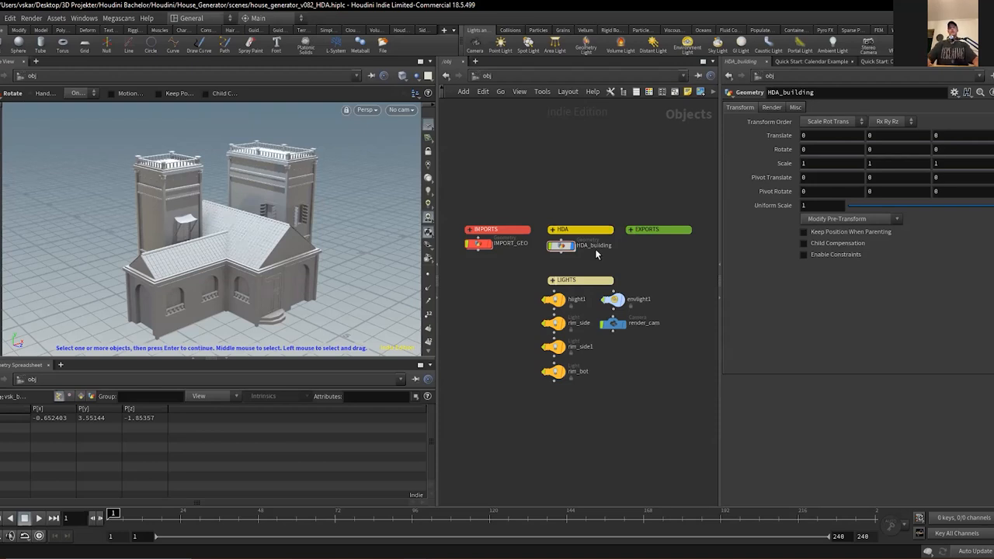
{"action": "mouse_move", "coordinate": [603, 252]}
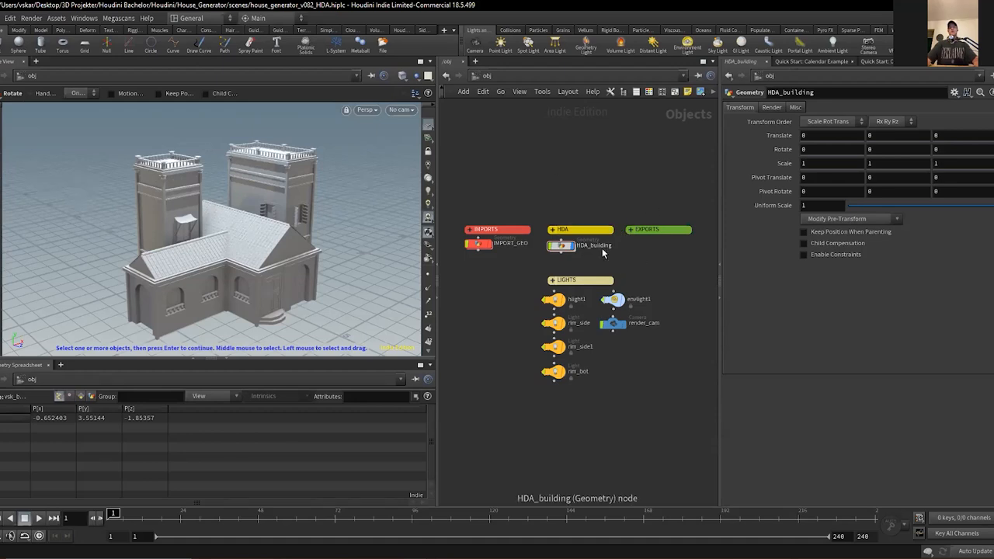
{"action": "mouse_move", "coordinate": [619, 258]}
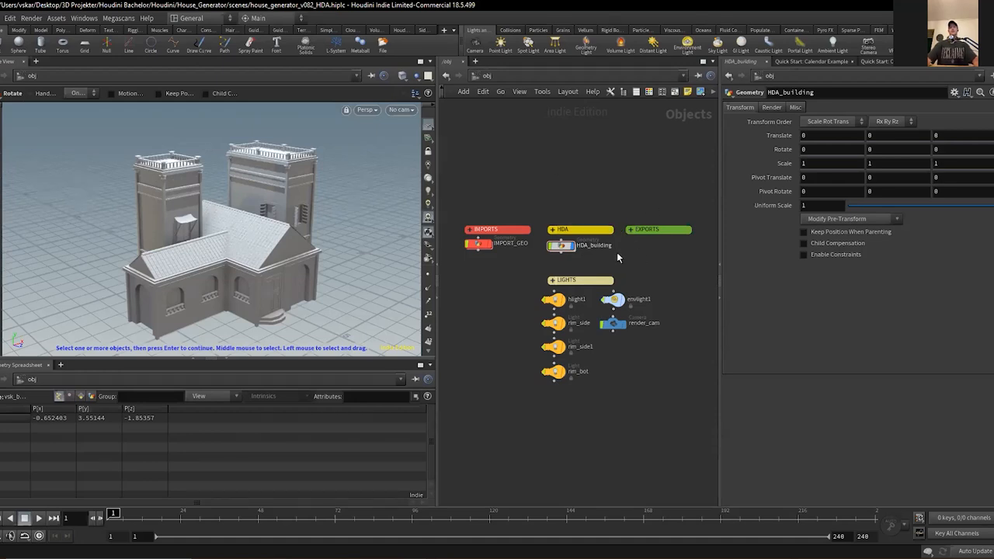
{"action": "mouse_move", "coordinate": [594, 245]}
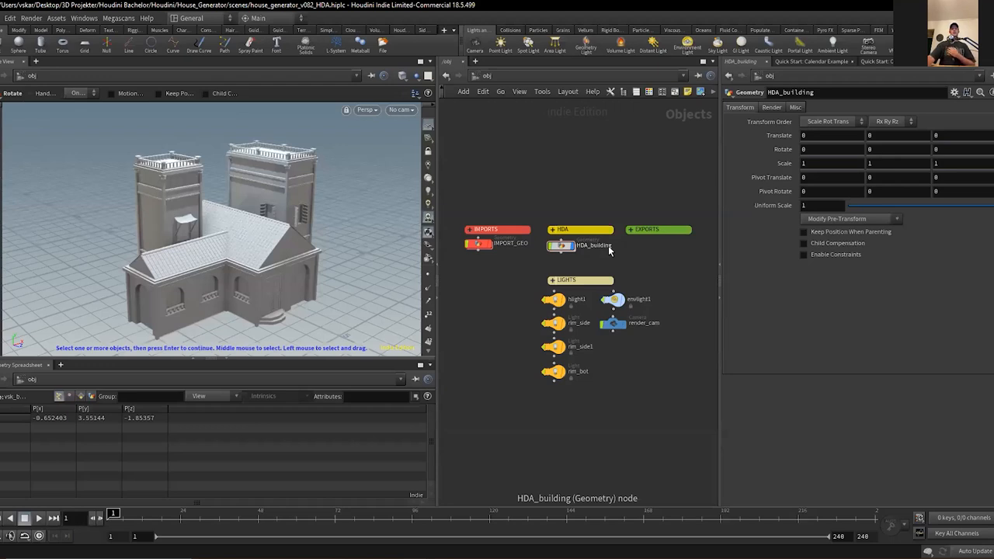
Dive into HDA_building and then the vsk_building_HDA network
{"action": "left_click", "coordinate": [577, 246]}
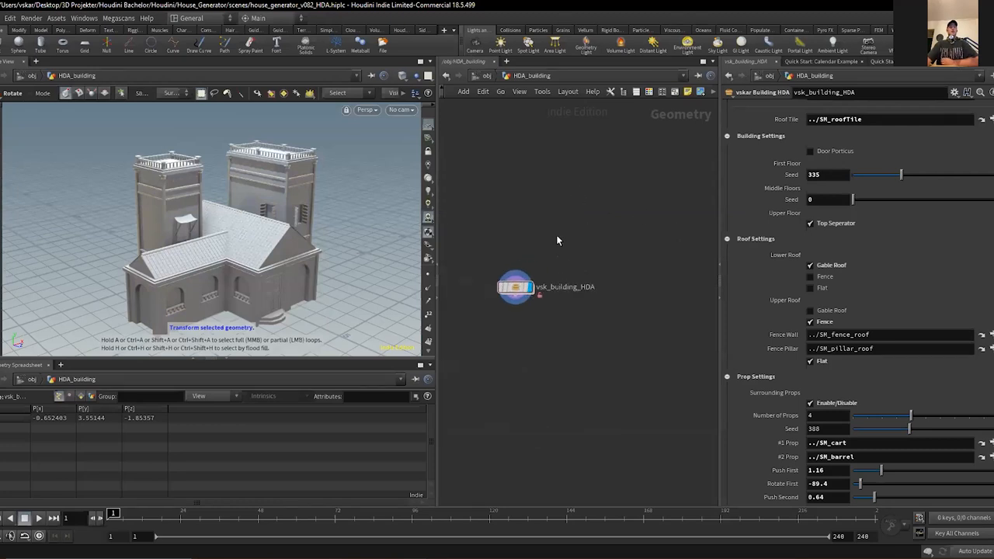
{"action": "double_click", "coordinate": [515, 285]}
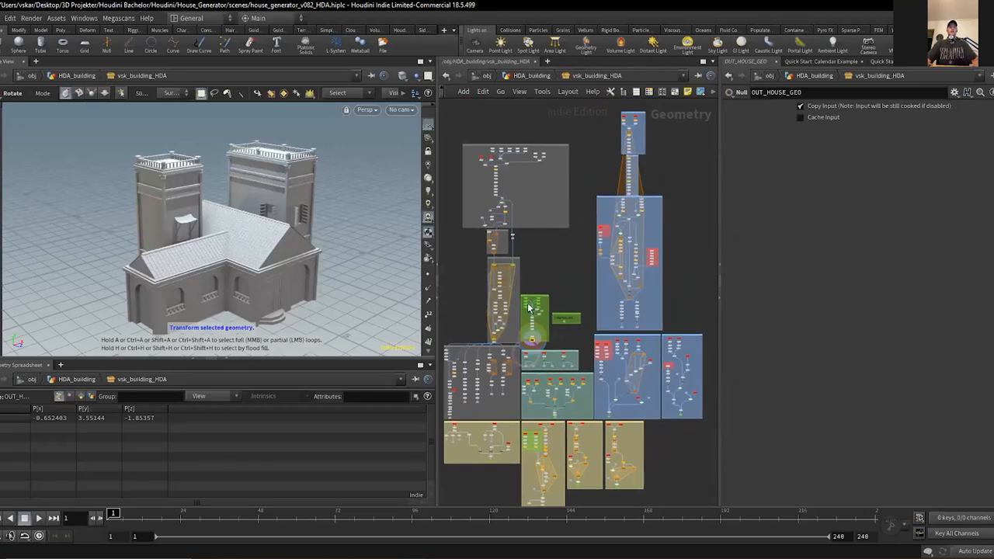
{"action": "mouse_move", "coordinate": [600, 258]}
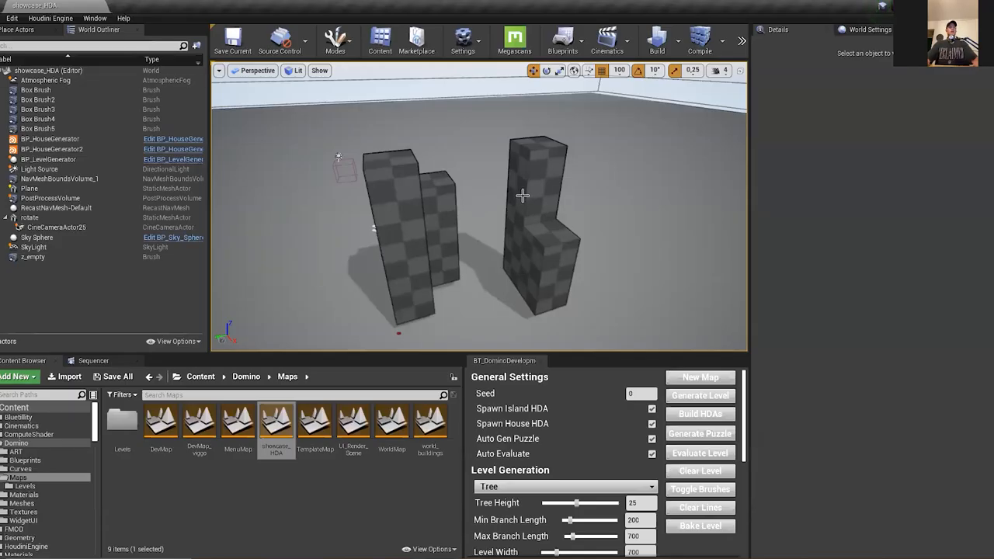
{"action": "left_click", "coordinate": [540, 186]}
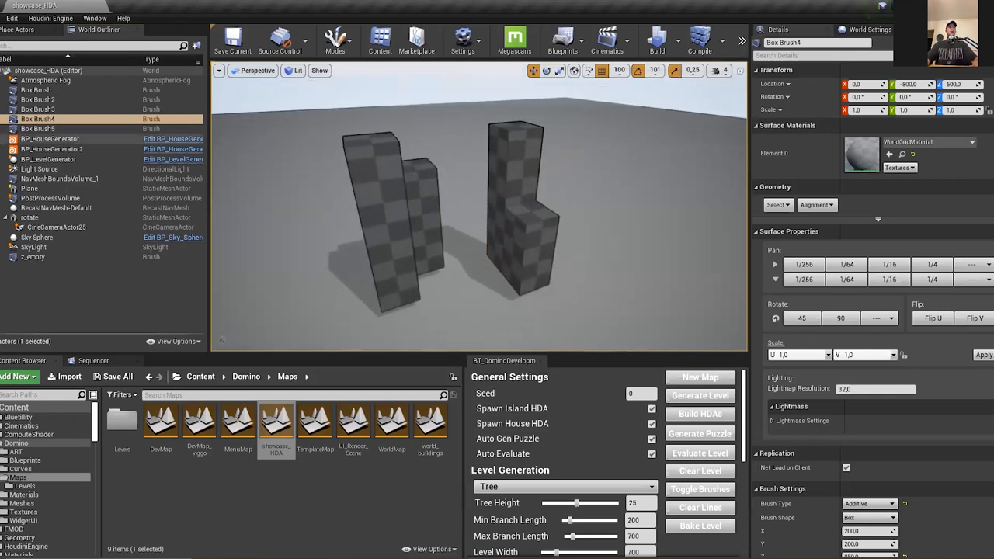
{"action": "left_click", "coordinate": [50, 140]}
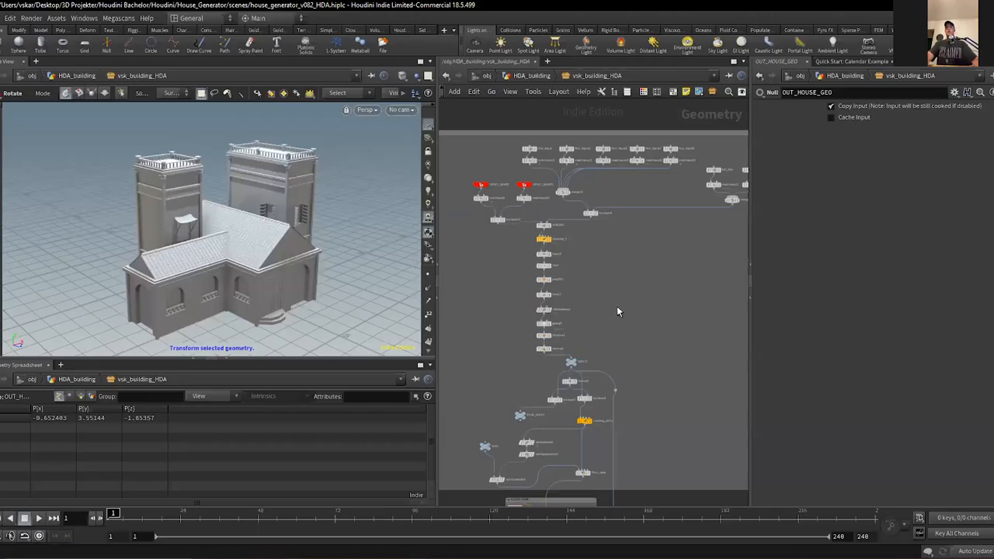
{"action": "mouse_move", "coordinate": [566, 249]}
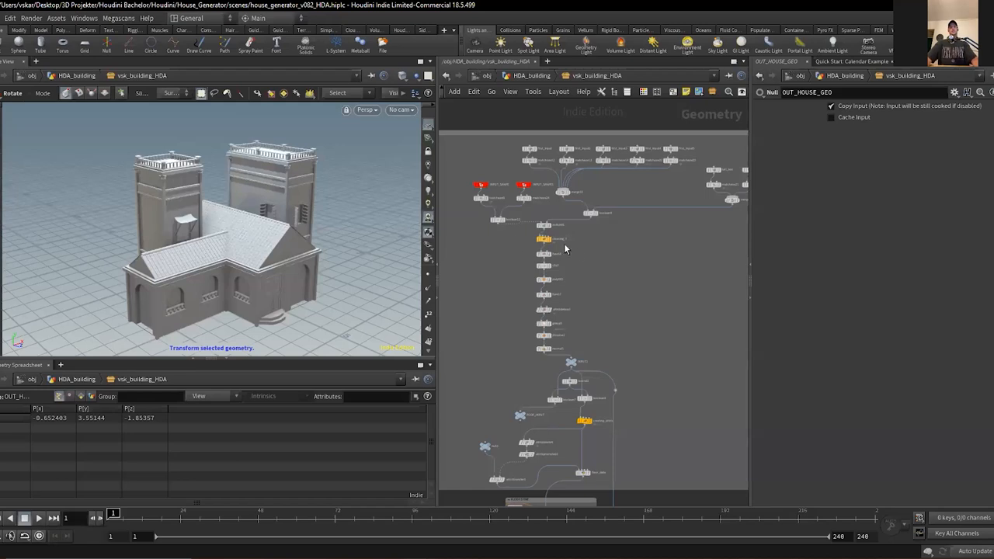
{"action": "mouse_move", "coordinate": [632, 292]}
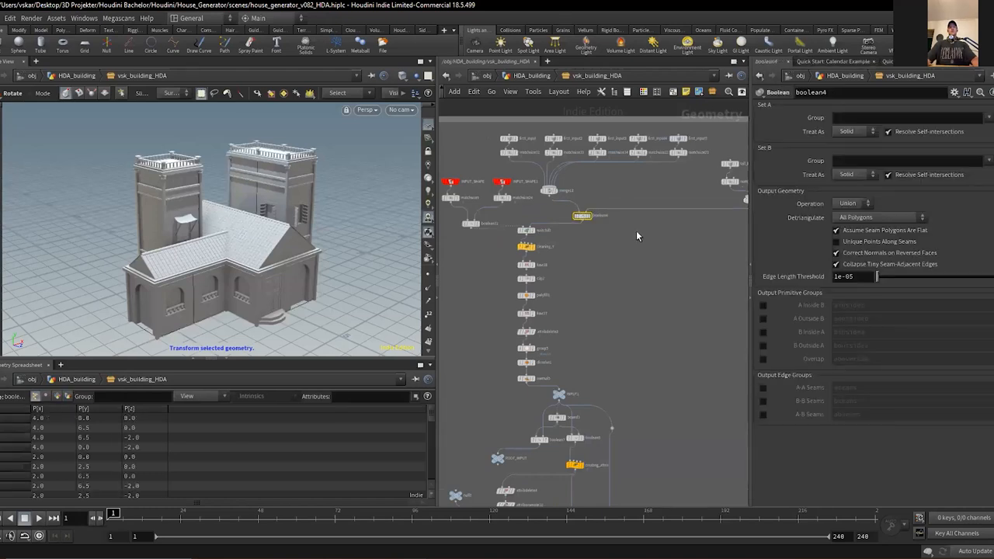
Inspect the upstream nodes that set the building's floor-spacing attributes
{"action": "left_click", "coordinate": [582, 214]}
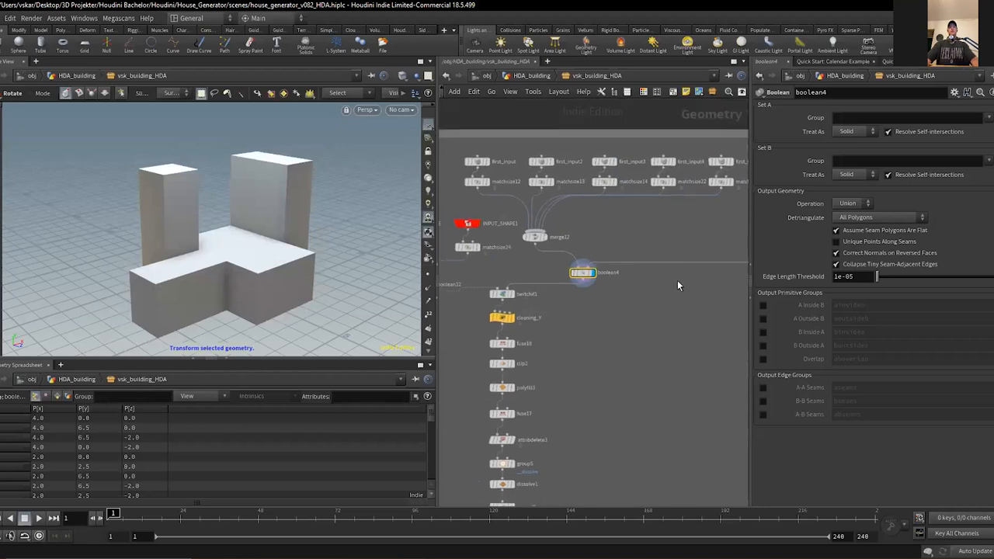
{"action": "mouse_move", "coordinate": [622, 248]}
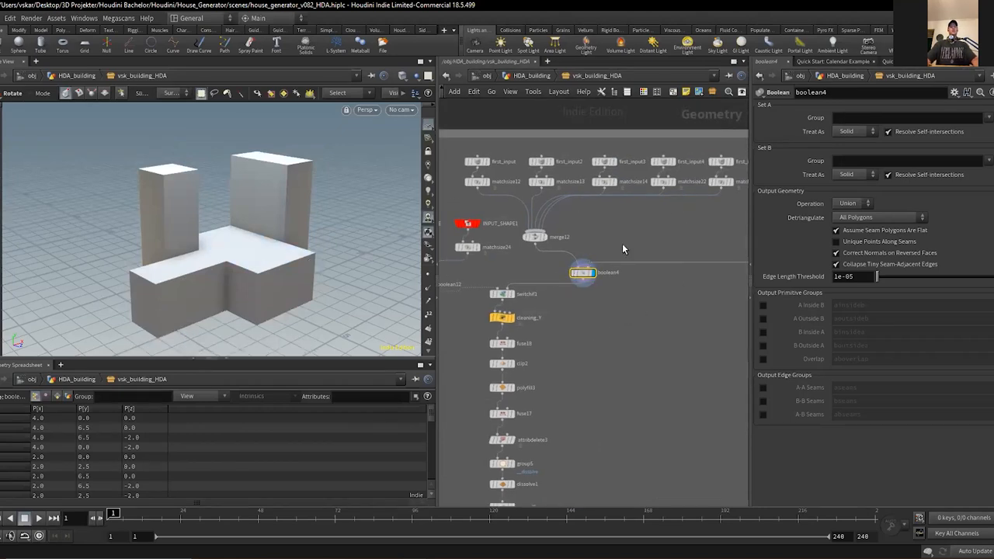
{"action": "mouse_move", "coordinate": [606, 241]}
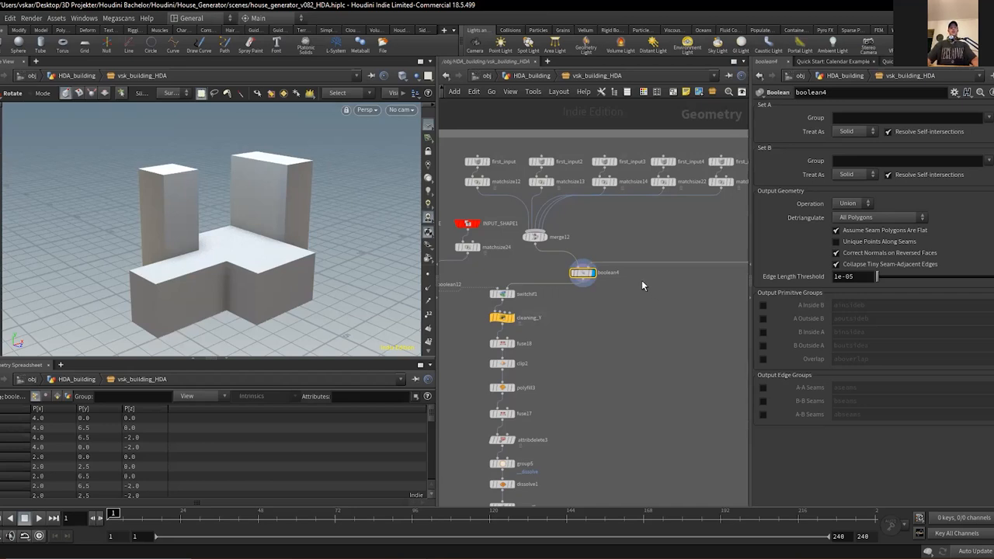
{"action": "left_click", "coordinate": [534, 236]}
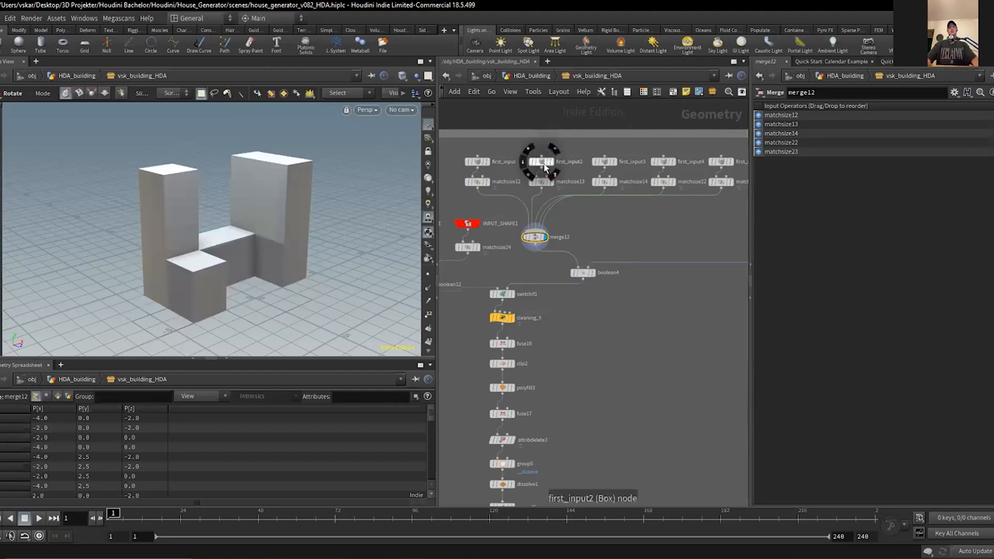
{"action": "left_click", "coordinate": [541, 162]}
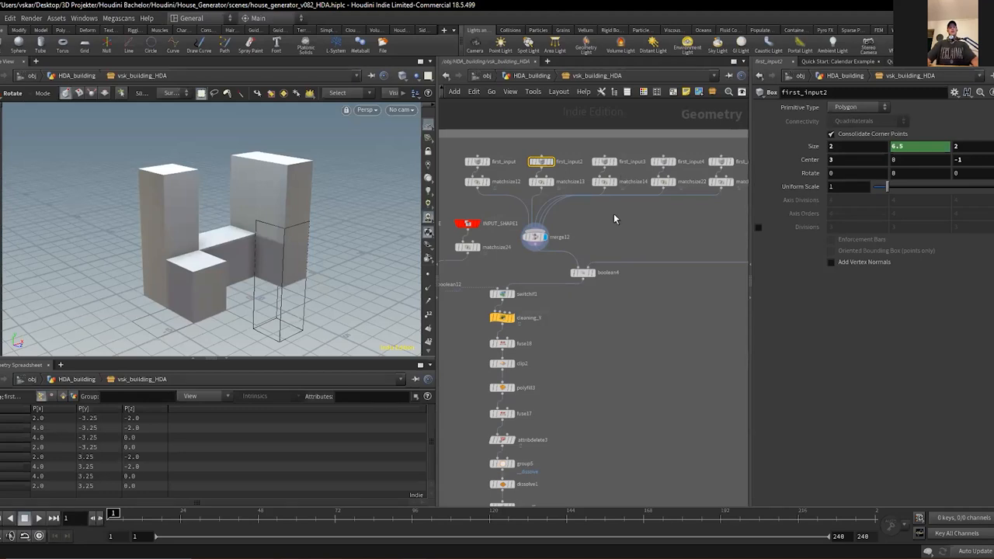
{"action": "mouse_move", "coordinate": [609, 220]}
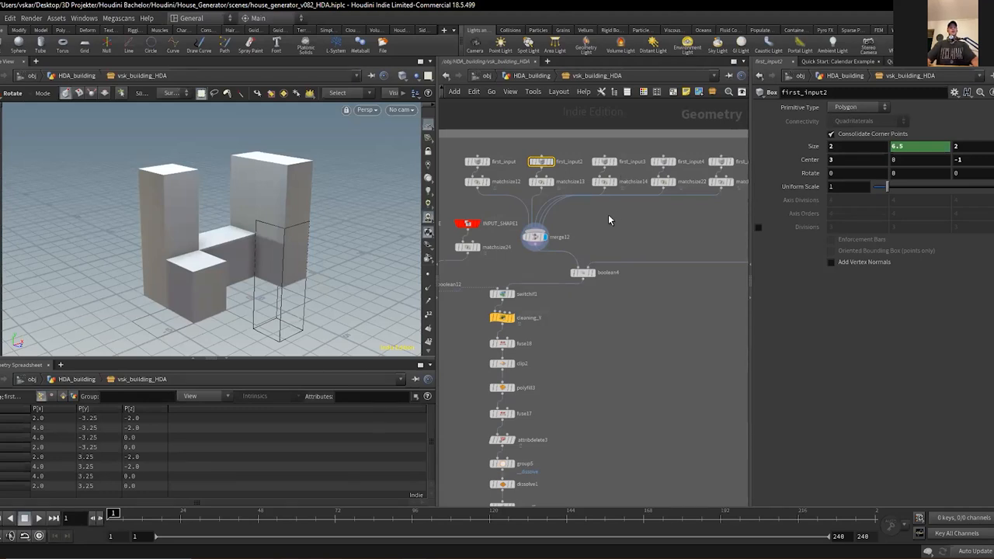
{"action": "mouse_move", "coordinate": [615, 258]}
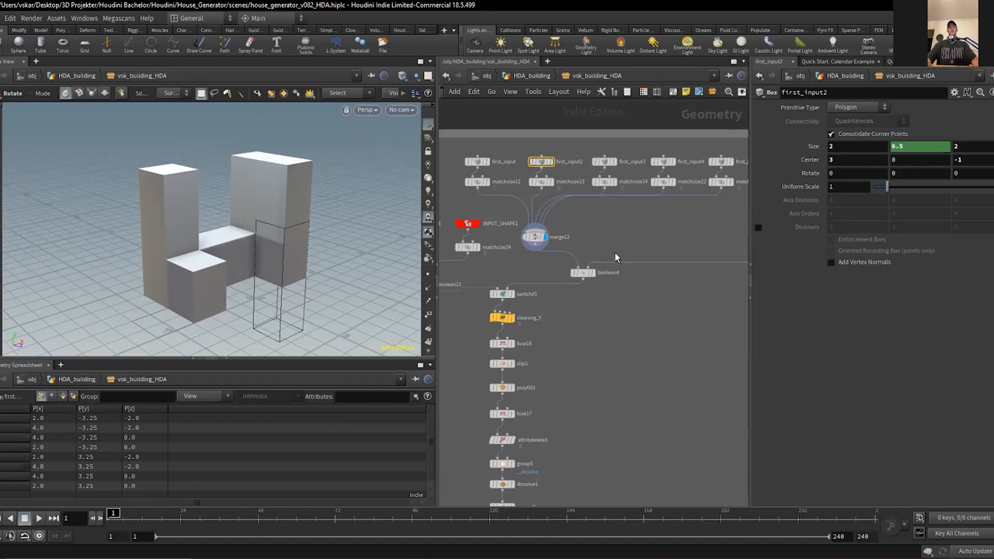
{"action": "scroll", "scroll_direction": "down", "scroll_amount": 3}
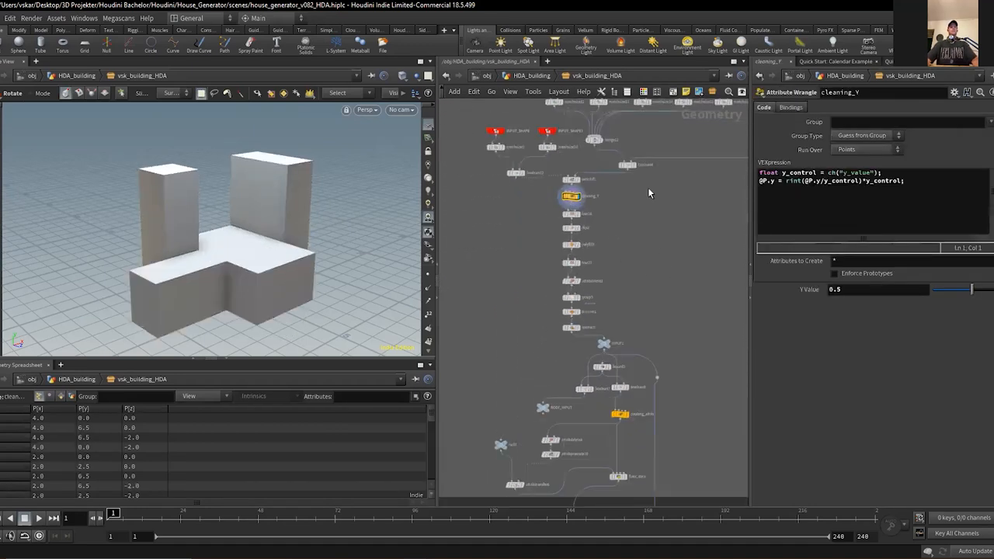
{"action": "left_click", "coordinate": [572, 326]}
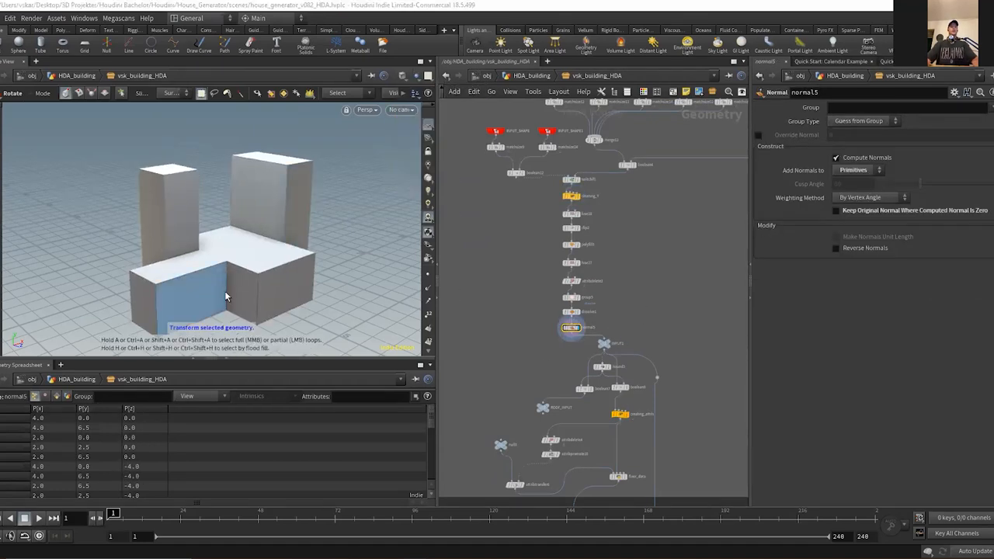
{"action": "left_click", "coordinate": [572, 215]}
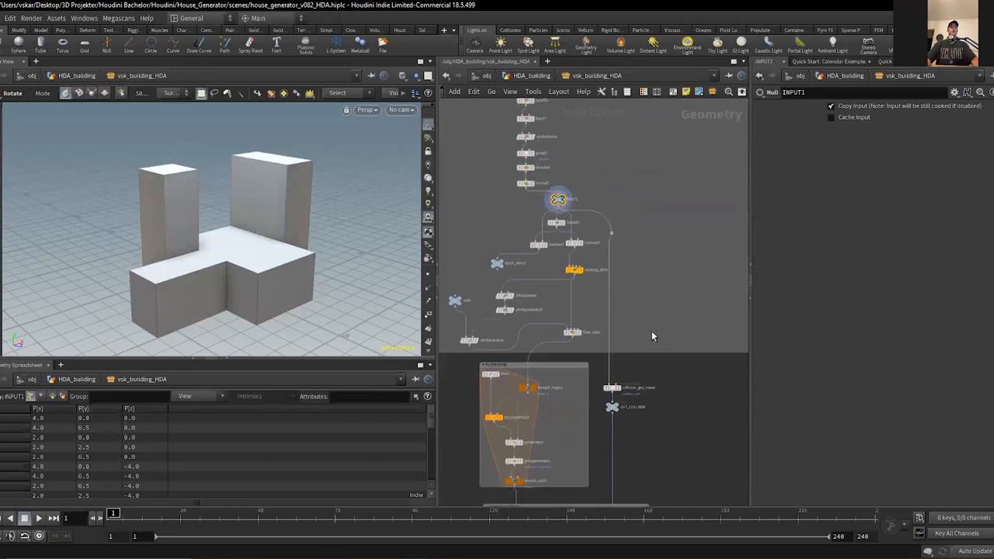
{"action": "mouse_move", "coordinate": [632, 313]}
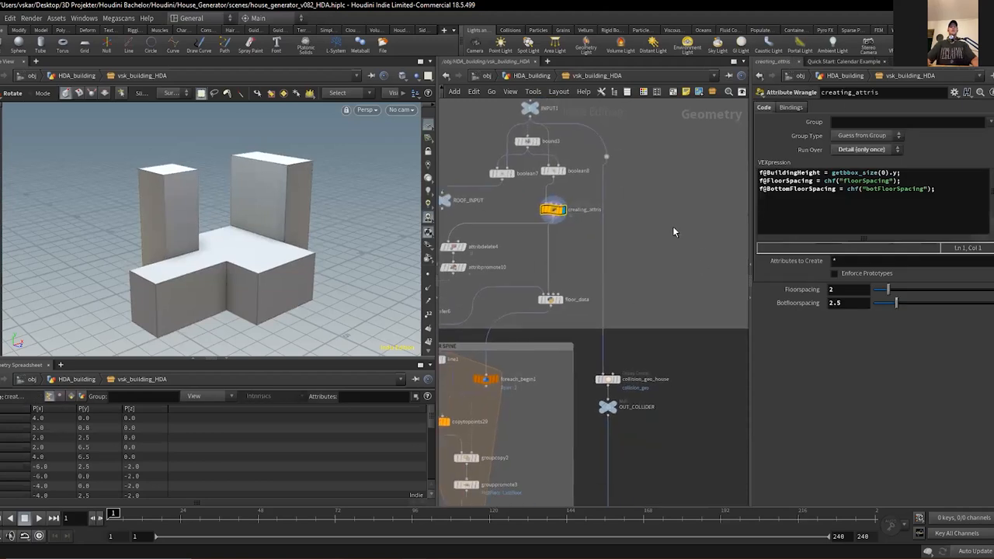
{"action": "mouse_move", "coordinate": [662, 205]}
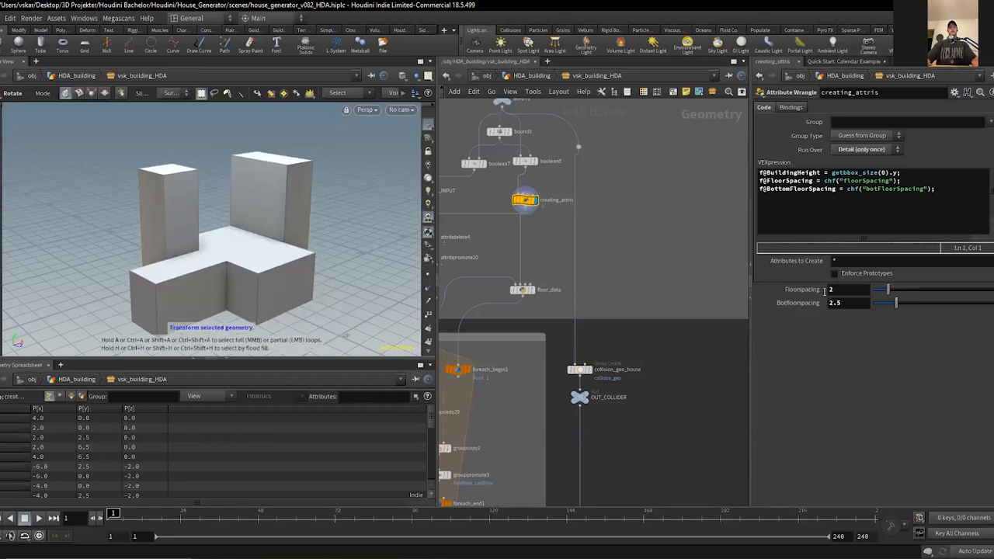
Display the floor_data Python SOP's script and its column of floor points
{"action": "left_click", "coordinate": [847, 289]}
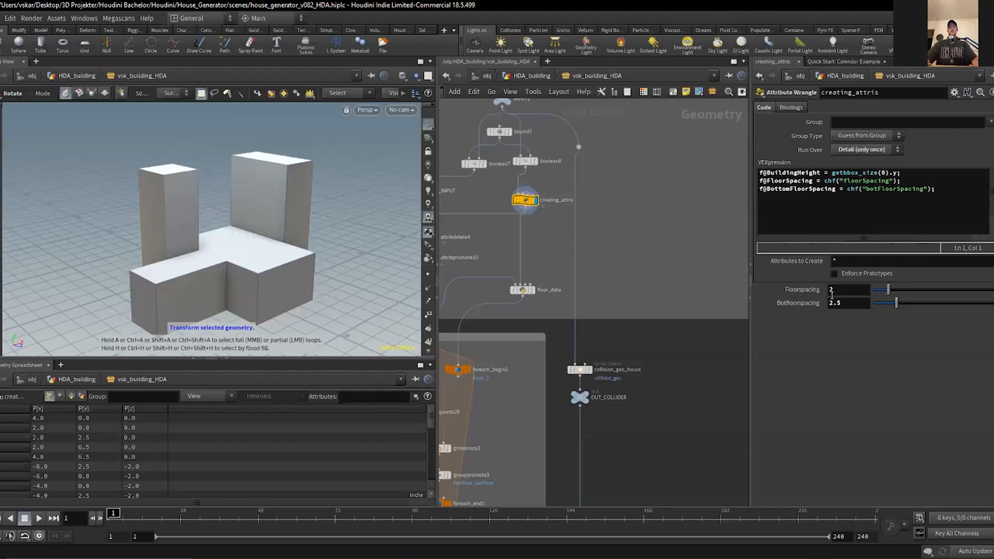
{"action": "left_click", "coordinate": [792, 302]}
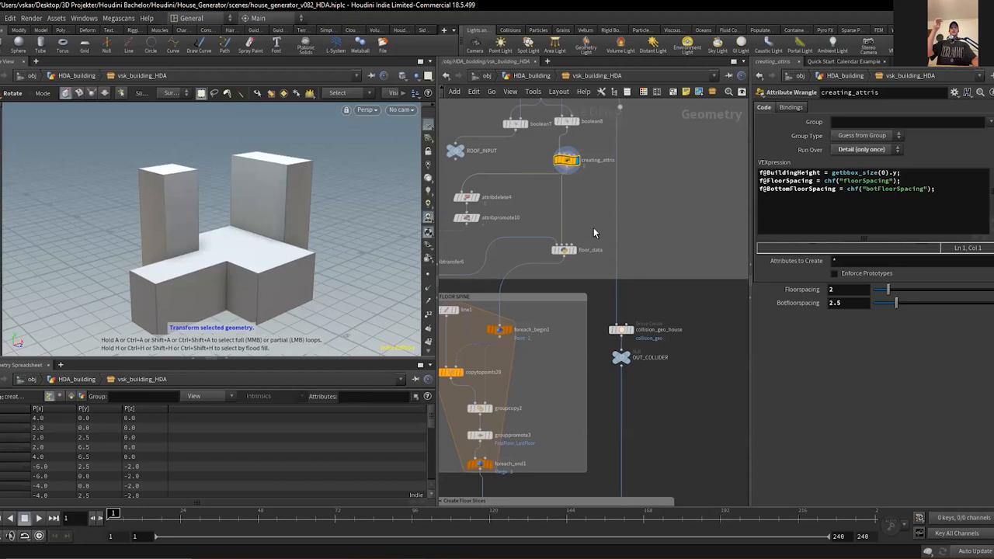
{"action": "mouse_move", "coordinate": [630, 236]}
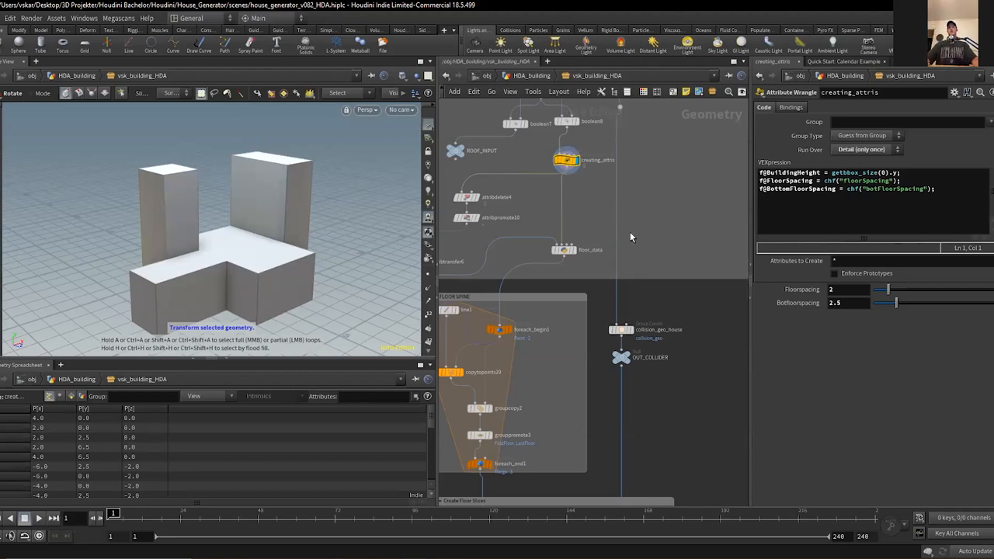
{"action": "mouse_move", "coordinate": [645, 251]}
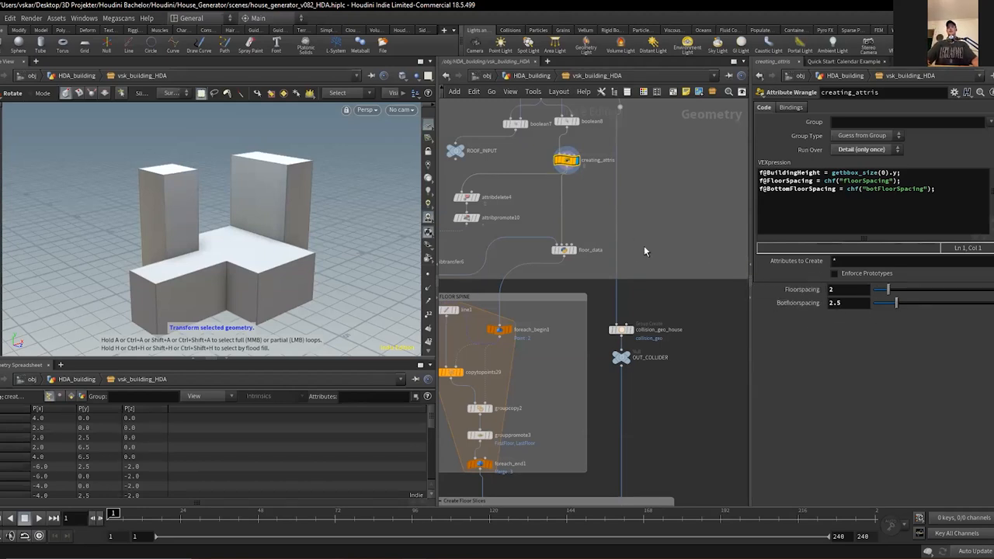
{"action": "left_click", "coordinate": [562, 248]}
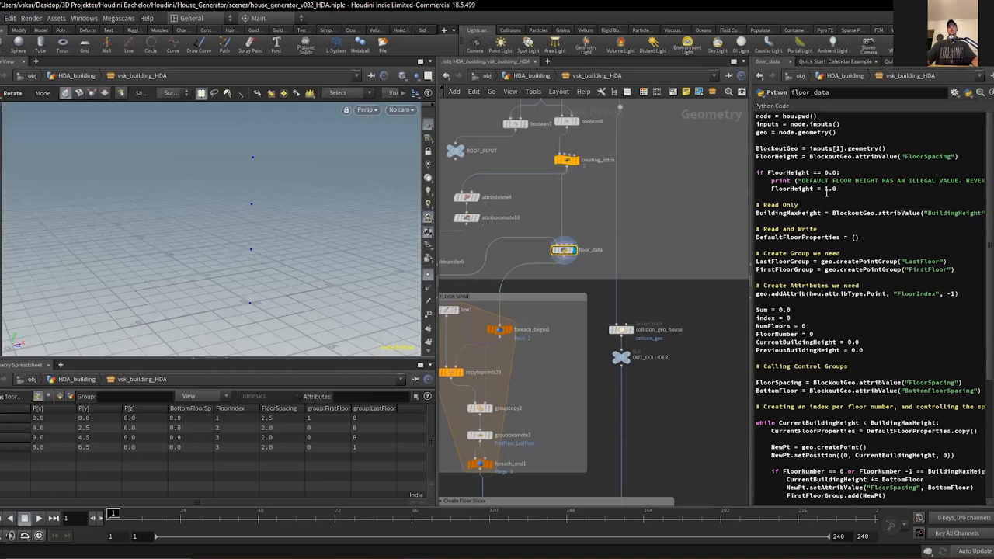
Pan the network down to the next for-each loop blocks
{"action": "scroll", "scroll_direction": "down", "scroll_amount": 3}
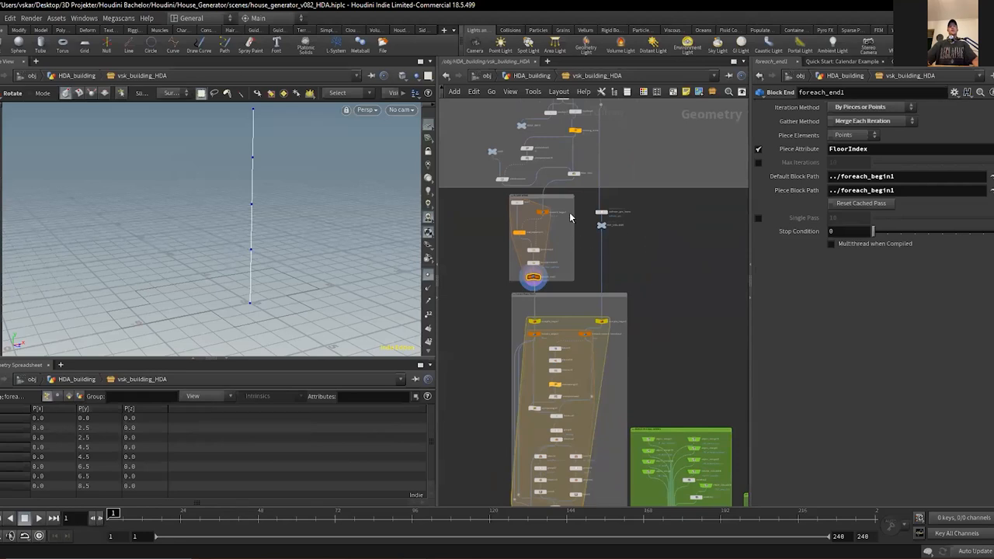
{"action": "mouse_move", "coordinate": [590, 258]}
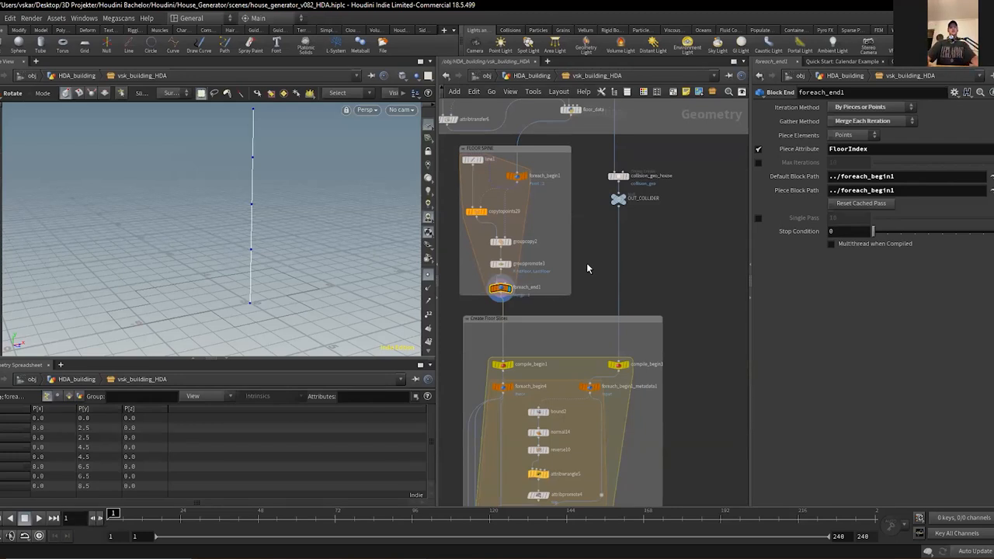
{"action": "mouse_move", "coordinate": [596, 264]}
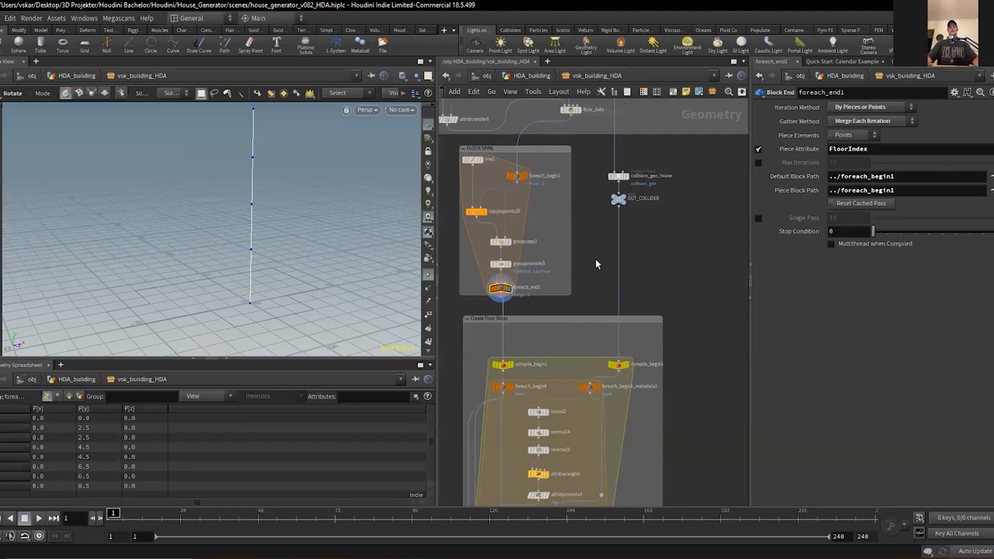
{"action": "mouse_move", "coordinate": [675, 282]}
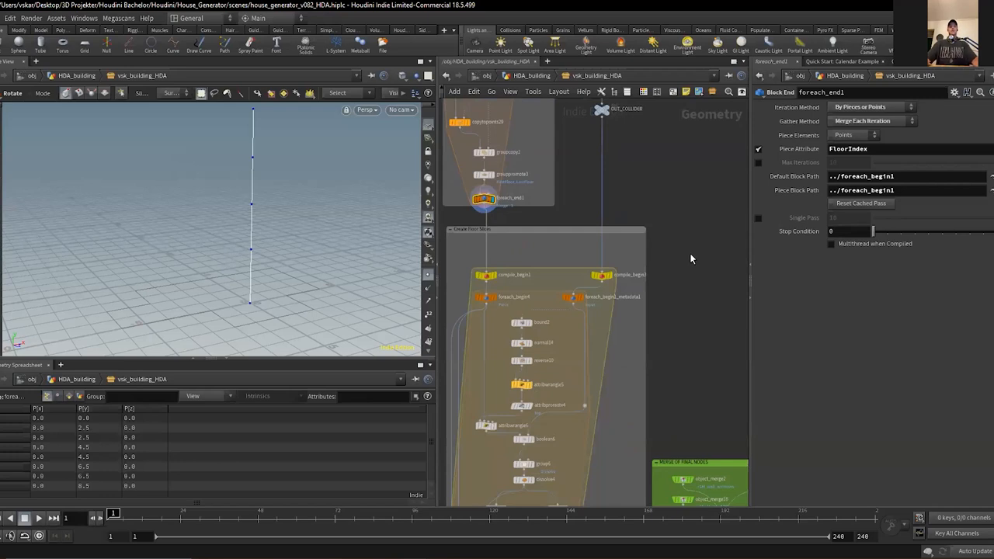
{"action": "mouse_move", "coordinate": [696, 232]}
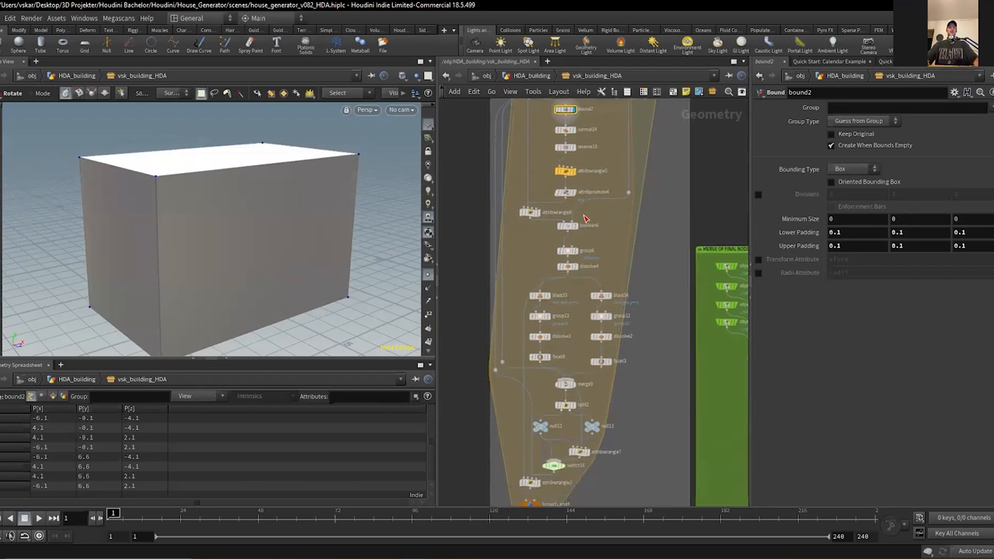
Display the compile_end1 block's stacked floor-block building and zoom out around it
{"action": "left_click", "coordinate": [531, 211]}
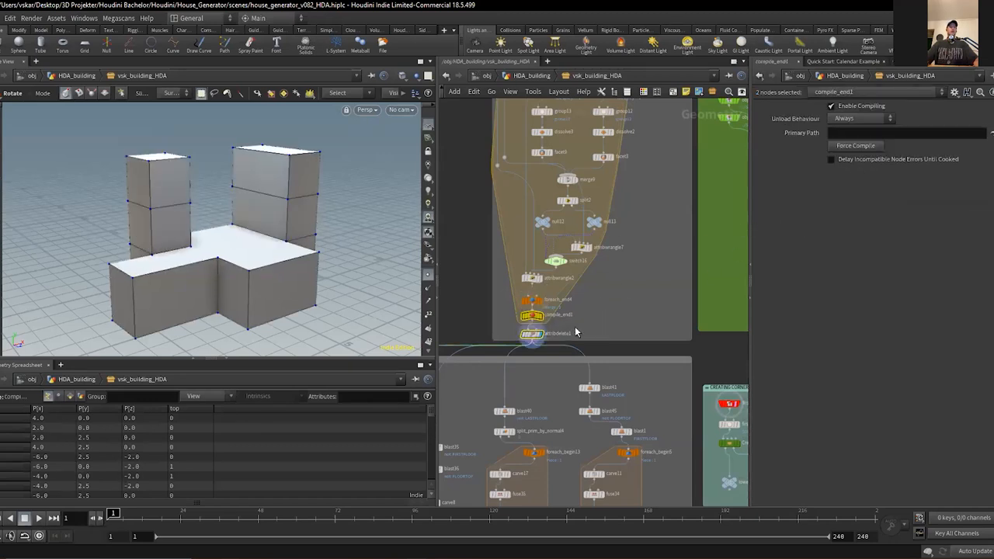
{"action": "left_click", "coordinate": [277, 272]}
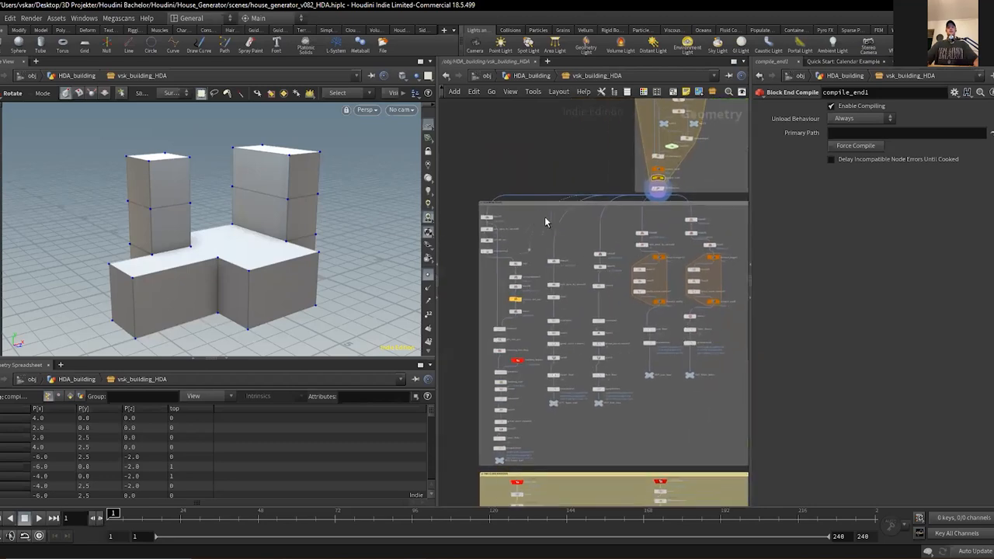
{"action": "mouse_move", "coordinate": [683, 372]}
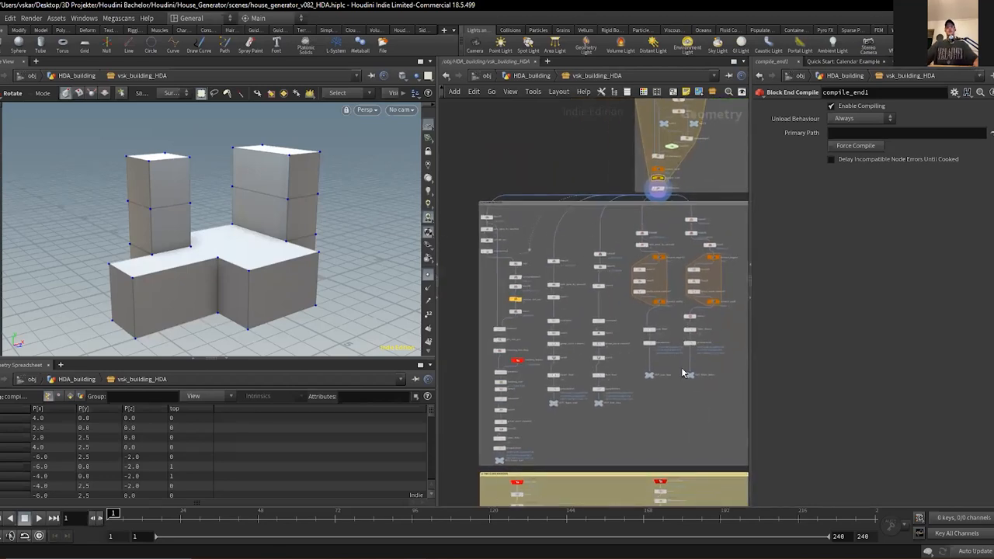
{"action": "mouse_move", "coordinate": [631, 441]}
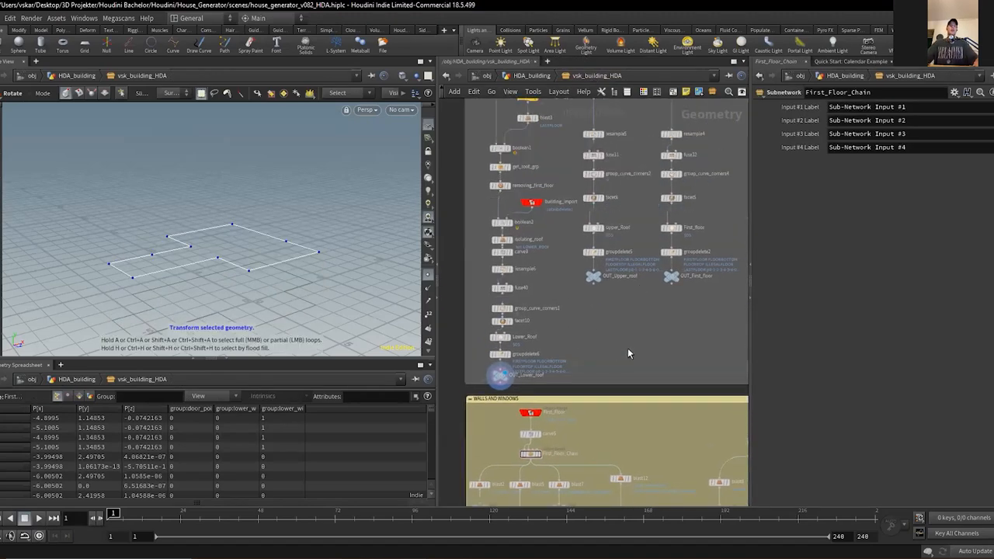
{"action": "mouse_move", "coordinate": [596, 364]}
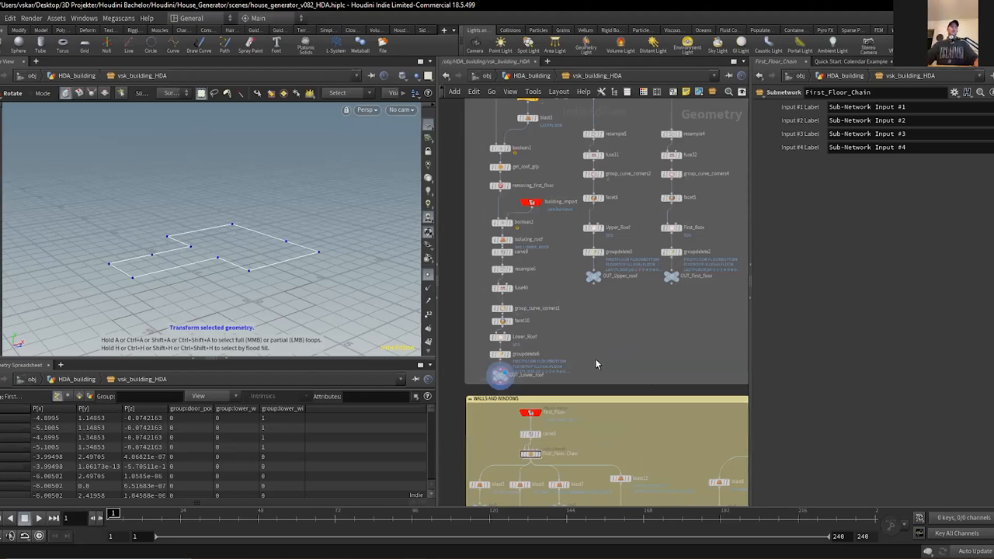
{"action": "mouse_move", "coordinate": [602, 320]}
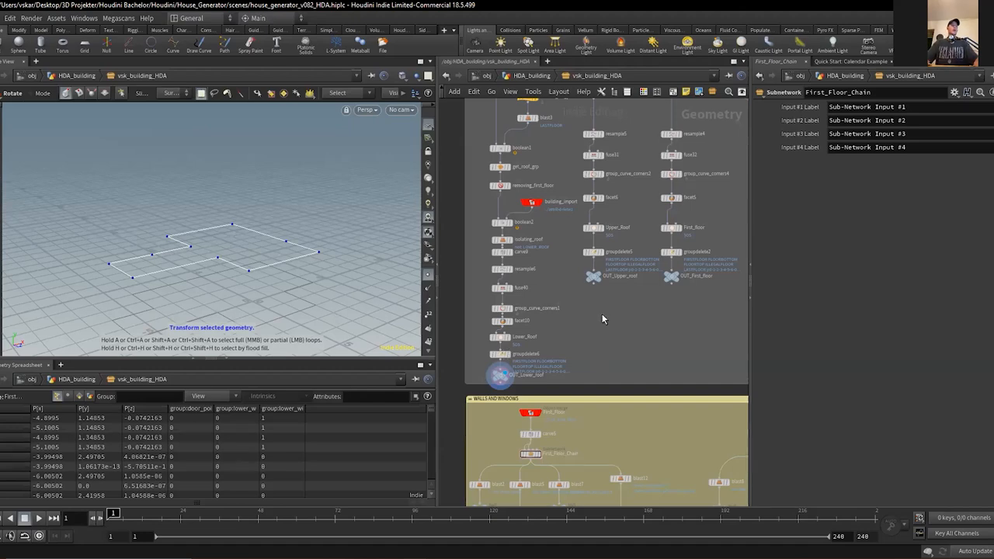
{"action": "mouse_move", "coordinate": [575, 303]}
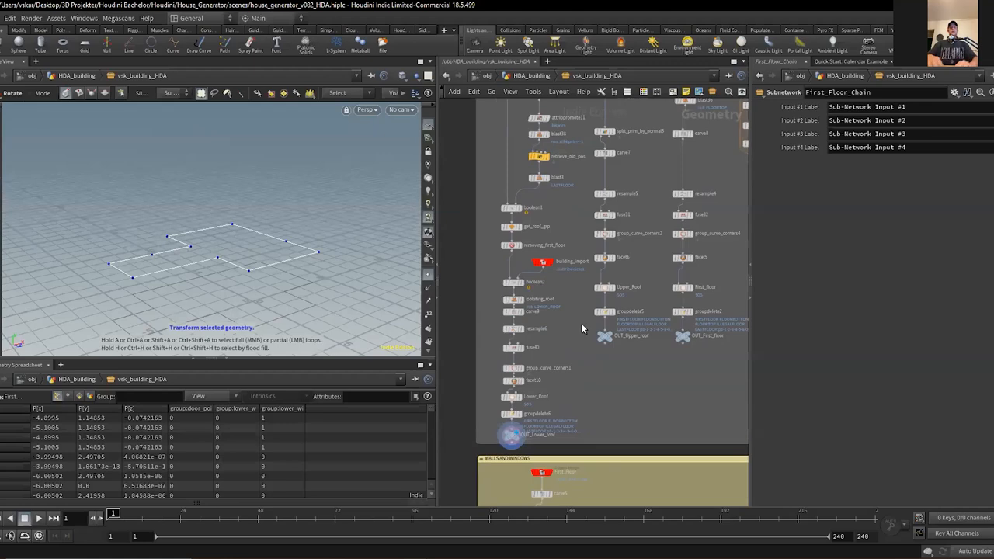
Dive into the First_Floor_Chain subnet and show its floor outline curves
{"action": "scroll", "scroll_direction": "down", "scroll_amount": 3}
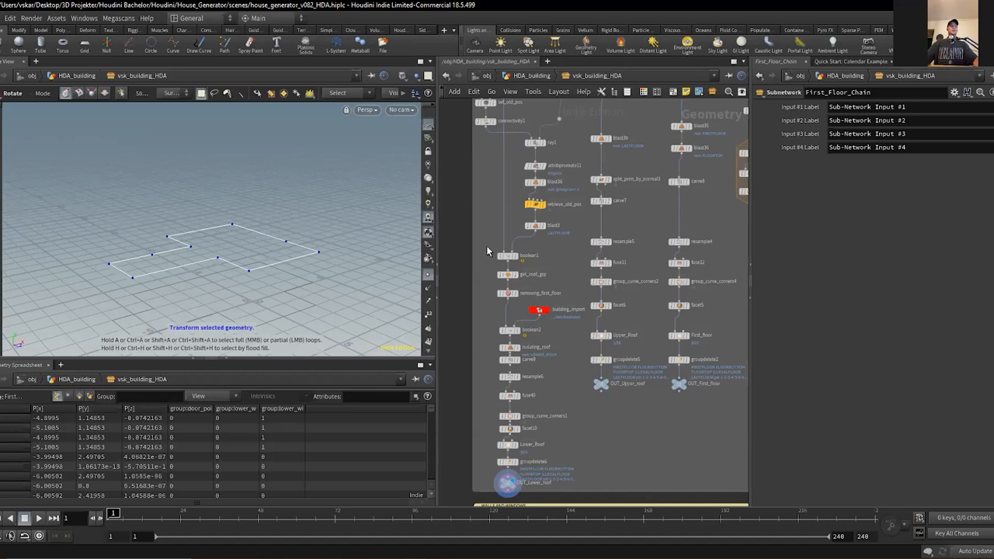
{"action": "mouse_move", "coordinate": [546, 254]}
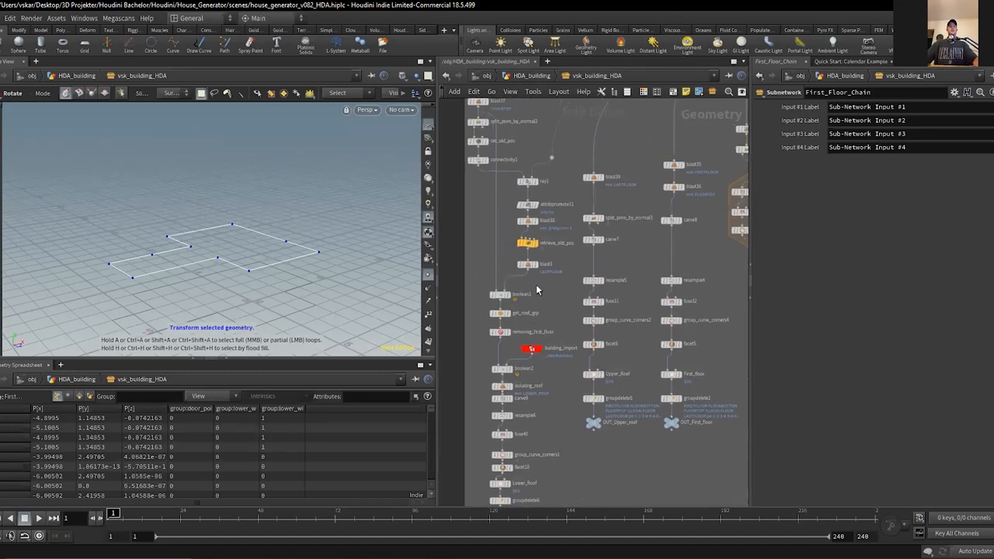
{"action": "left_click", "coordinate": [521, 295]}
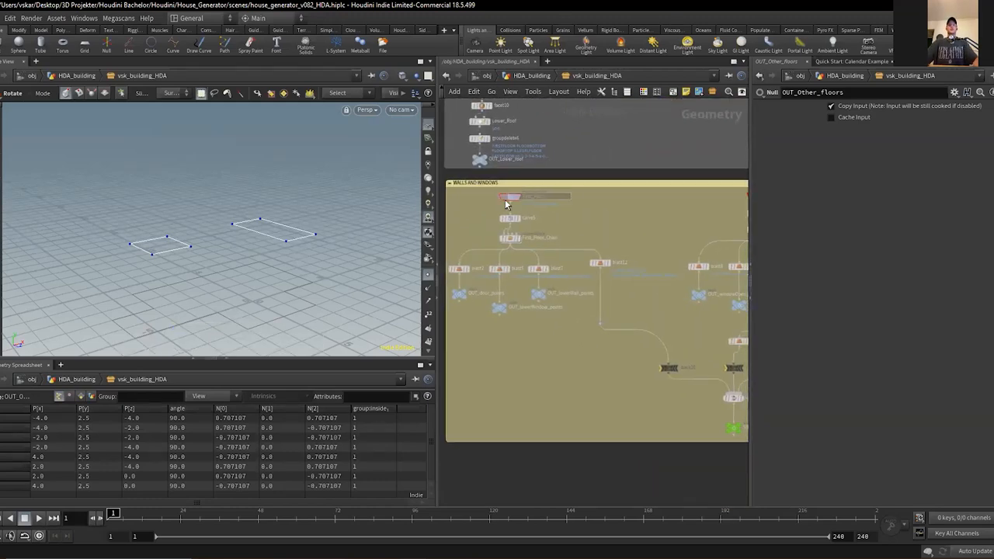
View the OUT_Other_Floors null and enter the First_Floor_Chain attribcreate
{"action": "left_click", "coordinate": [509, 196]}
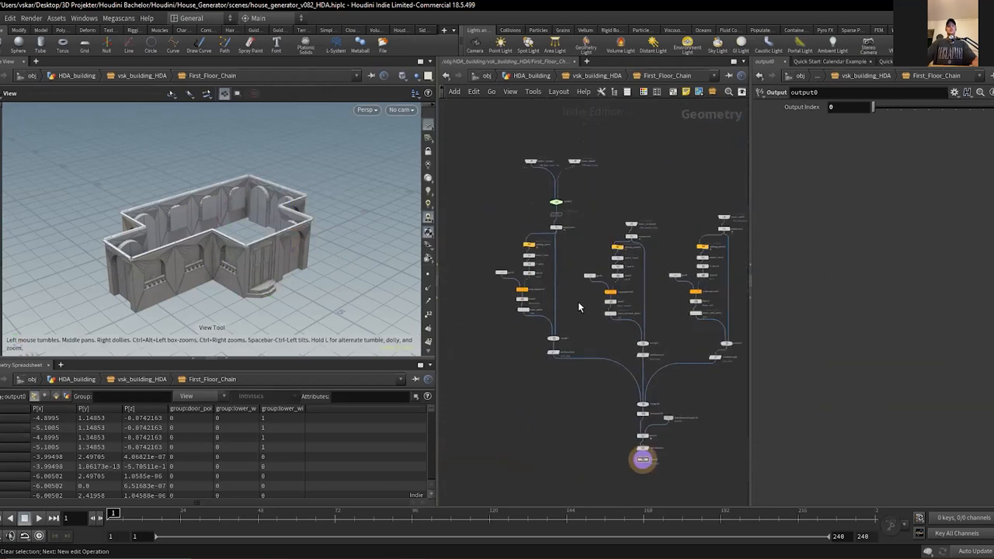
{"action": "scroll", "scroll_direction": "down", "scroll_amount": 3}
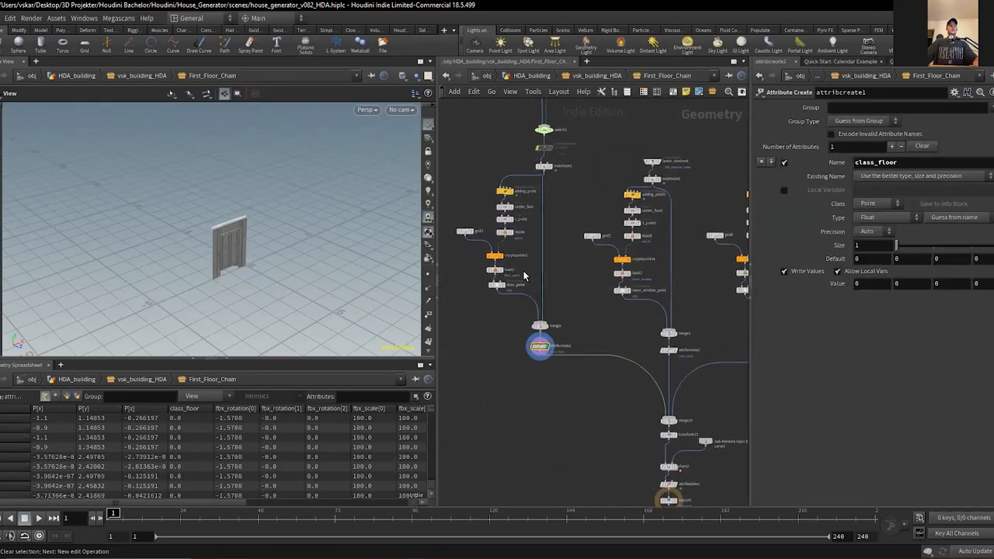
Display the adding_point wrangle, door_point group and merge1 with the door model
{"action": "left_click", "coordinate": [528, 190]}
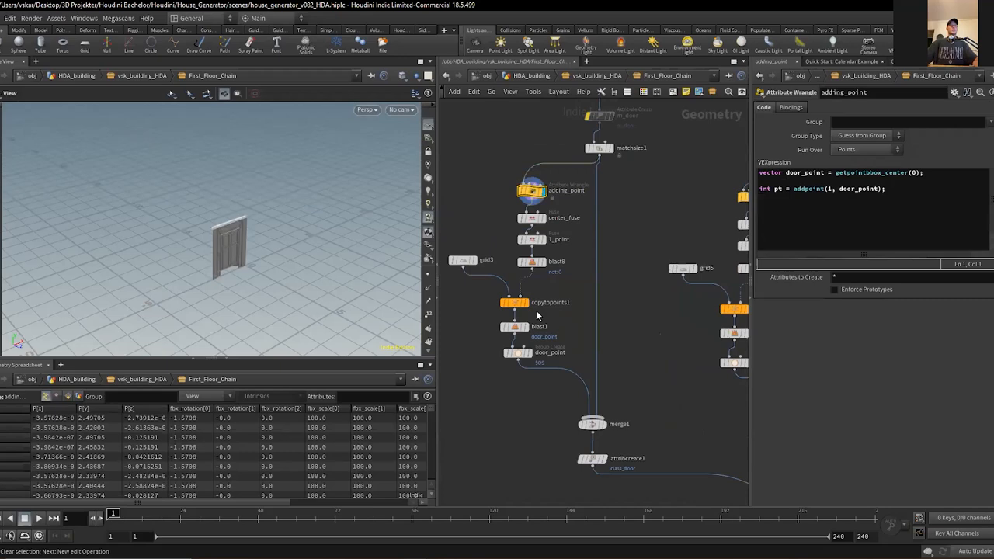
{"action": "left_click", "coordinate": [518, 352]}
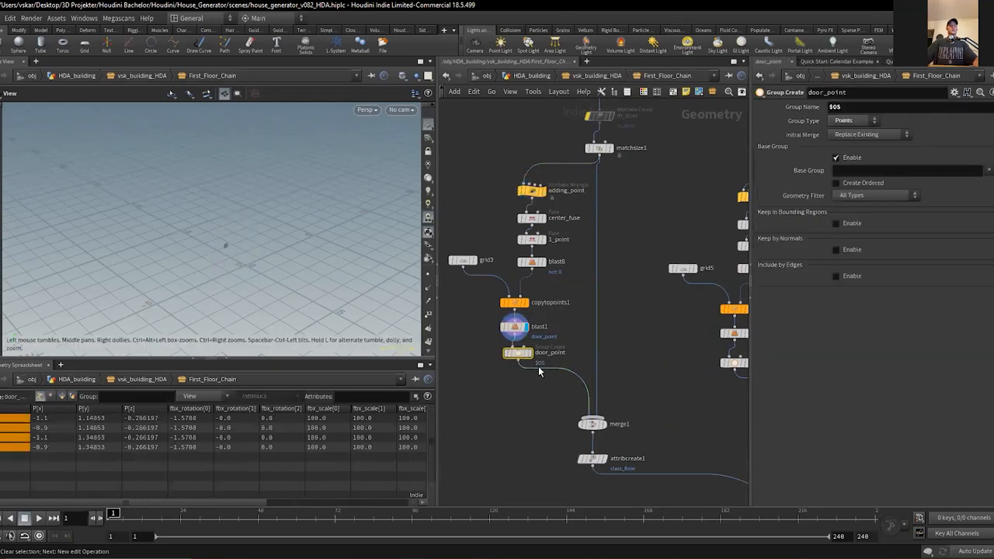
{"action": "left_click", "coordinate": [592, 422]}
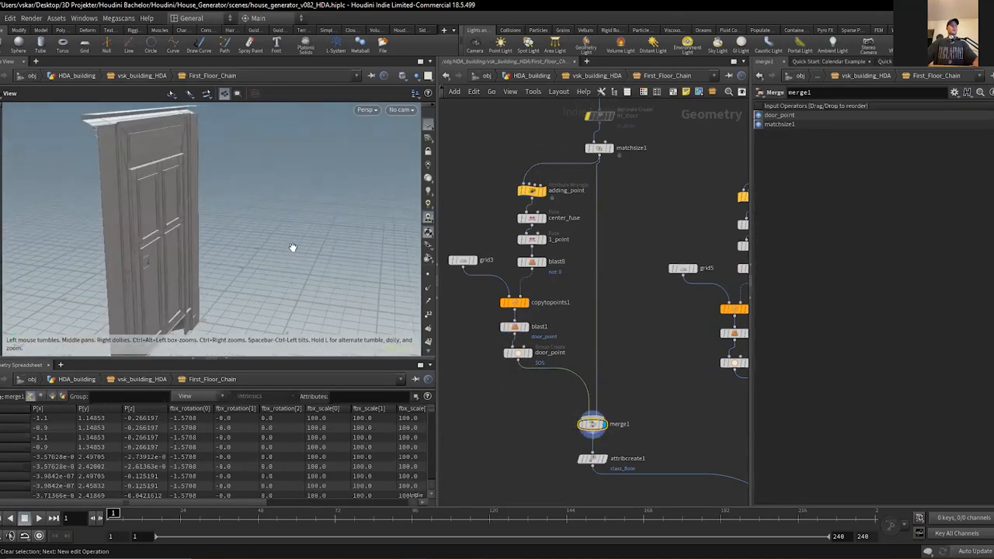
{"action": "left_click_drag", "start_coordinate": [293, 247], "coordinate": [286, 240]}
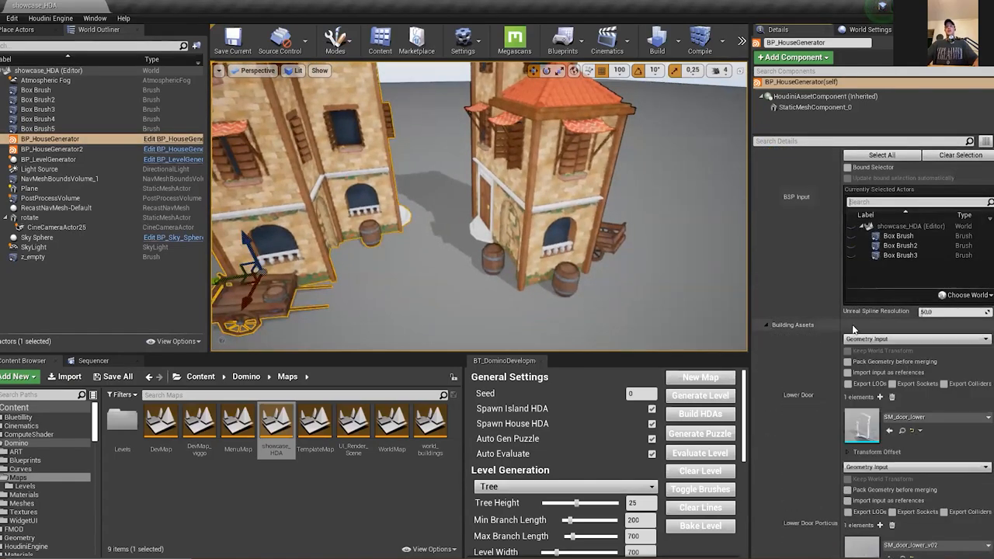
{"action": "scroll", "scroll_direction": "down", "scroll_amount": 3}
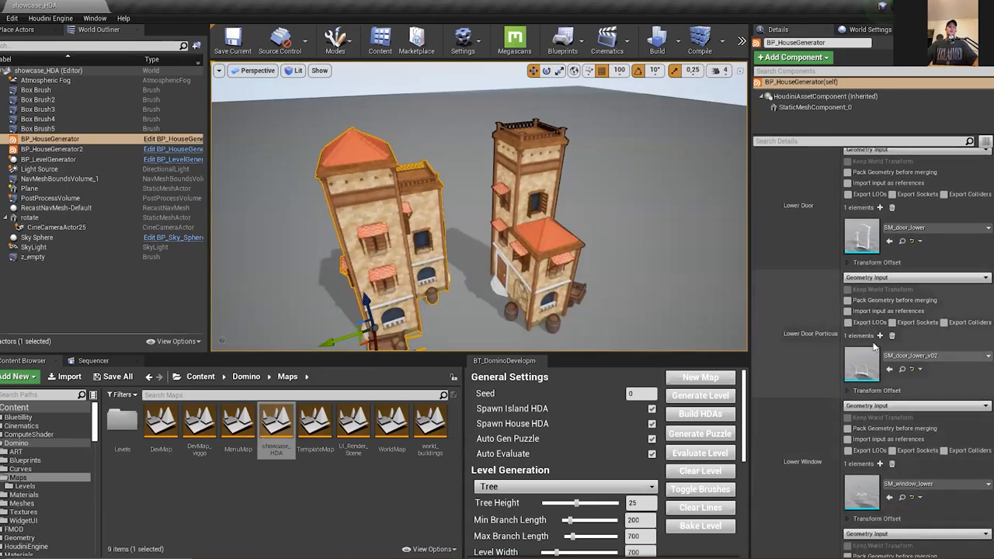
{"action": "scroll", "scroll_direction": "down", "scroll_amount": 3}
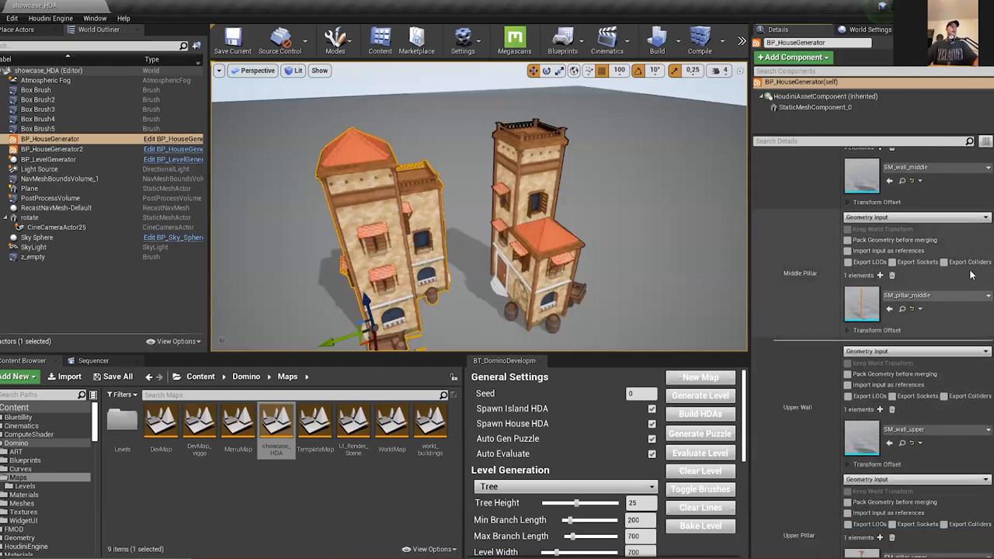
{"action": "scroll", "scroll_direction": "down", "scroll_amount": 3}
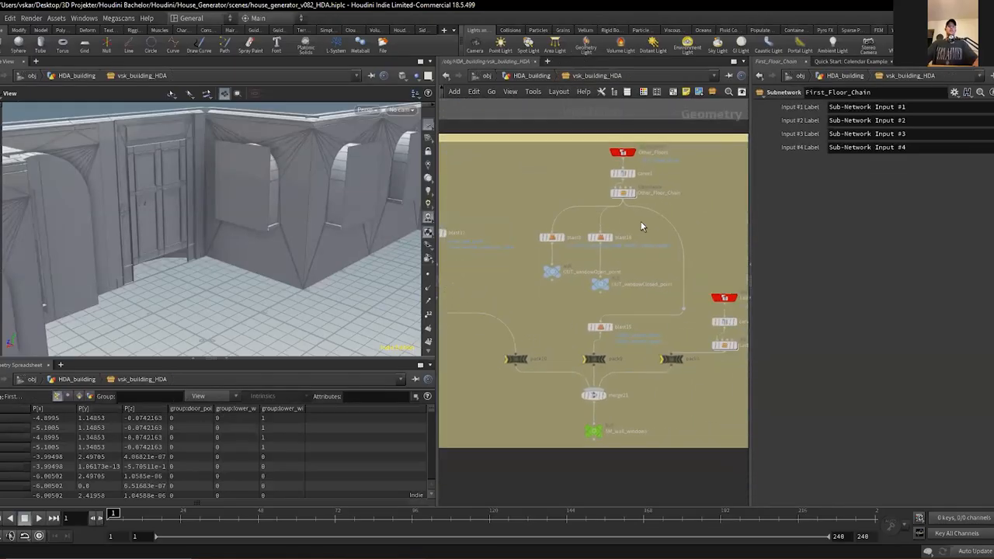
Display the SM_wall_windows null showing the full walled building with both towers
{"action": "left_click", "coordinate": [623, 193]}
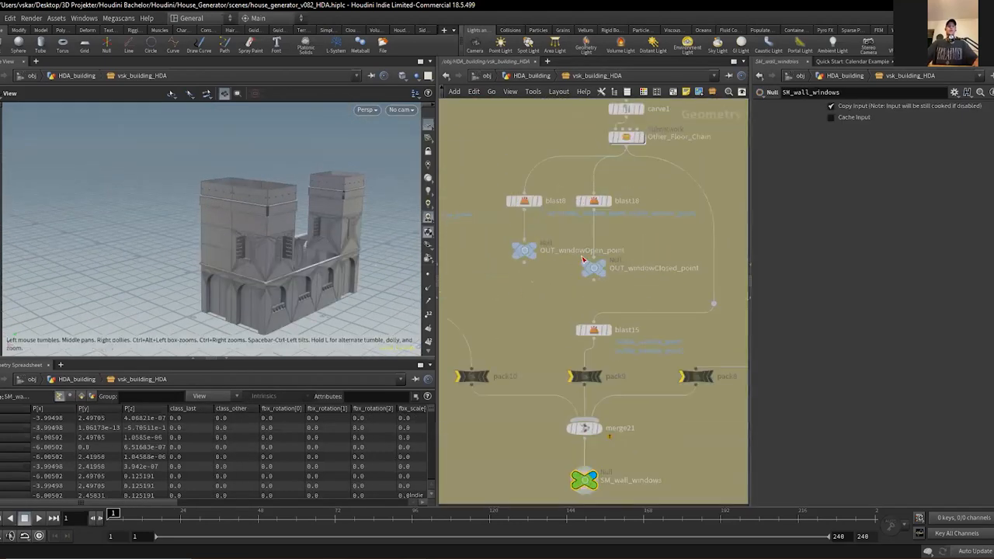
{"action": "left_click", "coordinate": [593, 267]}
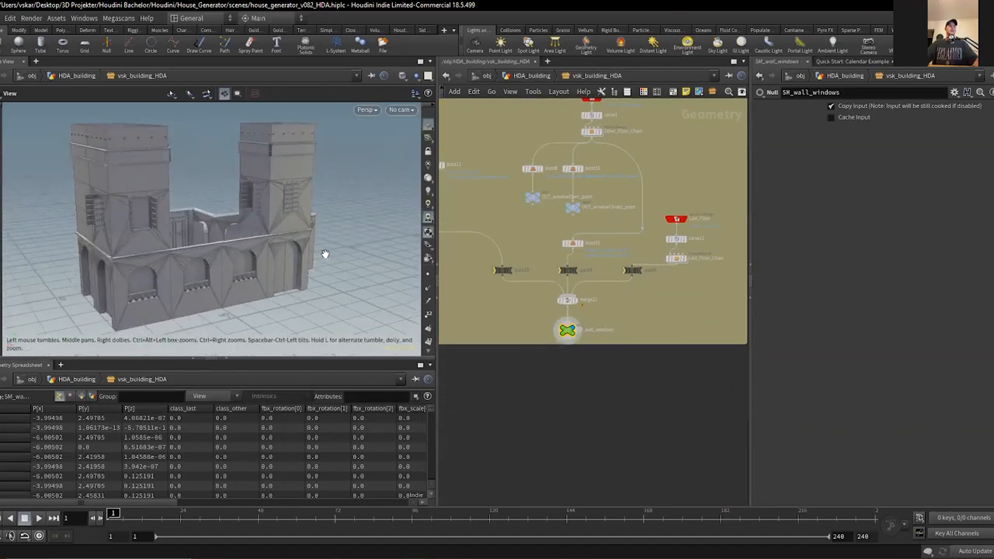
{"action": "left_click_drag", "start_coordinate": [324, 254], "coordinate": [356, 235]}
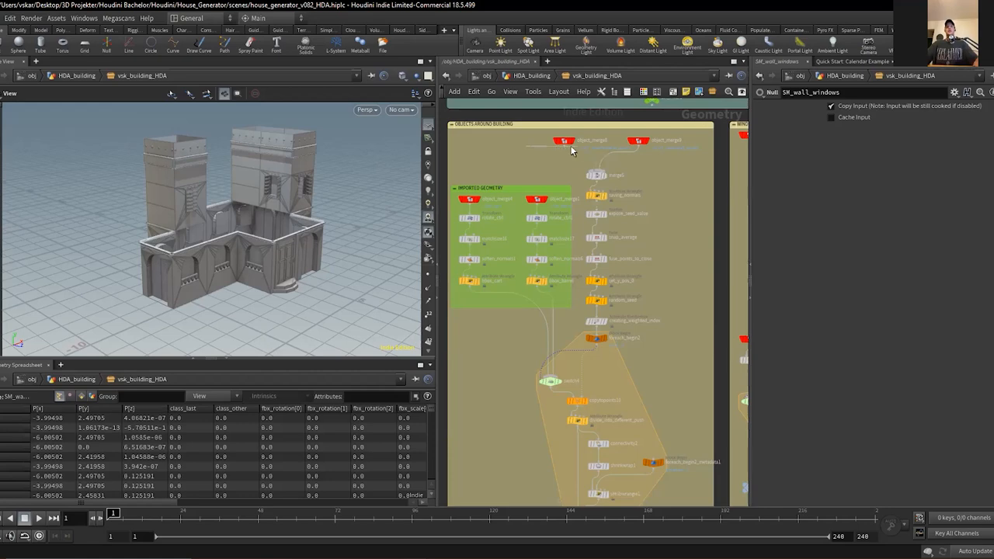
Display saving_normals, expose_seed_value scatter, random_seed and set_y_pos_0 prop-point nodes in turn
{"action": "left_click", "coordinate": [565, 140]}
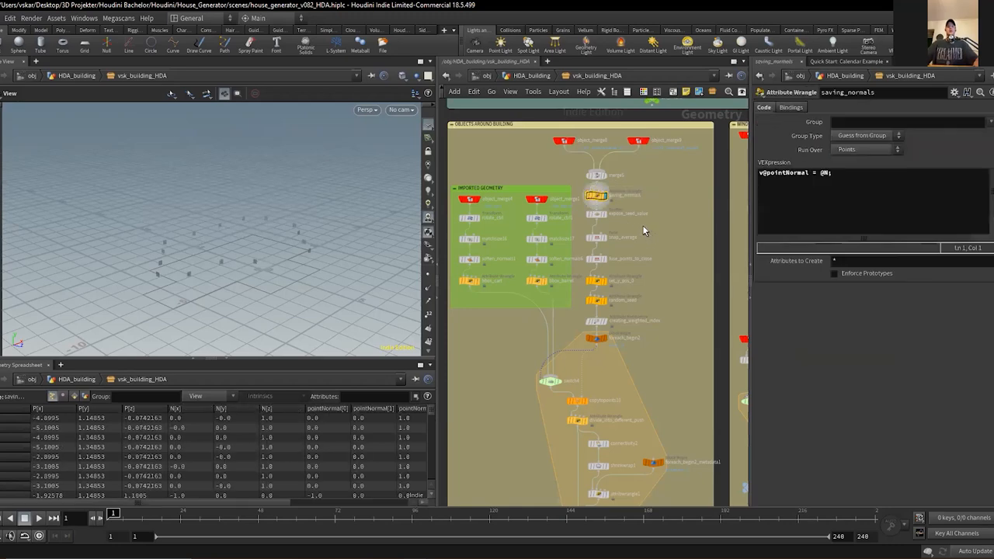
{"action": "left_click", "coordinate": [596, 214]}
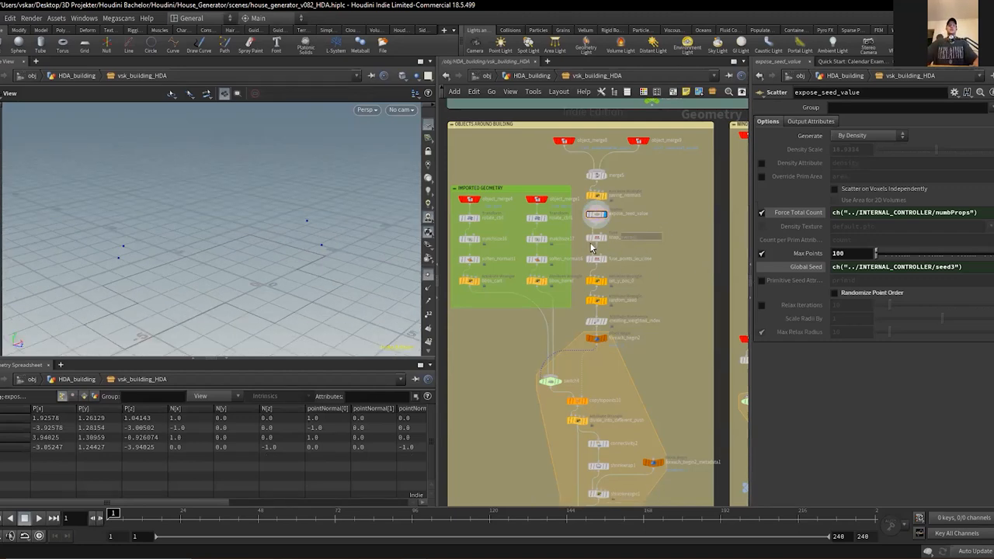
{"action": "left_click", "coordinate": [597, 257]}
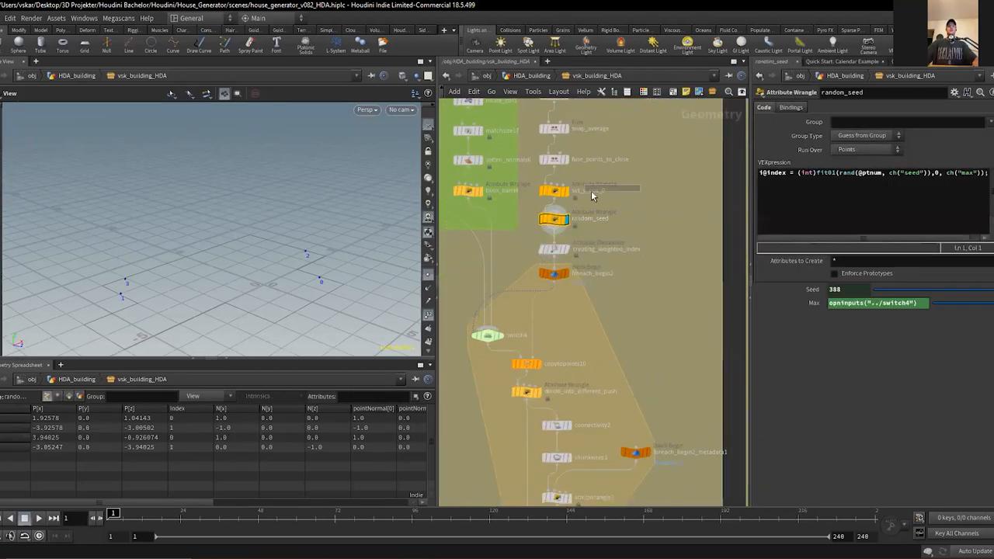
{"action": "left_click", "coordinate": [556, 189]}
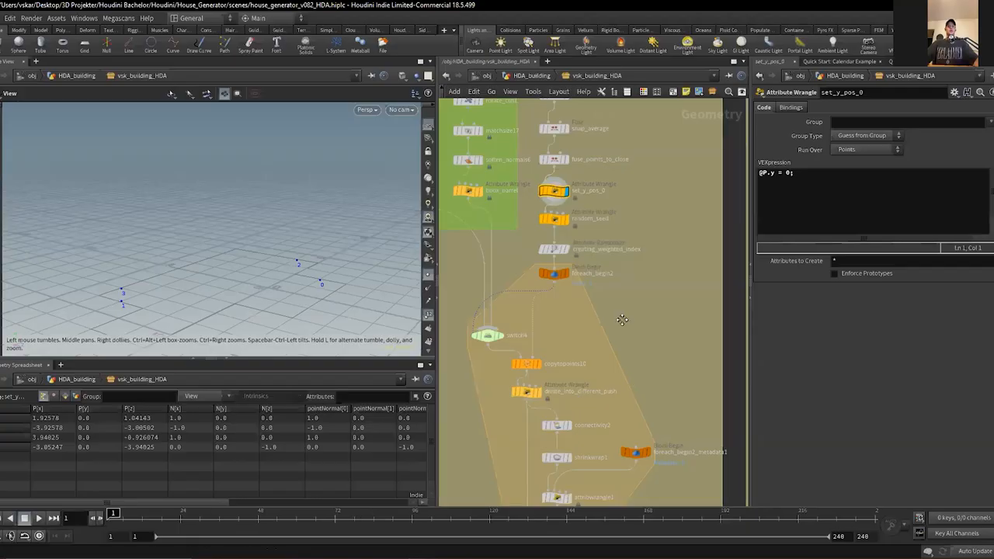
{"action": "scroll", "scroll_direction": "down", "scroll_amount": 3}
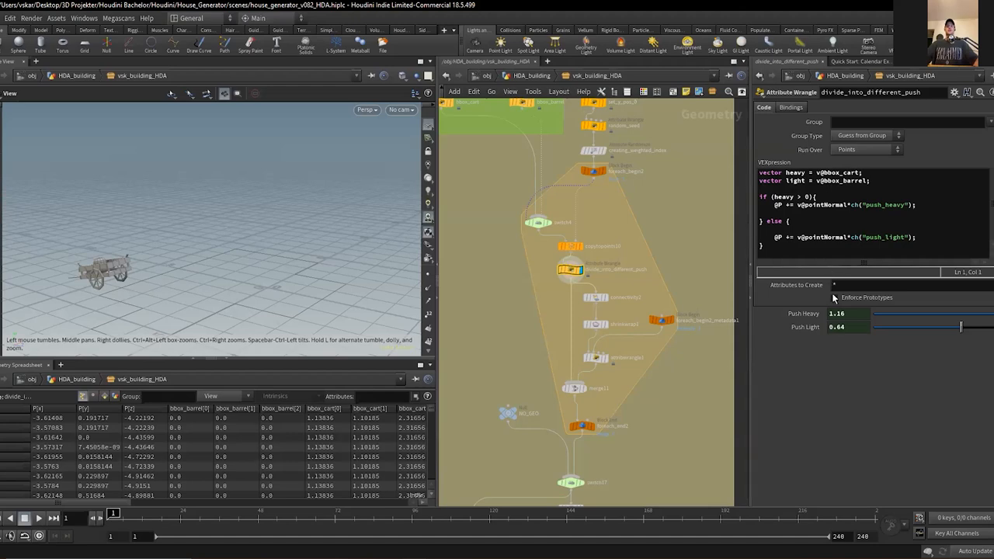
Step through the prop loop's foreach_begin, push wrangle and collision grouping, then display SM_streetProps with cart and barrels
{"action": "left_click", "coordinate": [594, 171]}
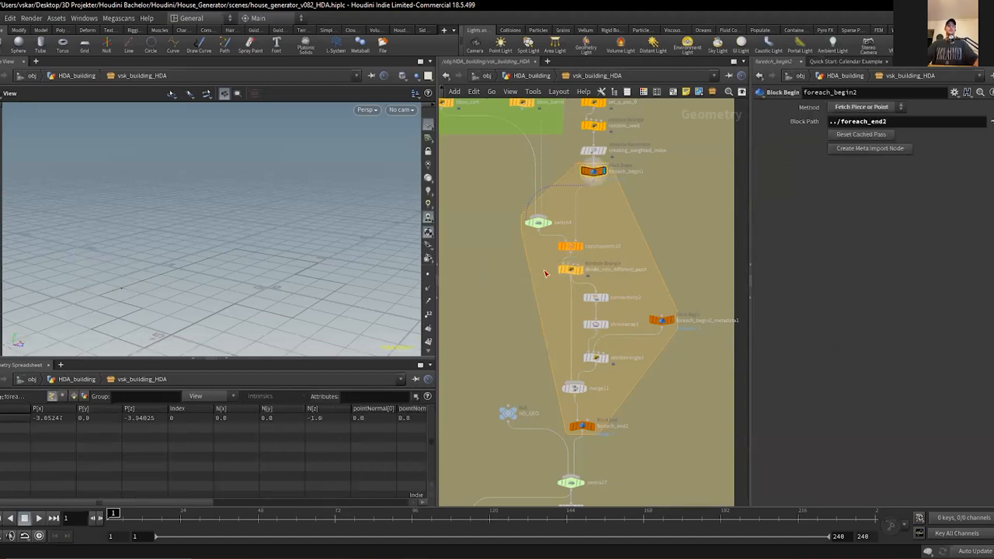
{"action": "left_click", "coordinate": [571, 270]}
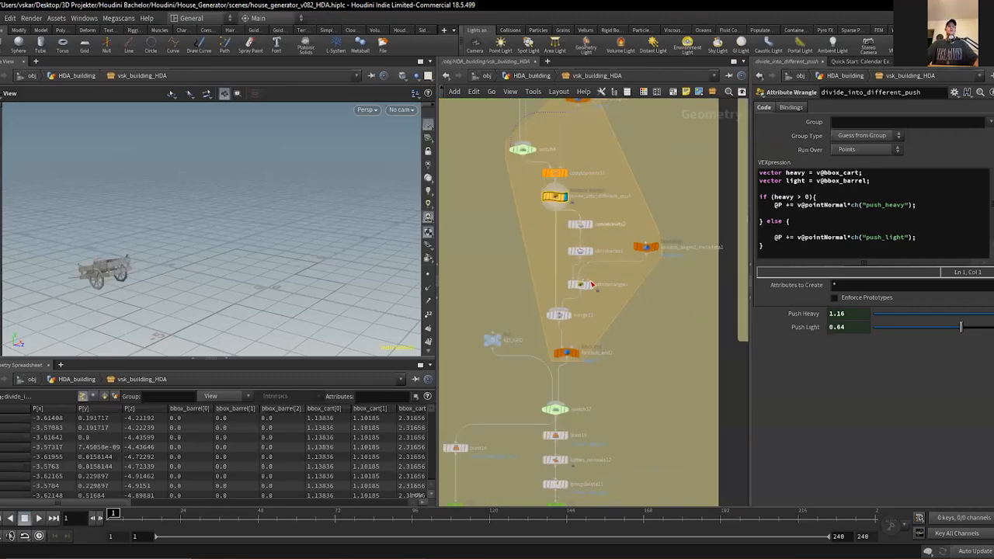
{"action": "left_click", "coordinate": [582, 282]}
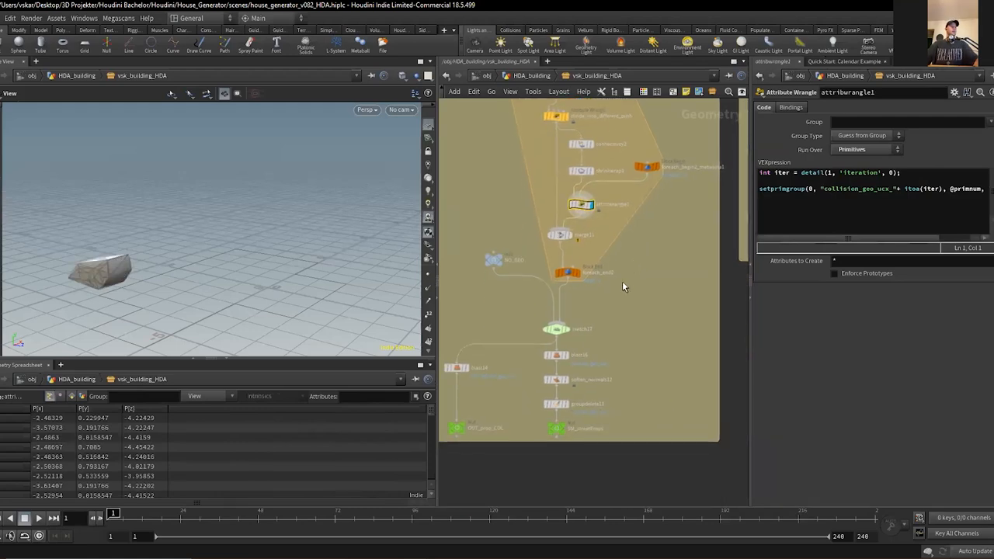
{"action": "mouse_move", "coordinate": [628, 317]}
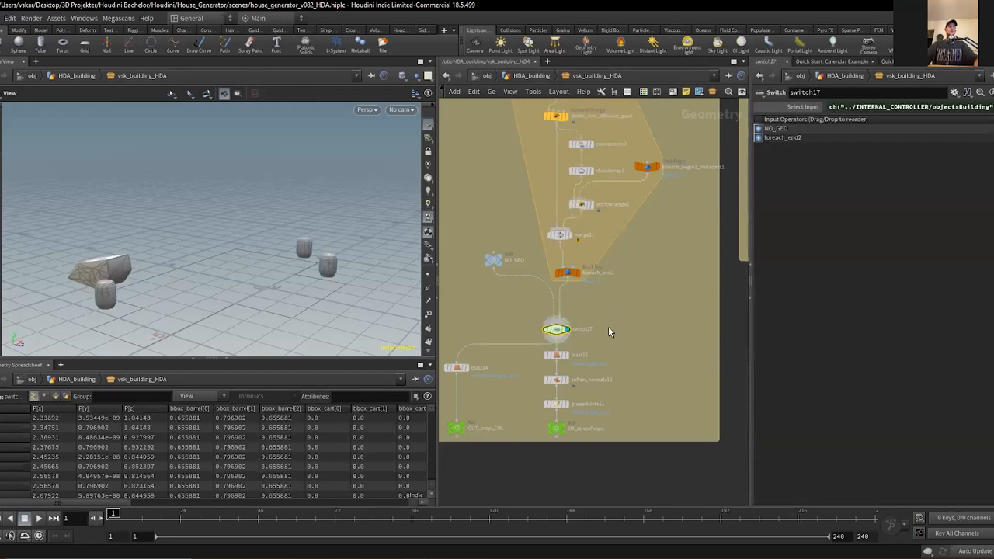
{"action": "left_click", "coordinate": [558, 428]}
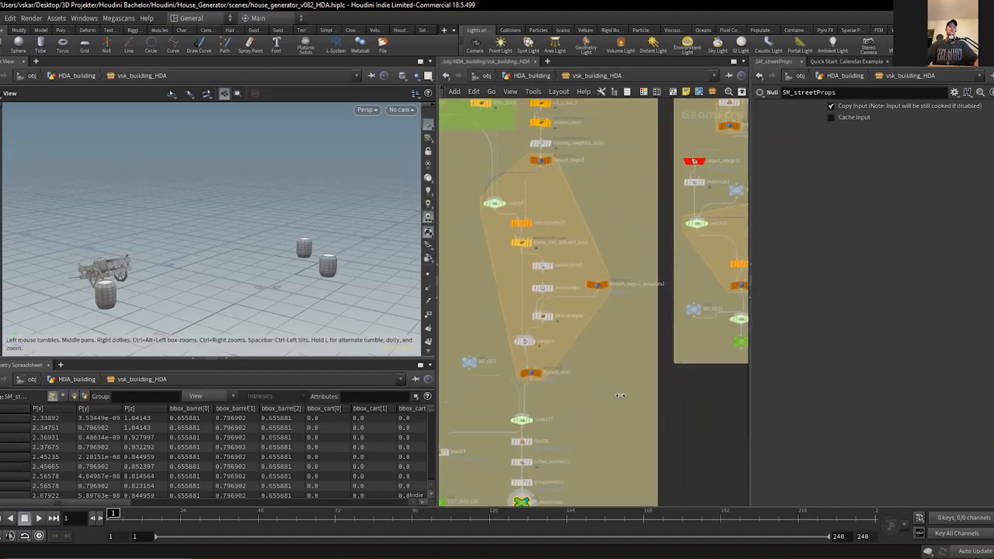
{"action": "mouse_move", "coordinate": [621, 271]}
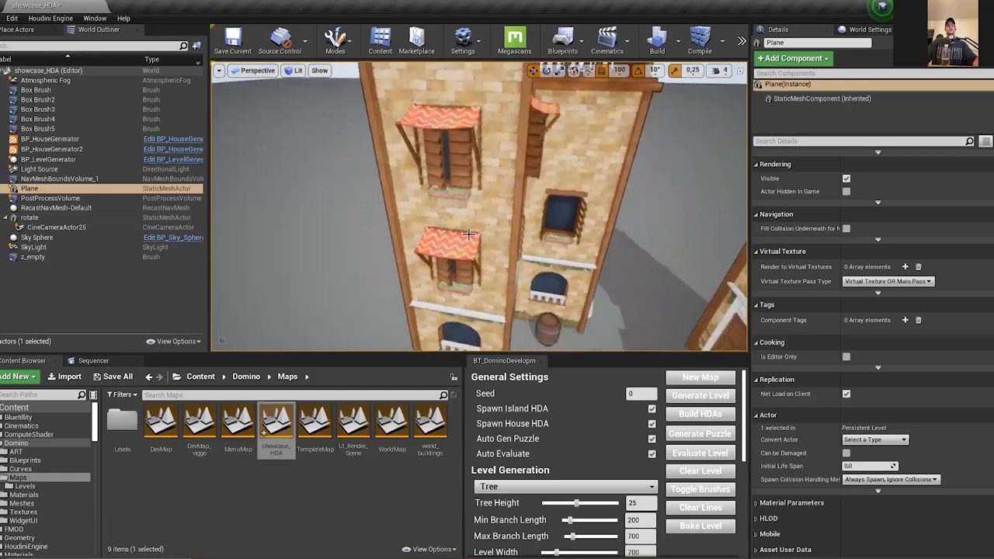
Select BP_HouseGenerator and scroll its Details through Prop Settings to the cart mesh input
{"action": "left_click", "coordinate": [50, 140]}
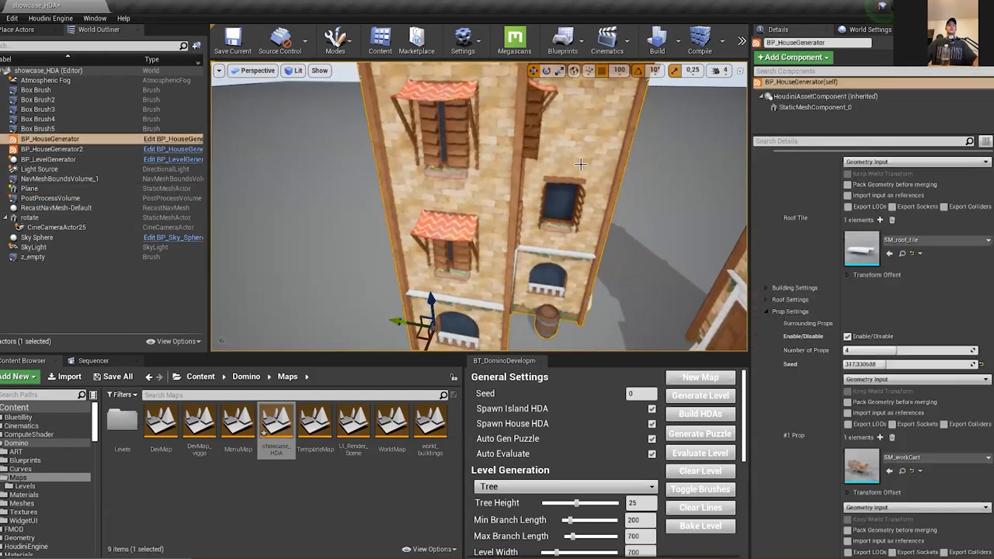
{"action": "scroll", "scroll_direction": "down", "scroll_amount": 3}
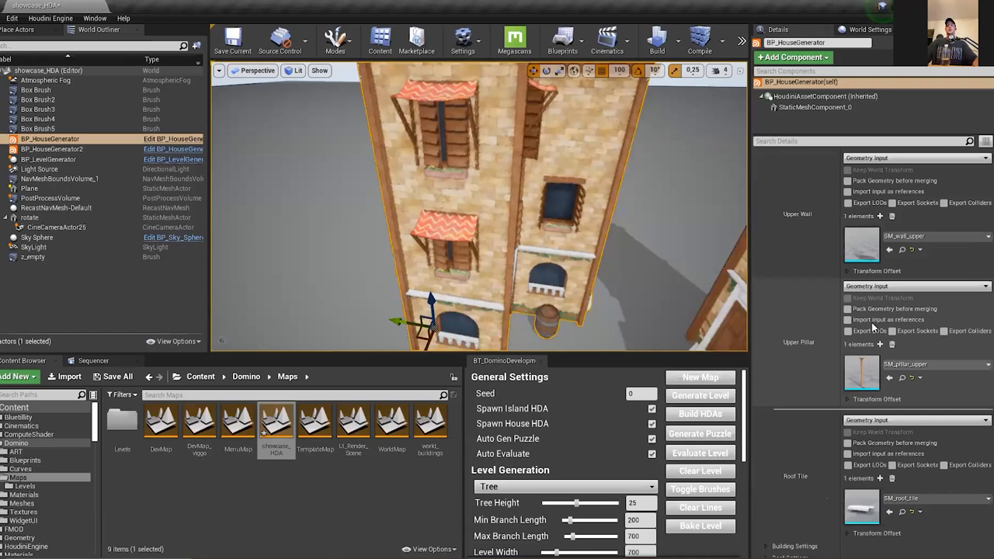
{"action": "scroll", "scroll_direction": "down", "scroll_amount": 3}
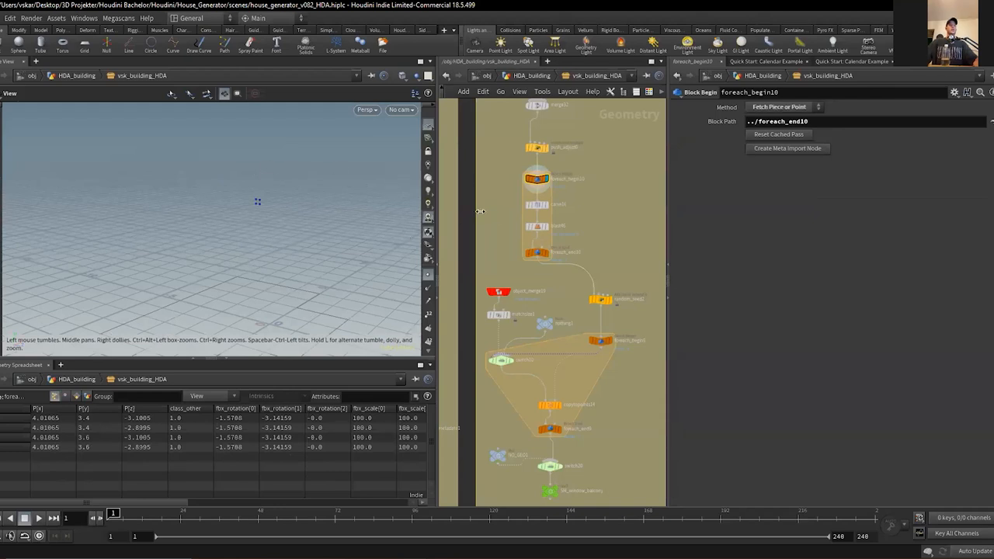
Inspect the blast node isolating each point, then display foreach_end10's merged scattered points
{"action": "left_click", "coordinate": [531, 205]}
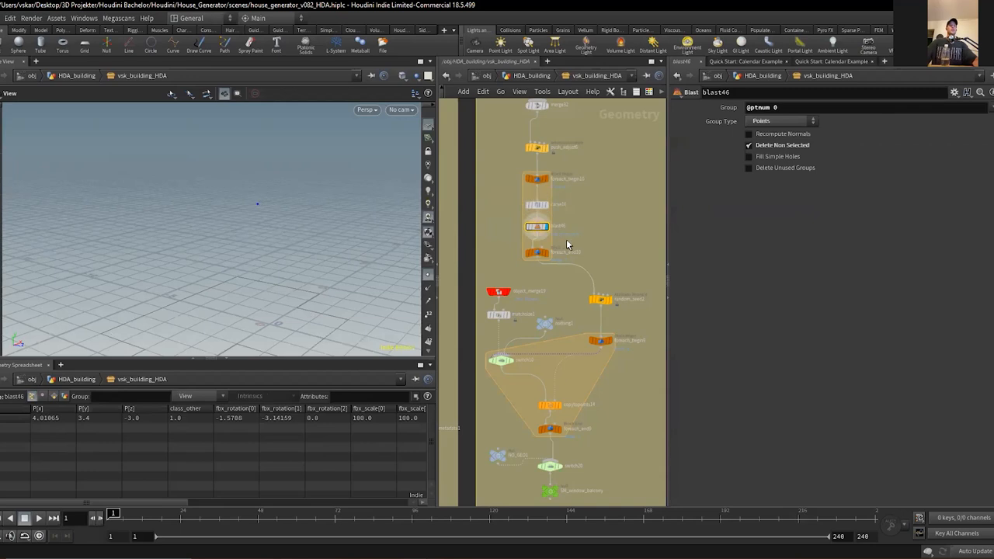
{"action": "left_click", "coordinate": [537, 252]}
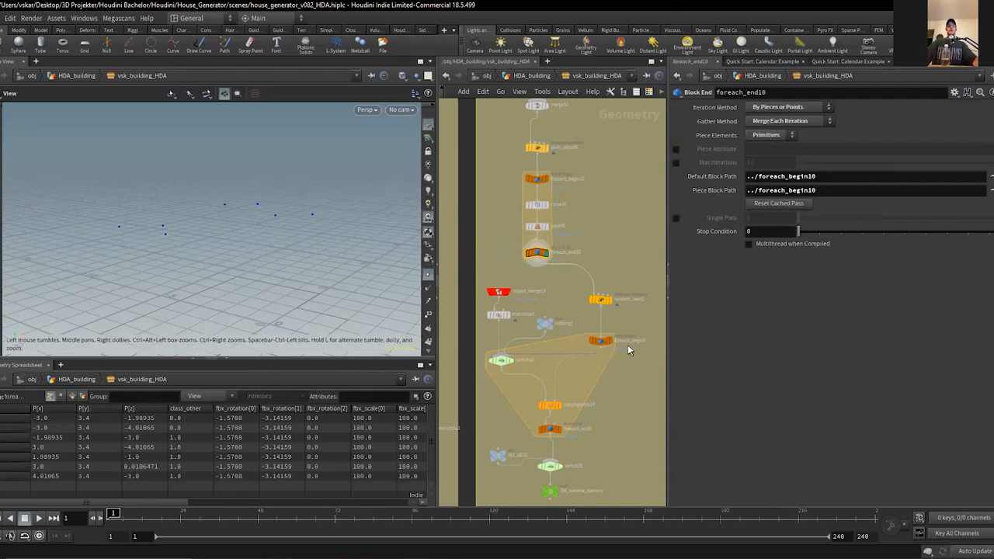
{"action": "left_click", "coordinate": [600, 298]}
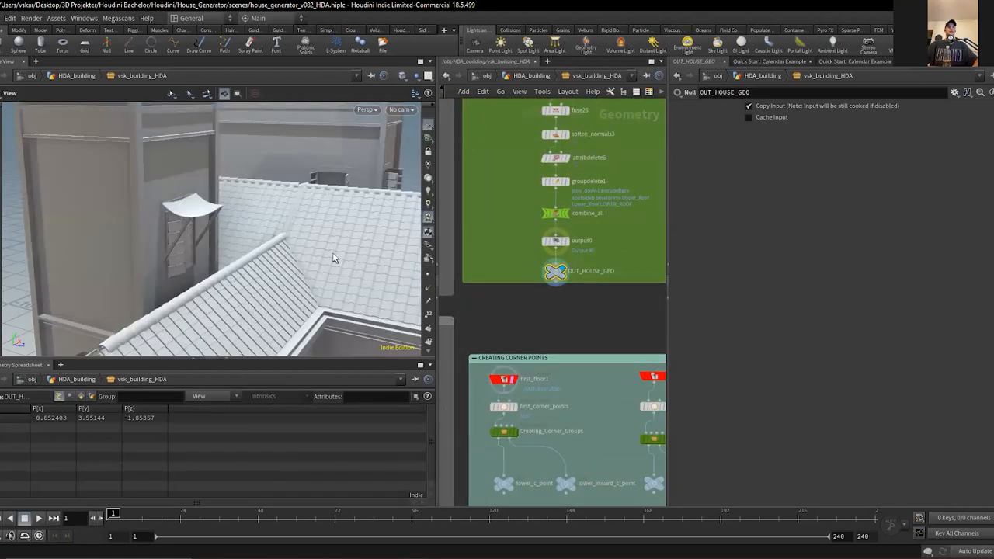
Pull the viewport back to see the whole house and dive into the corner groups subnetwork
{"action": "left_click_drag", "start_coordinate": [334, 257], "coordinate": [237, 254]}
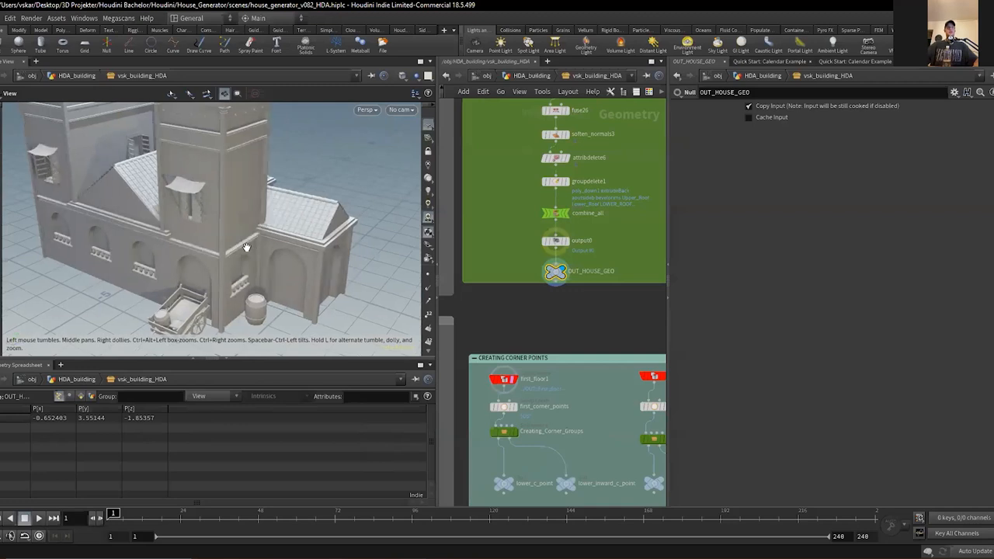
{"action": "left_click_drag", "start_coordinate": [245, 247], "coordinate": [283, 235]}
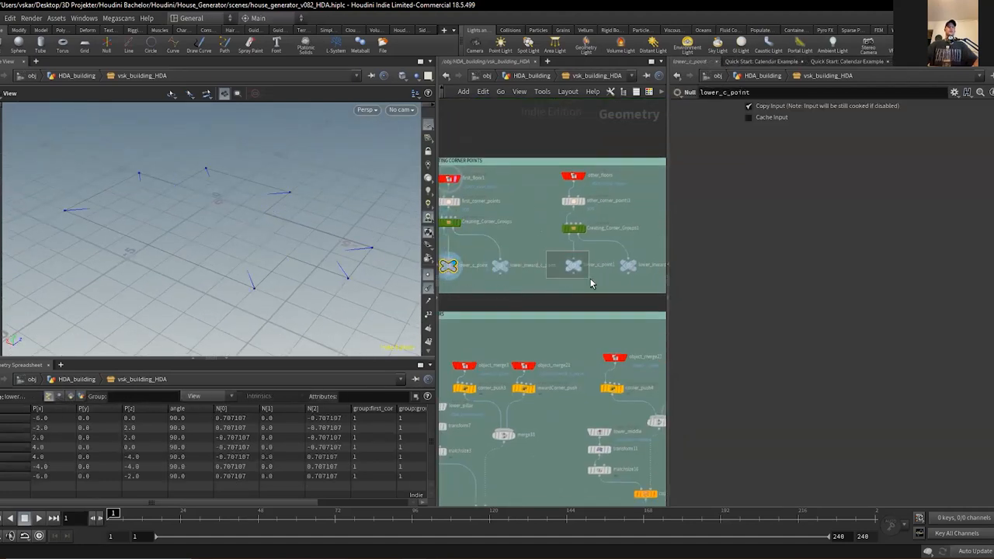
{"action": "left_click", "coordinate": [536, 283]}
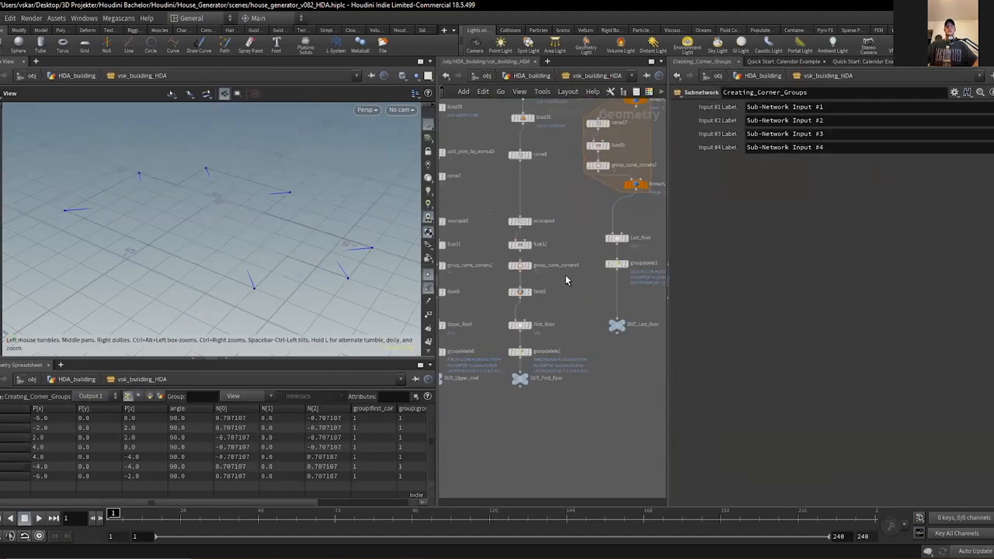
Step through the Facet and Copy to Points pillar nodes, then display OUT_HOUSE_GEO's roofed L-shaped house
{"action": "left_click", "coordinate": [519, 264]}
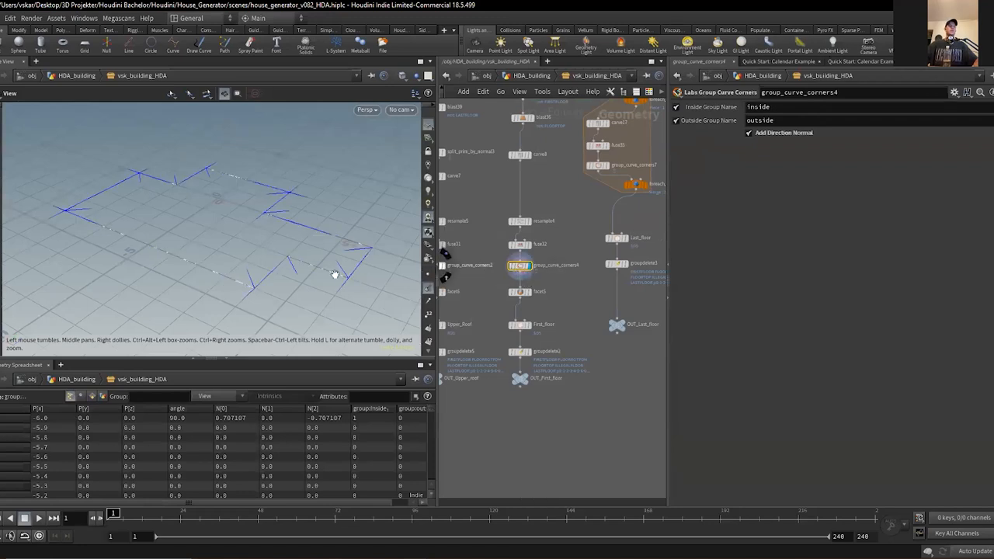
{"action": "left_click", "coordinate": [519, 292]}
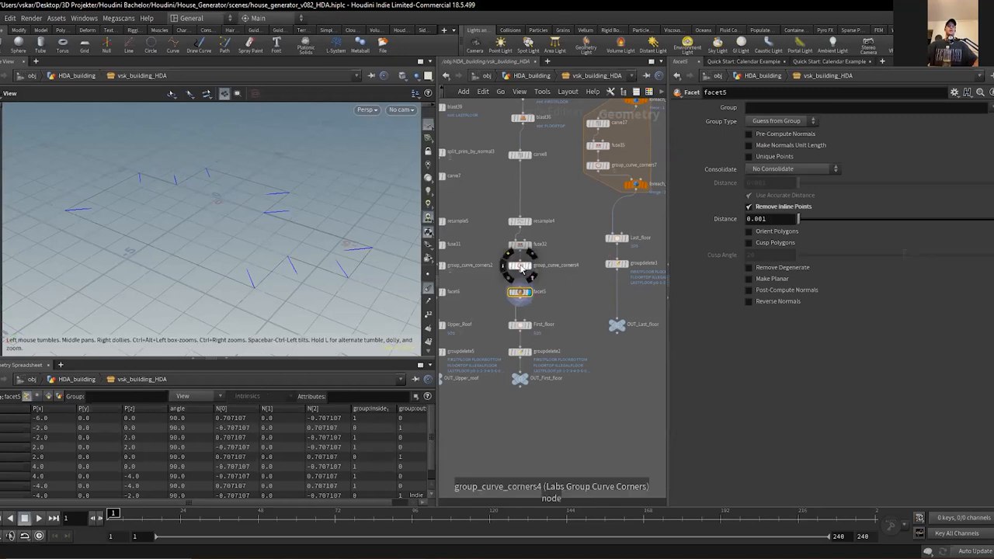
{"action": "left_click", "coordinate": [519, 265]}
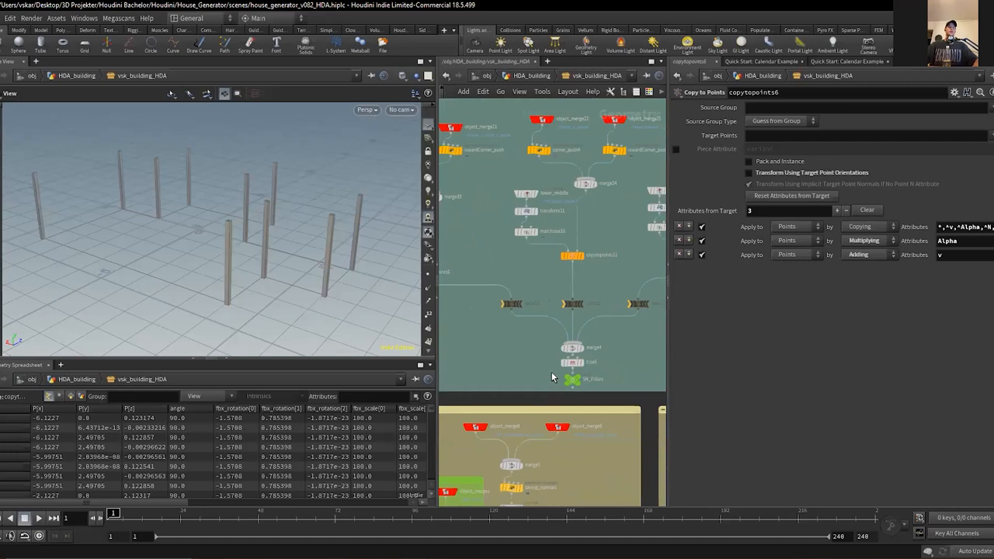
{"action": "left_click", "coordinate": [572, 379]}
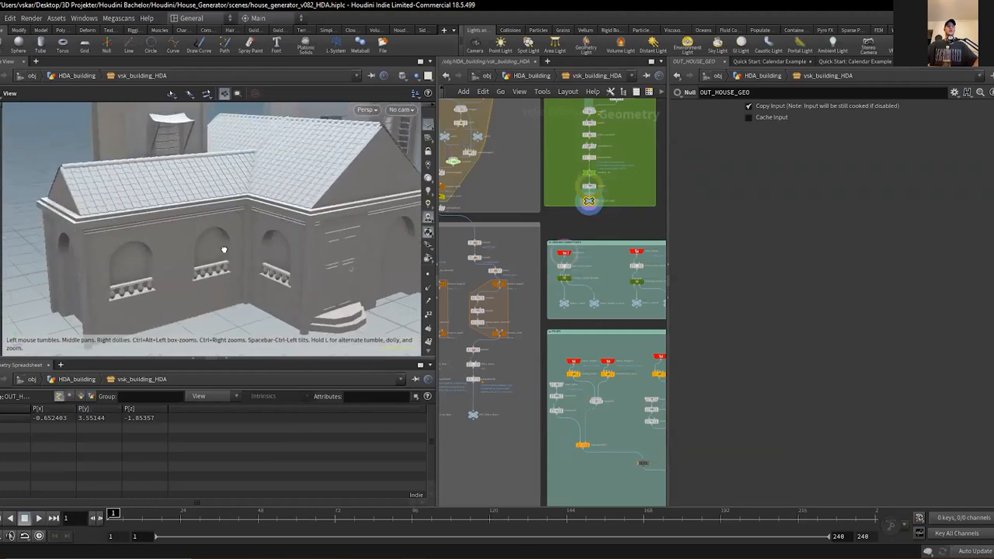
Zoom the network editor out to see the whole house network at once
{"action": "left_click_drag", "start_coordinate": [224, 249], "coordinate": [311, 243]}
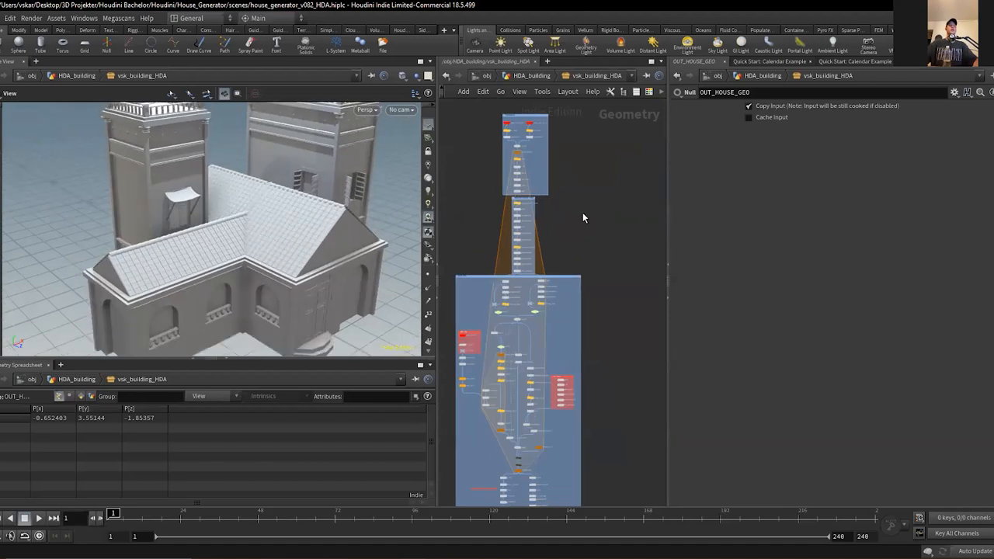
{"action": "mouse_move", "coordinate": [411, 227]}
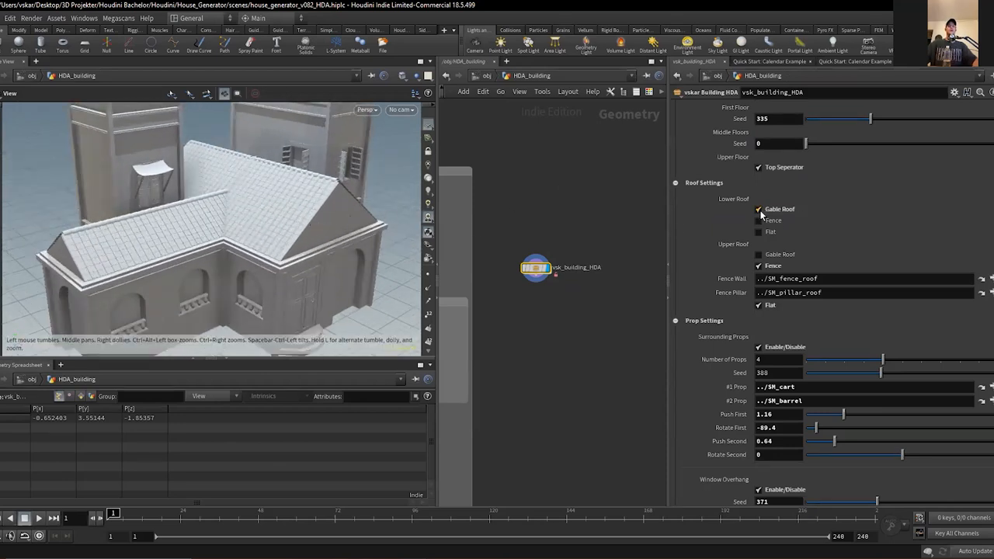
Uncheck Gable Roof under Lower Roof and tumble the viewport to inspect the hipped roof
{"action": "left_click", "coordinate": [758, 208]}
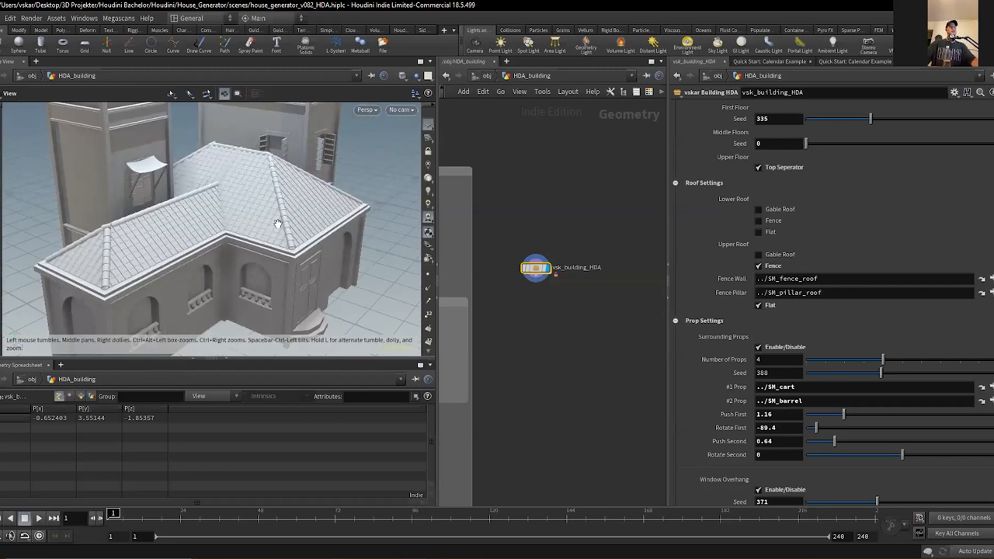
{"action": "left_click_drag", "start_coordinate": [276, 223], "coordinate": [293, 213]}
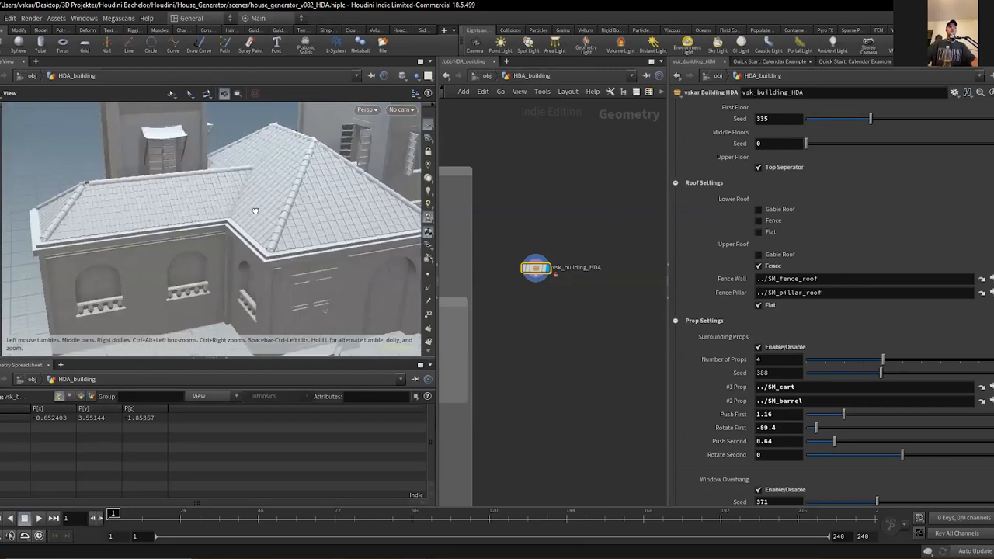
{"action": "left_click_drag", "start_coordinate": [255, 211], "coordinate": [236, 230]}
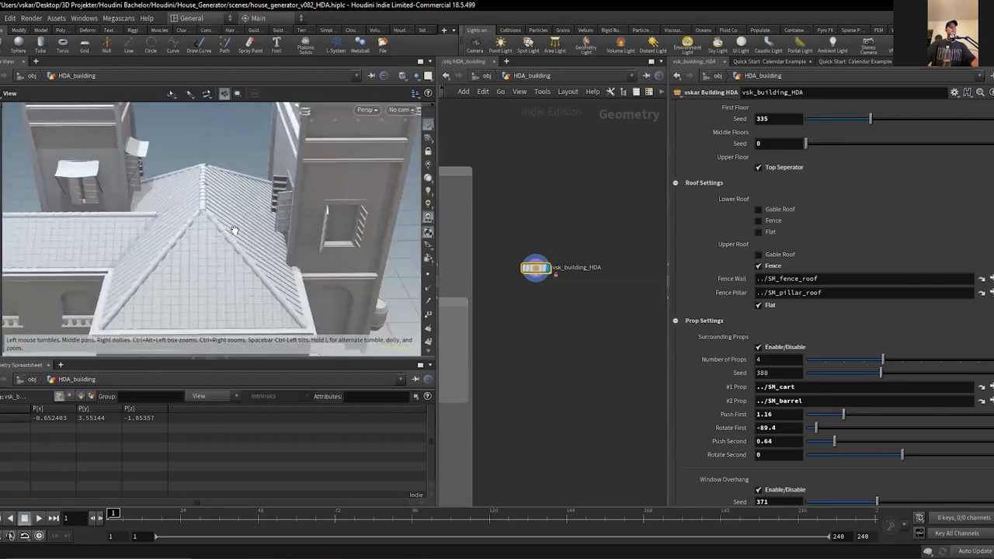
{"action": "left_click_drag", "start_coordinate": [236, 230], "coordinate": [296, 230]}
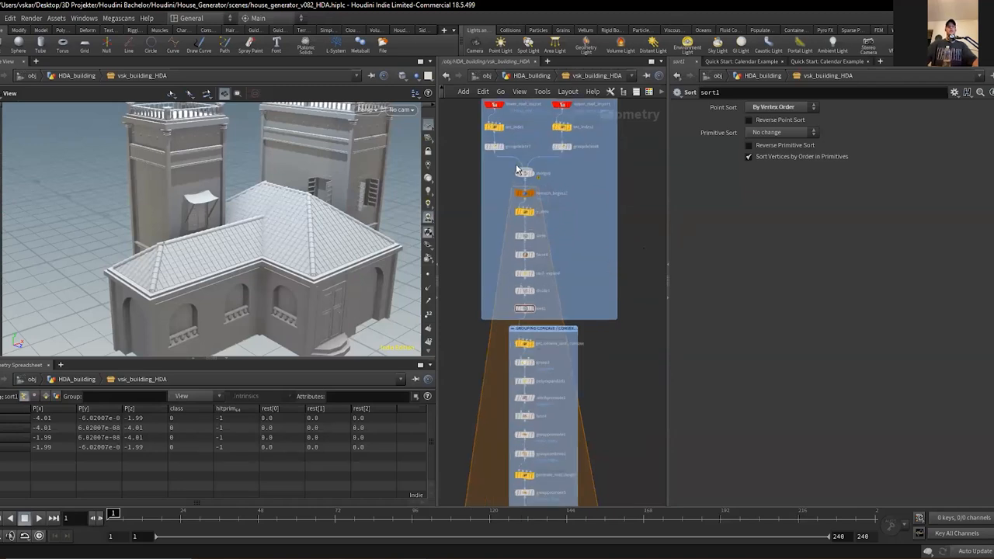
{"action": "mouse_move", "coordinate": [609, 233]}
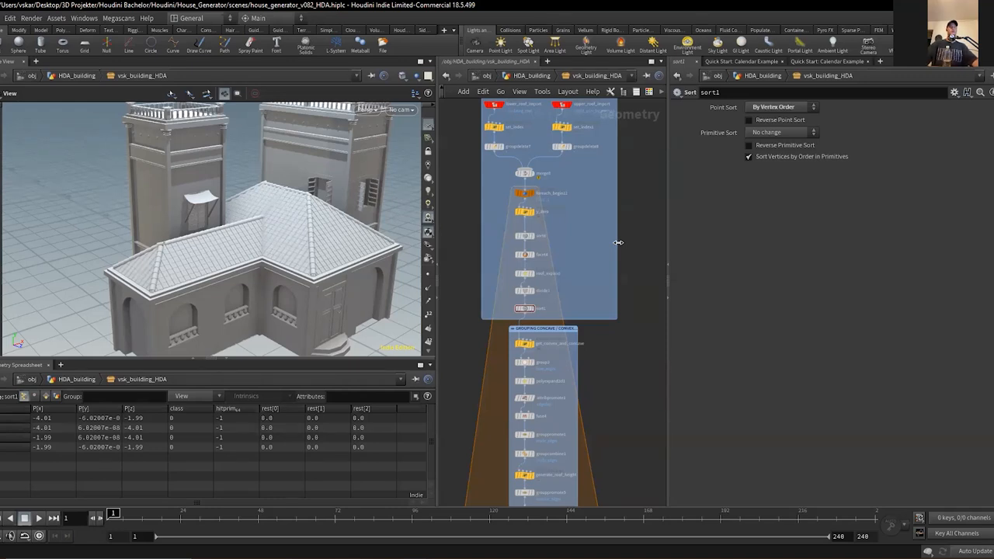
{"action": "mouse_move", "coordinate": [618, 239]}
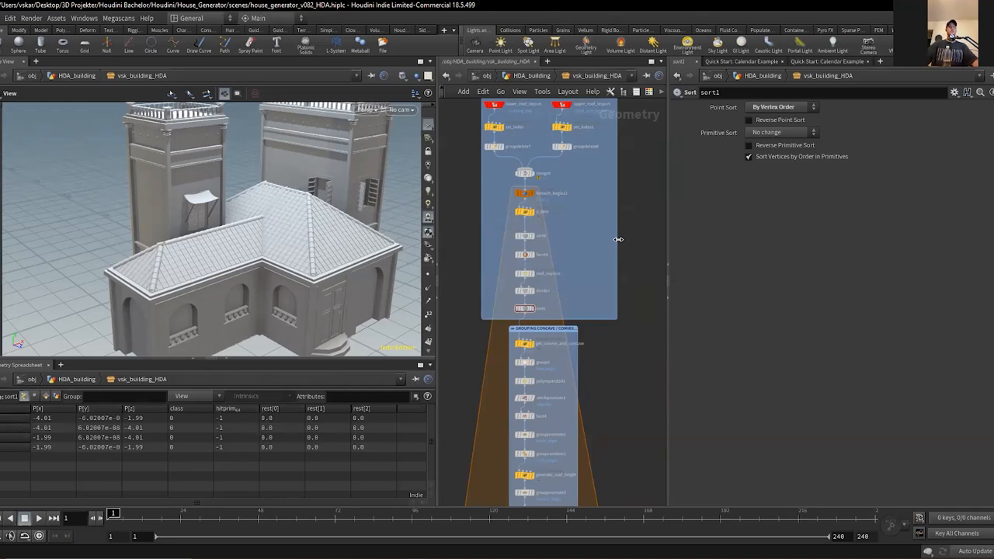
{"action": "mouse_move", "coordinate": [592, 250]}
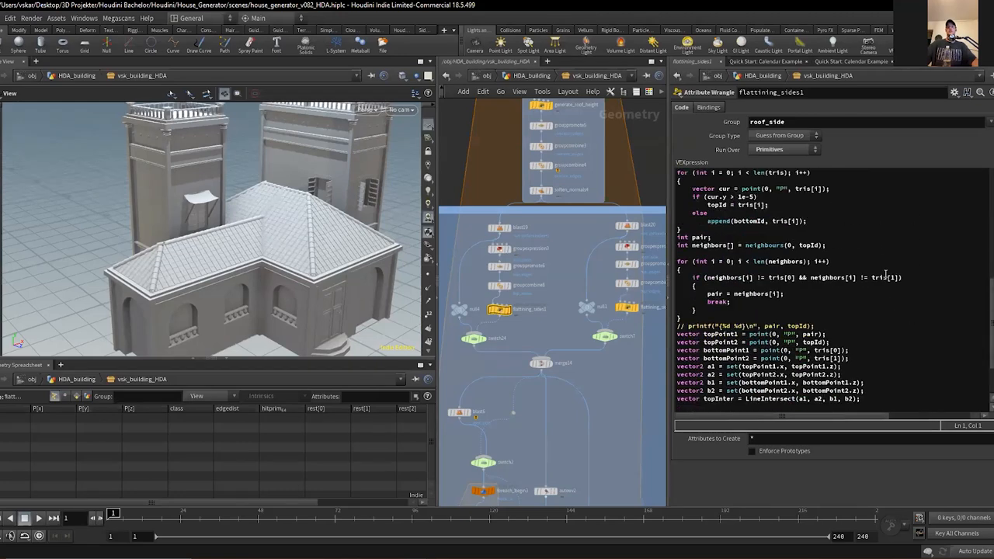
Scroll through the roof network's side-flattening wrangle code above the flat L-shaped footprint
{"action": "scroll", "scroll_direction": "down", "scroll_amount": 3}
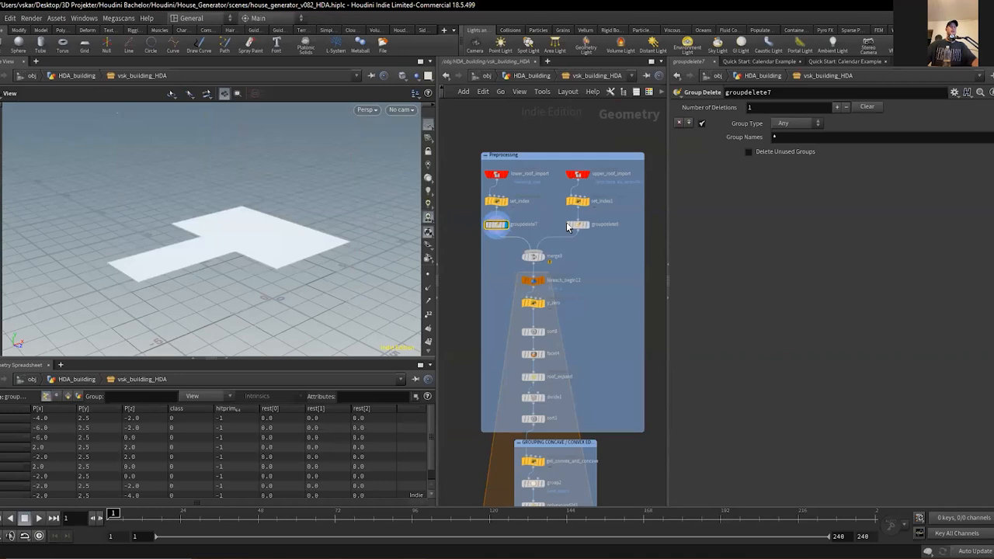
Inspect the per-piece loop's begin and Sort nodes, then show the get_convex_and_concave wrangle's VEX
{"action": "left_click", "coordinate": [578, 224]}
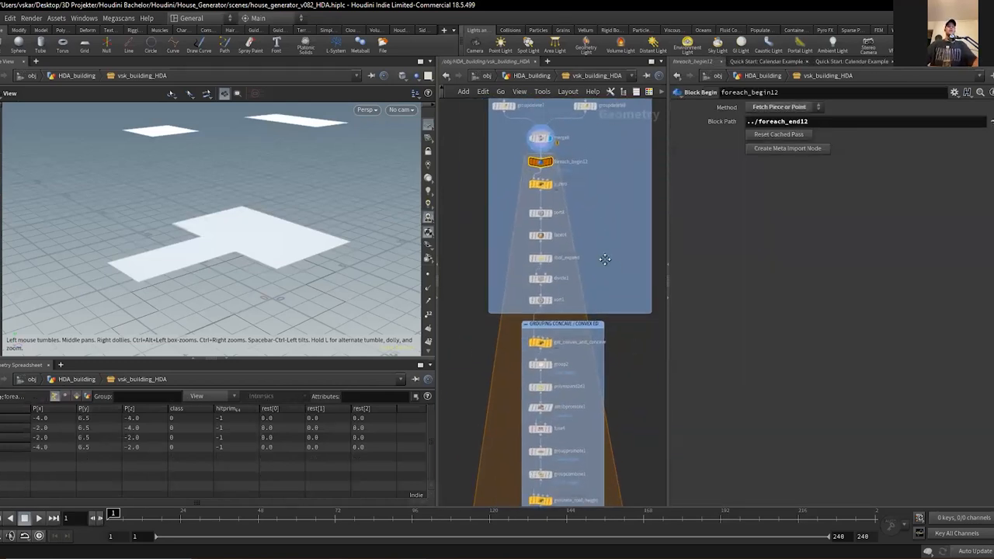
{"action": "left_click", "coordinate": [541, 296]}
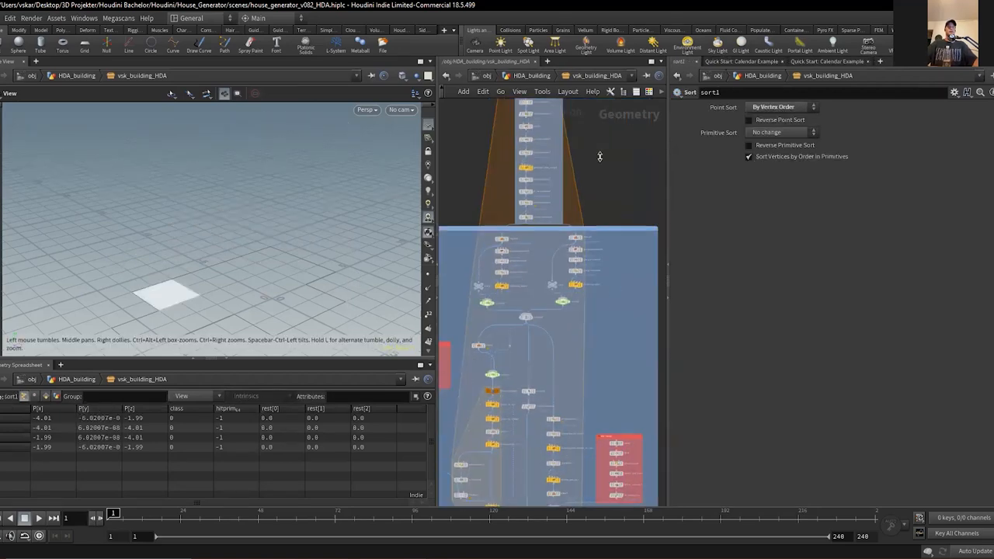
{"action": "left_click", "coordinate": [516, 264]}
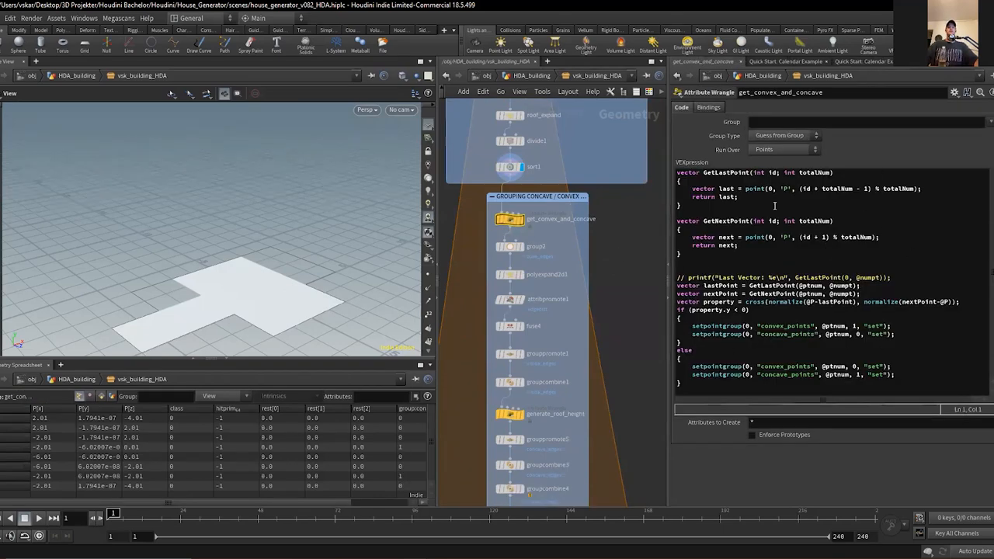
{"action": "mouse_move", "coordinate": [425, 273]}
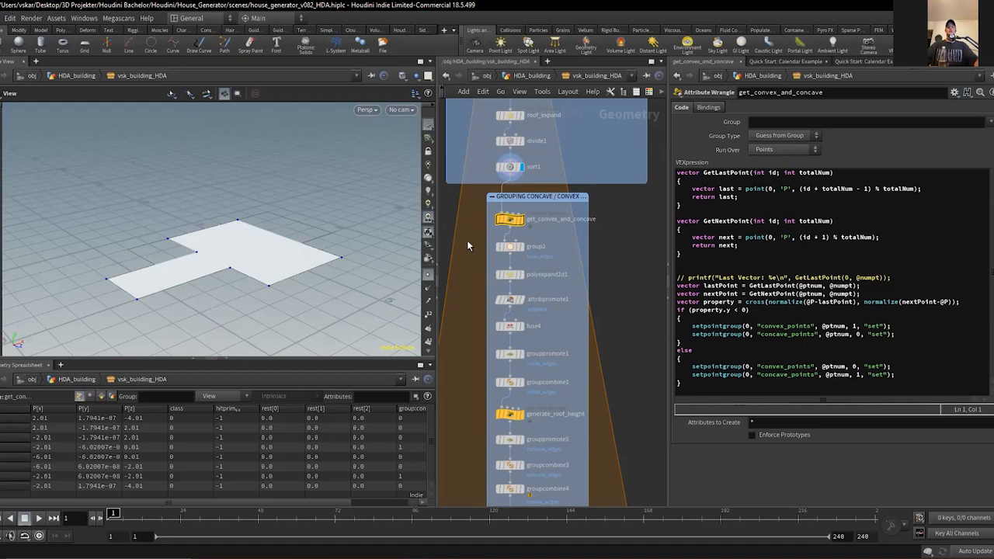
Display the PolyExpand2D skeleton split, then the Group Promote creating the inside_edges group
{"action": "left_click", "coordinate": [534, 246]}
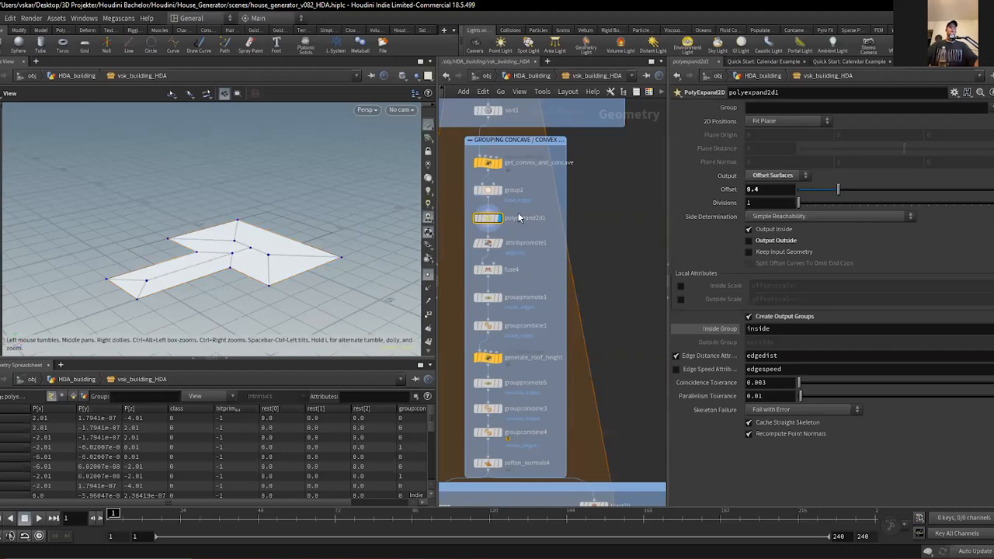
{"action": "left_click", "coordinate": [488, 243]}
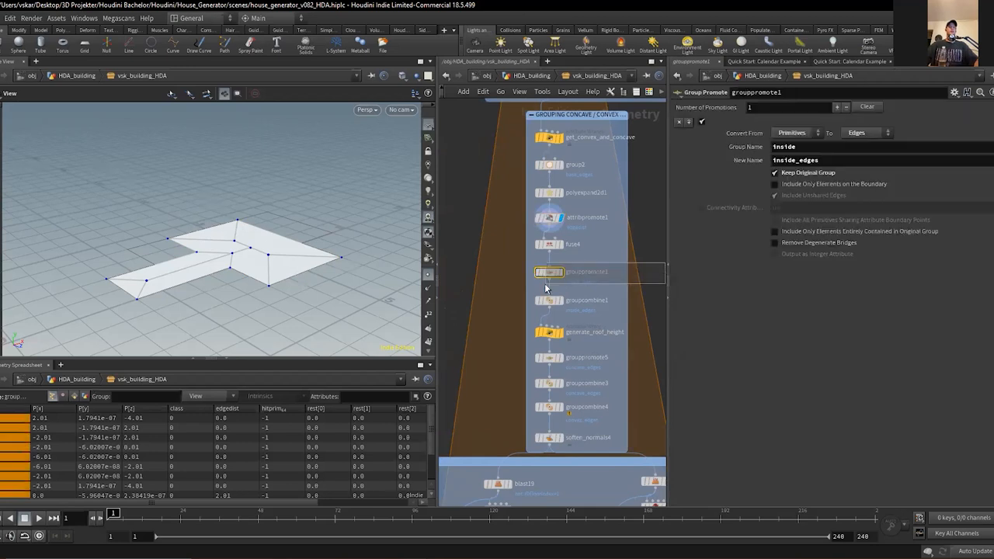
{"action": "mouse_move", "coordinate": [598, 277]}
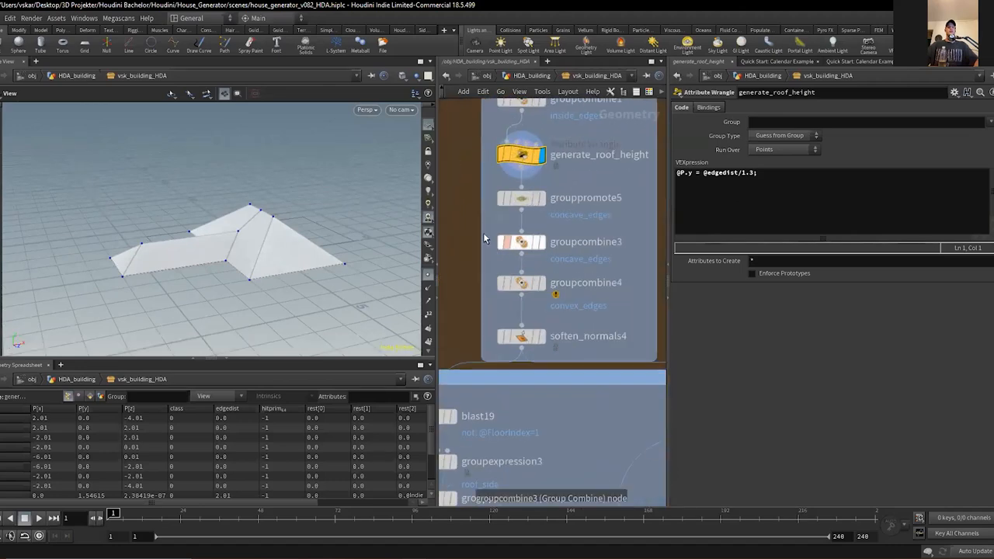
Highlight the concave_edges and convex_edges groups via groupcombine3 and 4, then display soften_normals4
{"action": "left_click", "coordinate": [522, 242]}
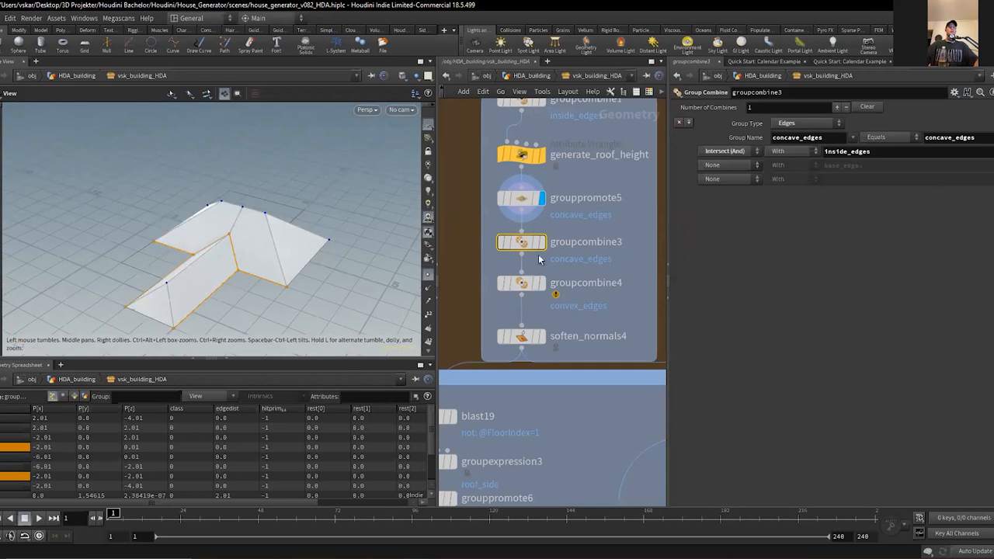
{"action": "left_click", "coordinate": [522, 283]}
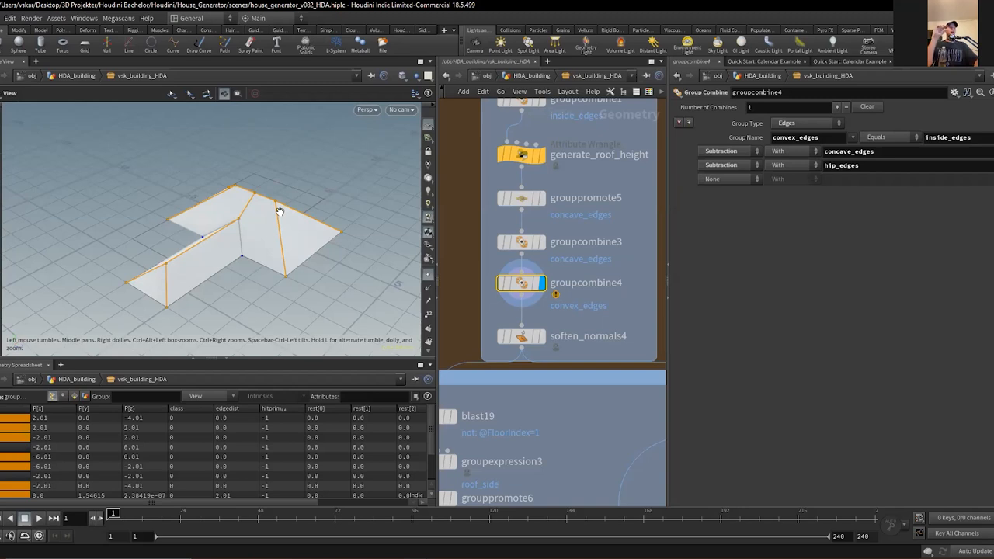
{"action": "mouse_move", "coordinate": [282, 214]}
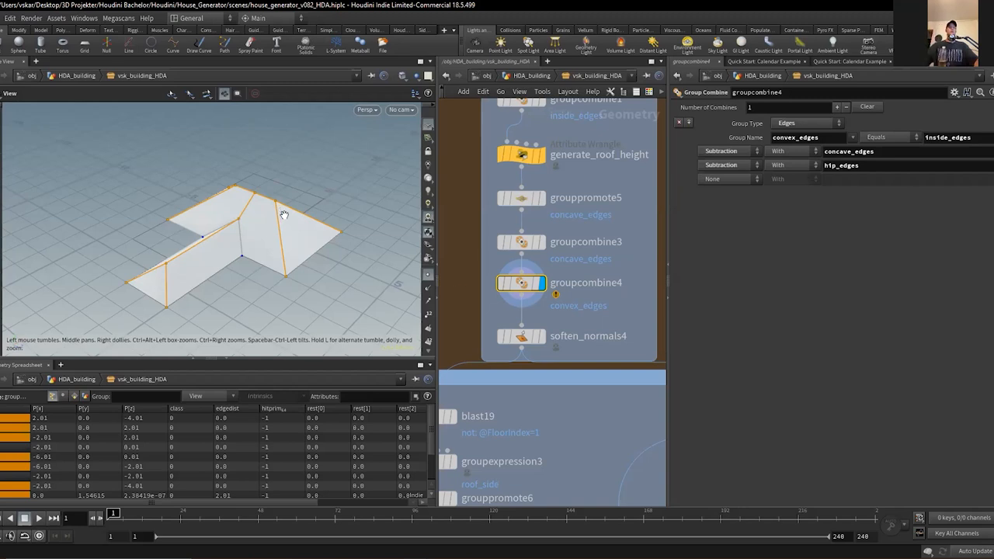
{"action": "left_click", "coordinate": [522, 335]}
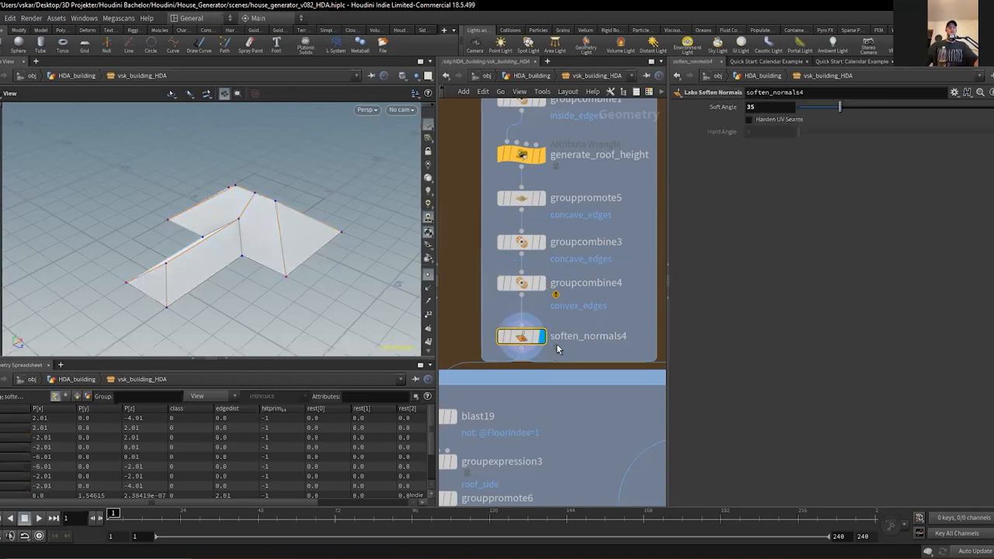
{"action": "scroll", "scroll_direction": "down", "scroll_amount": 3}
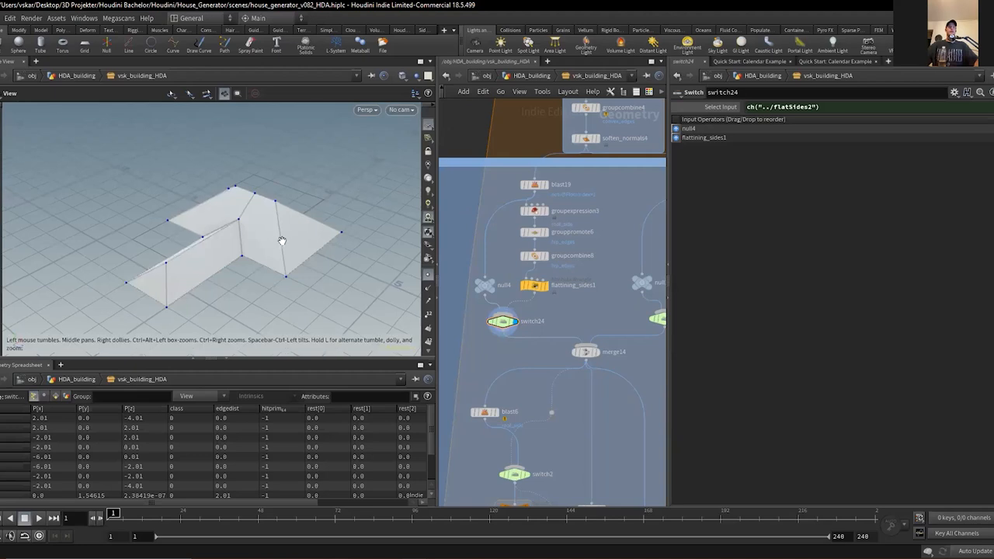
Display the roof triangle through rotate_to_z_axis, mirror2 and transform_to_xz wrangles until it lies flat
{"action": "left_click", "coordinate": [484, 286]}
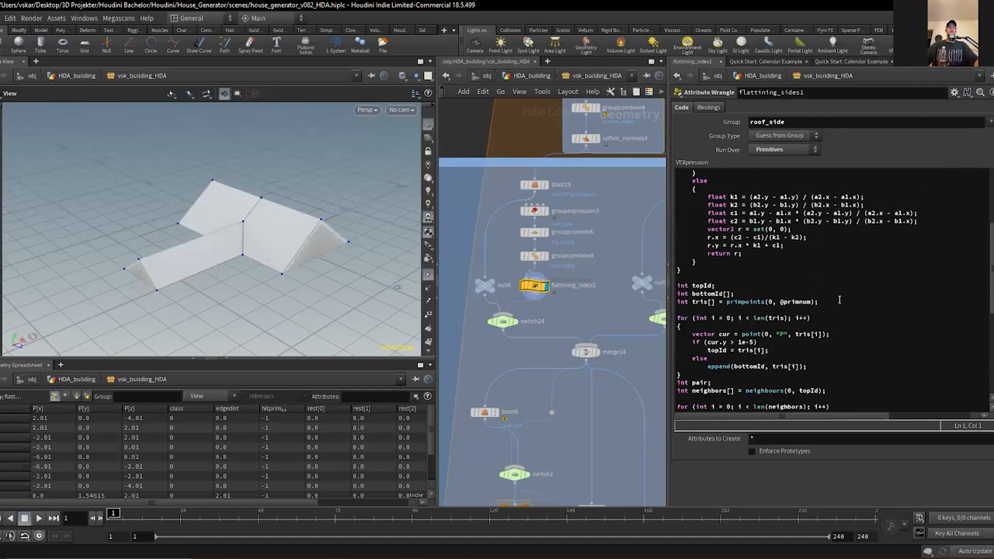
{"action": "scroll", "scroll_direction": "down", "scroll_amount": 3}
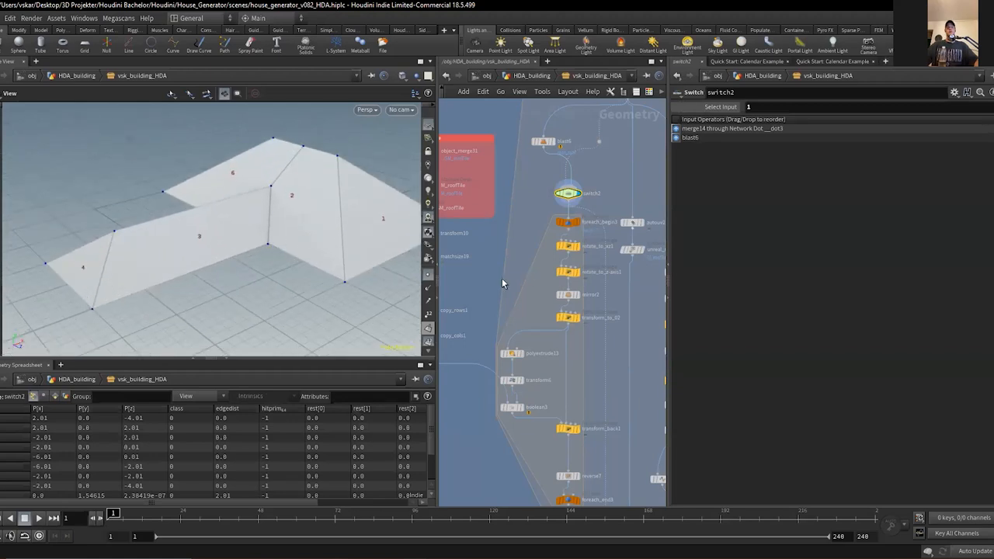
{"action": "left_click", "coordinate": [569, 222]}
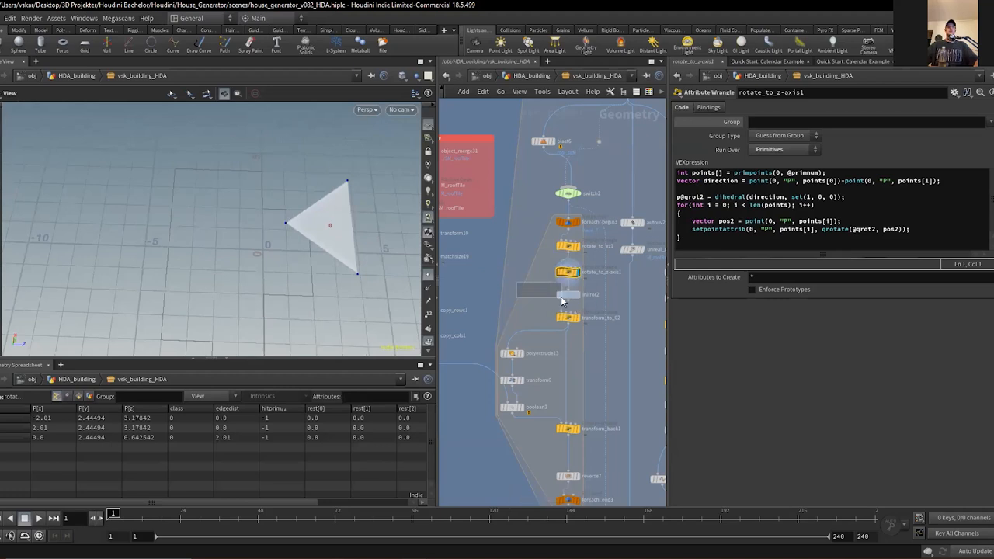
{"action": "left_click", "coordinate": [568, 295]}
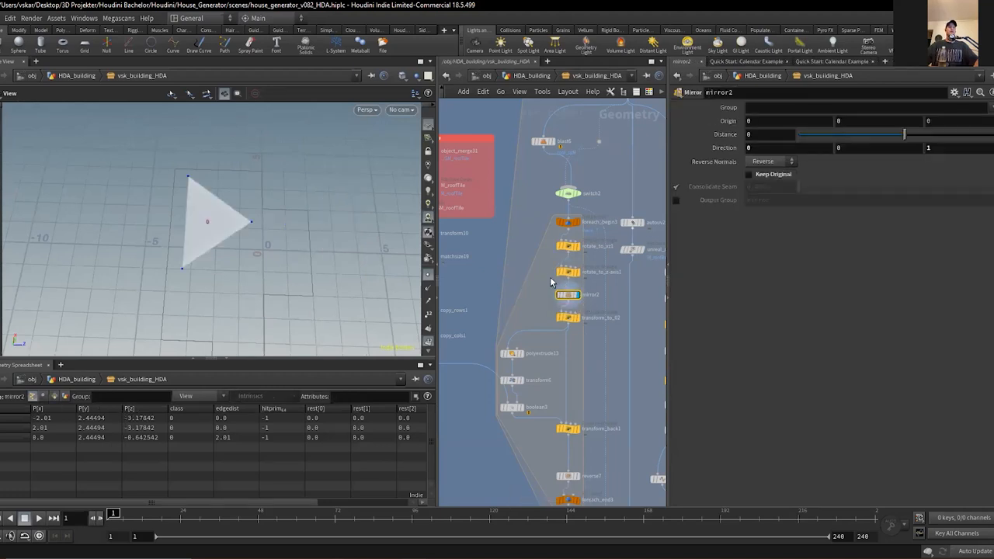
{"action": "mouse_move", "coordinate": [563, 247]}
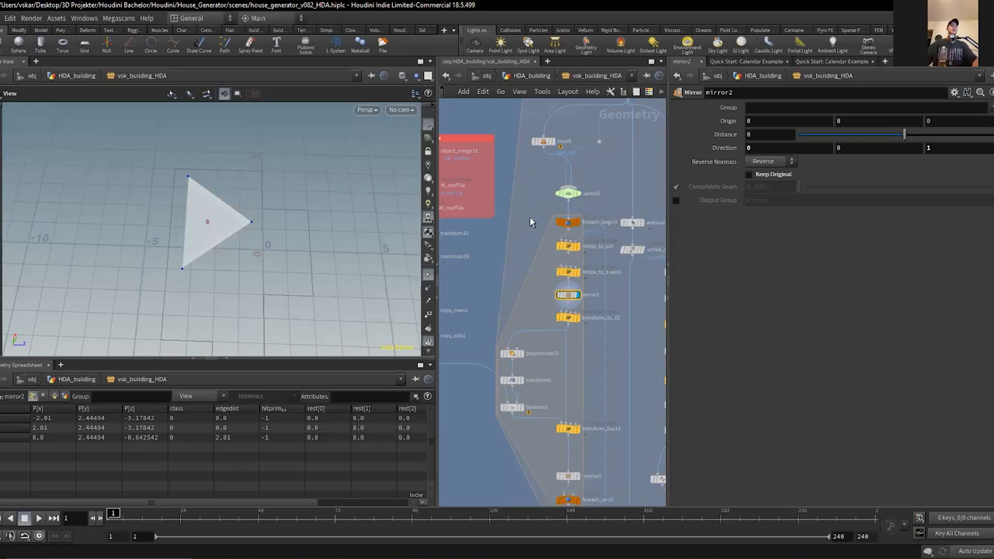
{"action": "left_click", "coordinate": [569, 193]}
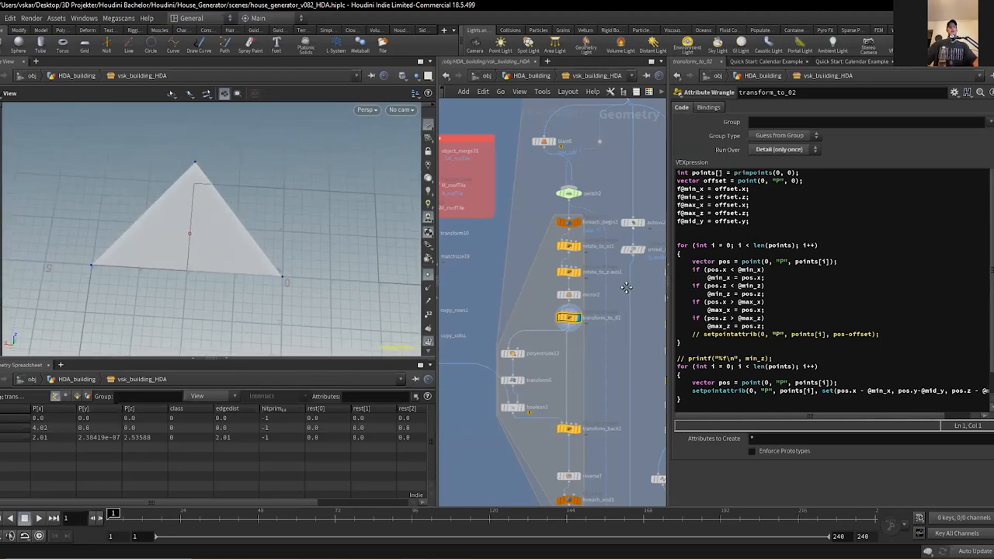
View the tile extrusion, single tile, copy_rows, copy_cols and boolean3 triangle cut, then the whole roof via switch
{"action": "left_click", "coordinate": [541, 282]}
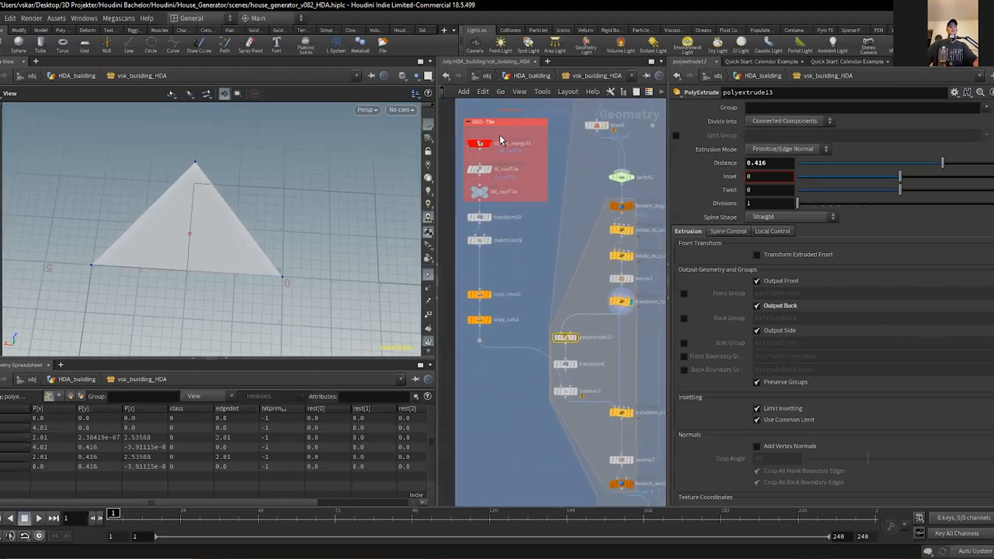
{"action": "left_click", "coordinate": [478, 193]}
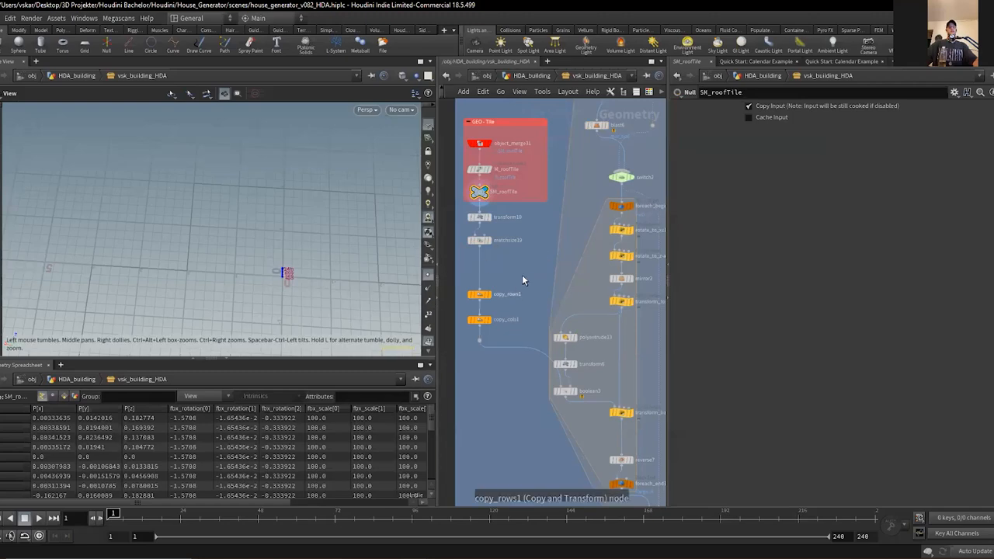
{"action": "left_click", "coordinate": [478, 319]}
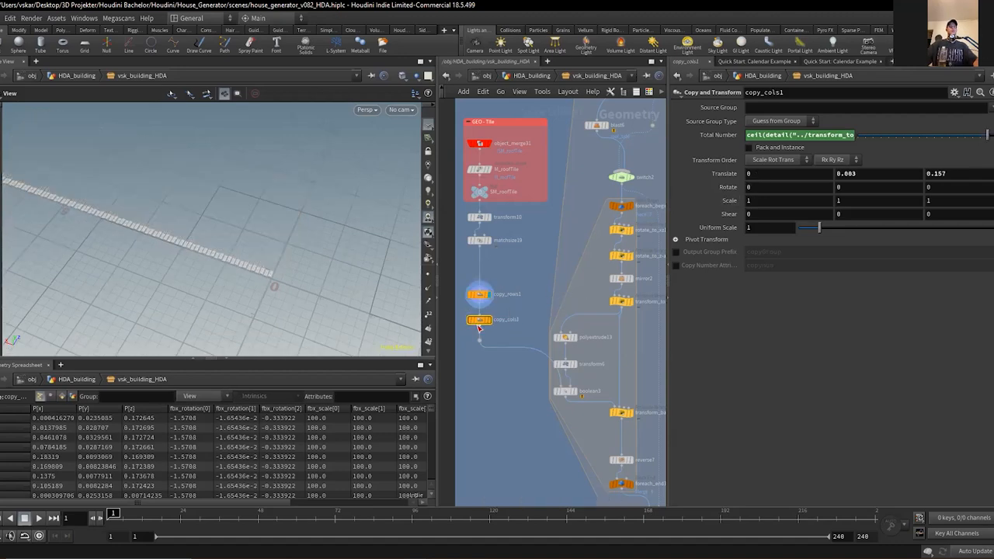
{"action": "left_click", "coordinate": [516, 347]}
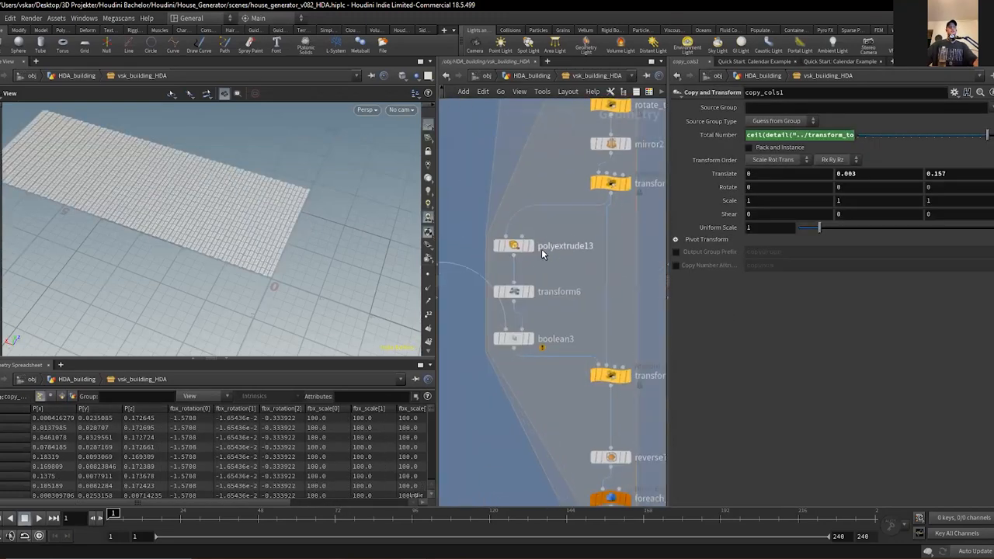
{"action": "left_click", "coordinate": [512, 245]}
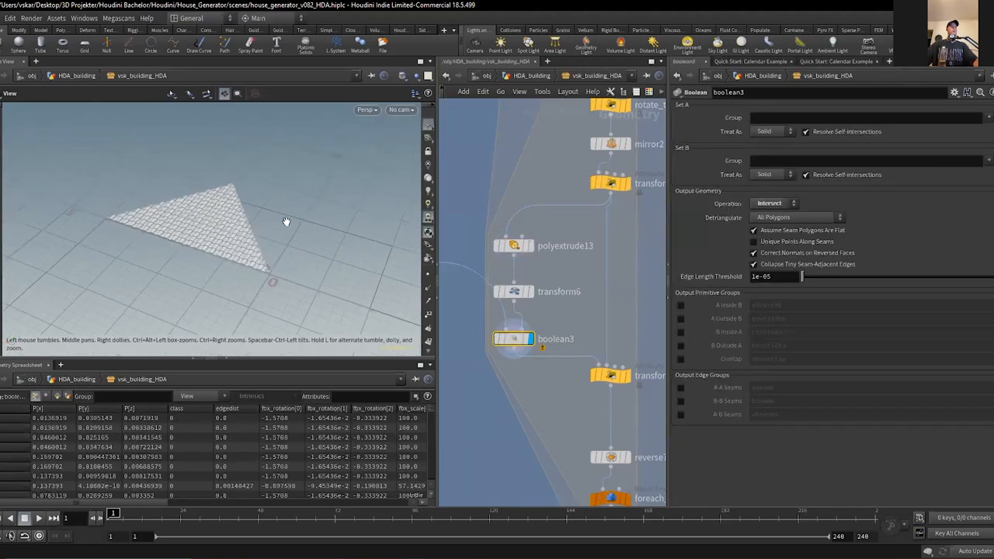
{"action": "left_click", "coordinate": [609, 375]}
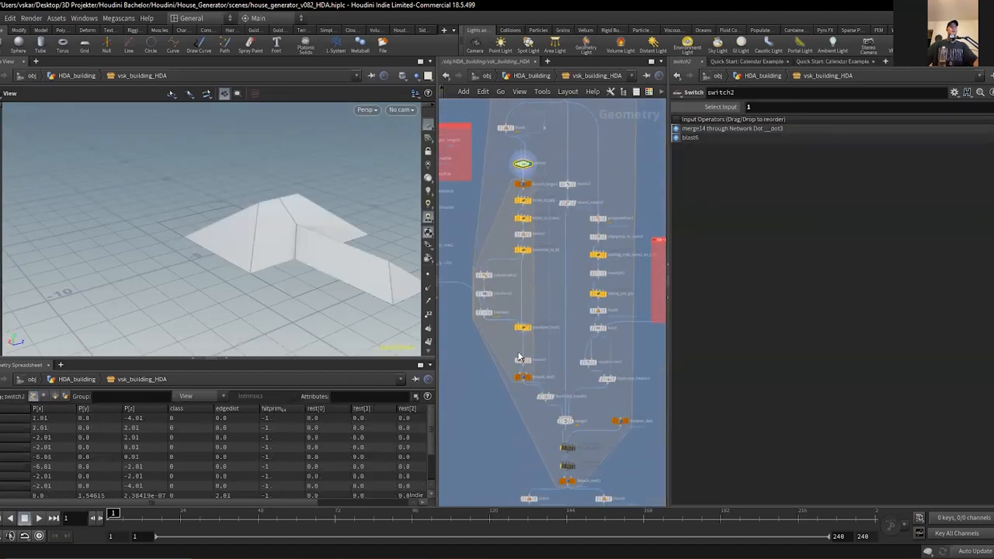
Display the reversed tile-covered gable triangle from reverse7
{"action": "left_click", "coordinate": [522, 361]}
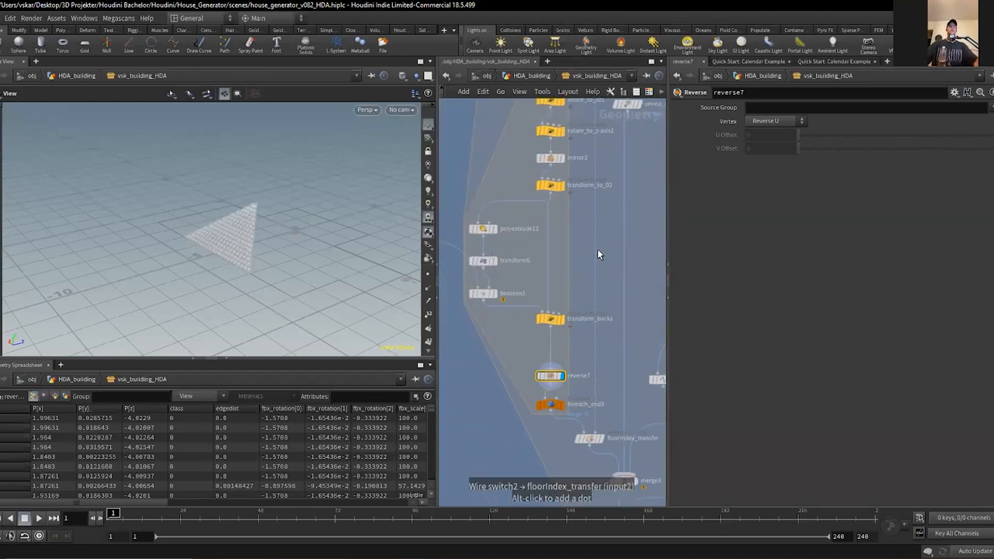
{"action": "mouse_move", "coordinate": [518, 301]}
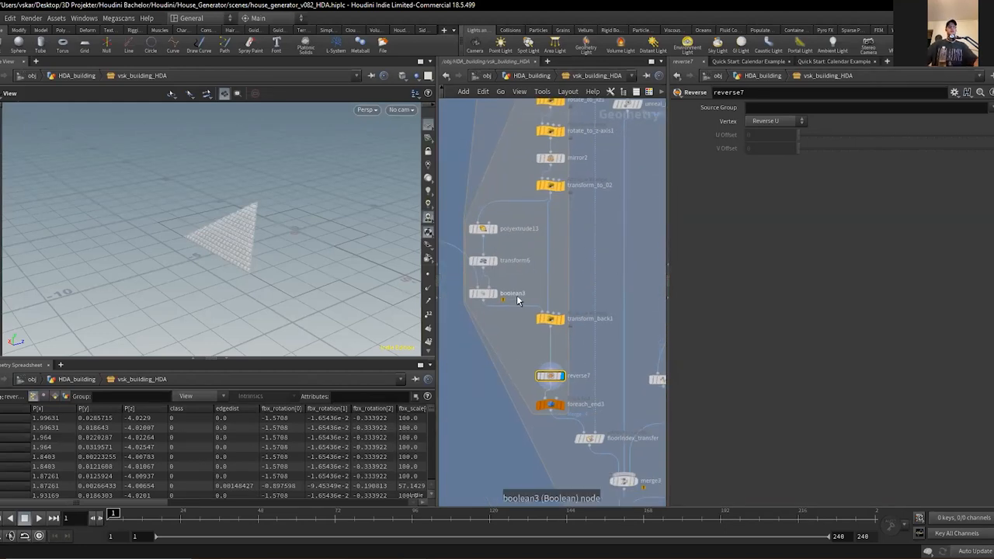
{"action": "mouse_move", "coordinate": [563, 282]}
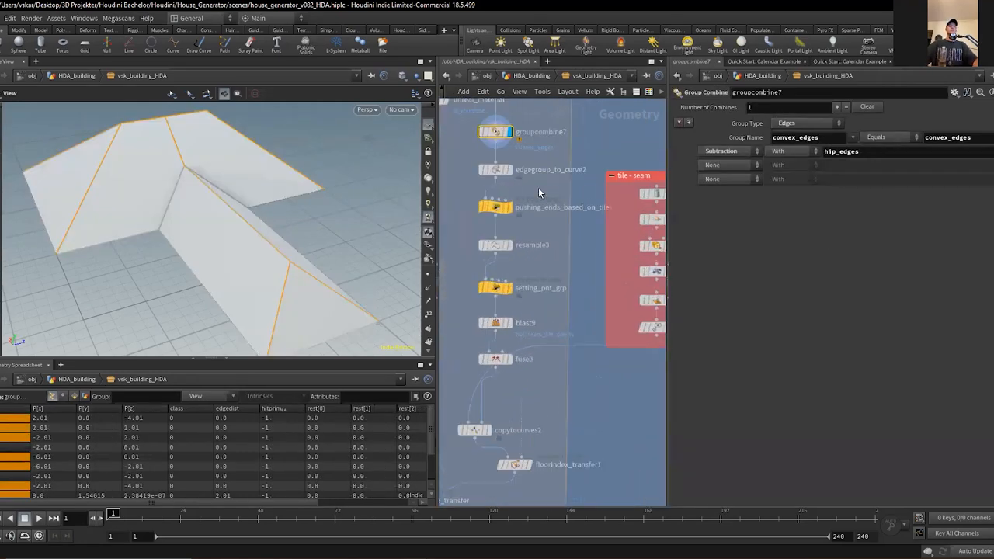
View edgegroup_to_curve ridge curves, the ridge tubes, and the complete tiled roof at foreach_end
{"action": "left_click", "coordinate": [496, 169]}
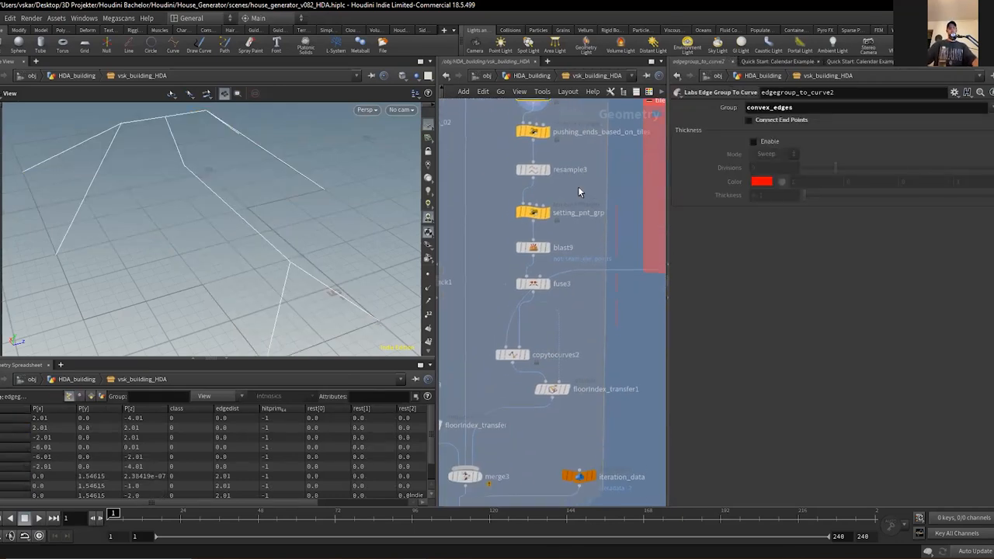
{"action": "left_click", "coordinate": [533, 240]}
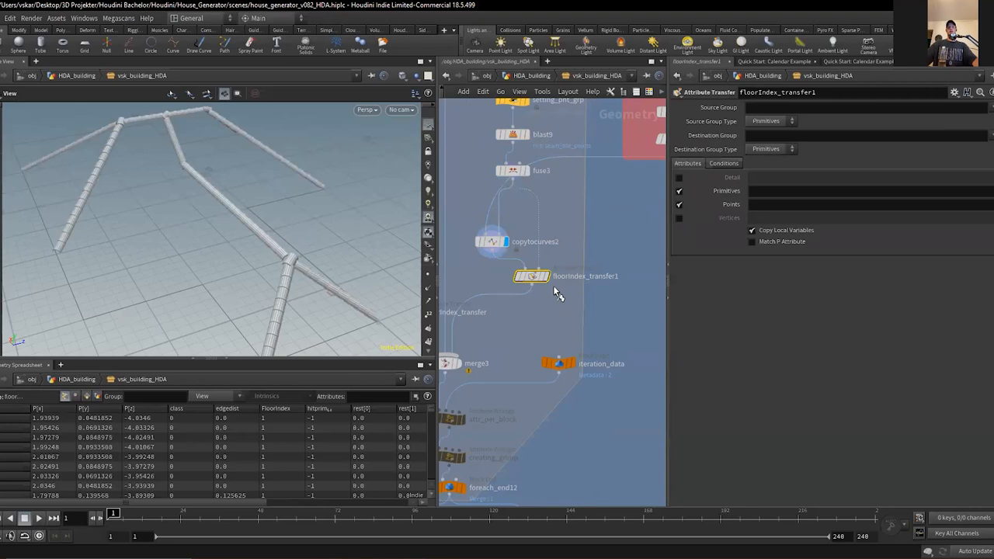
{"action": "scroll", "scroll_direction": "down", "scroll_amount": 3}
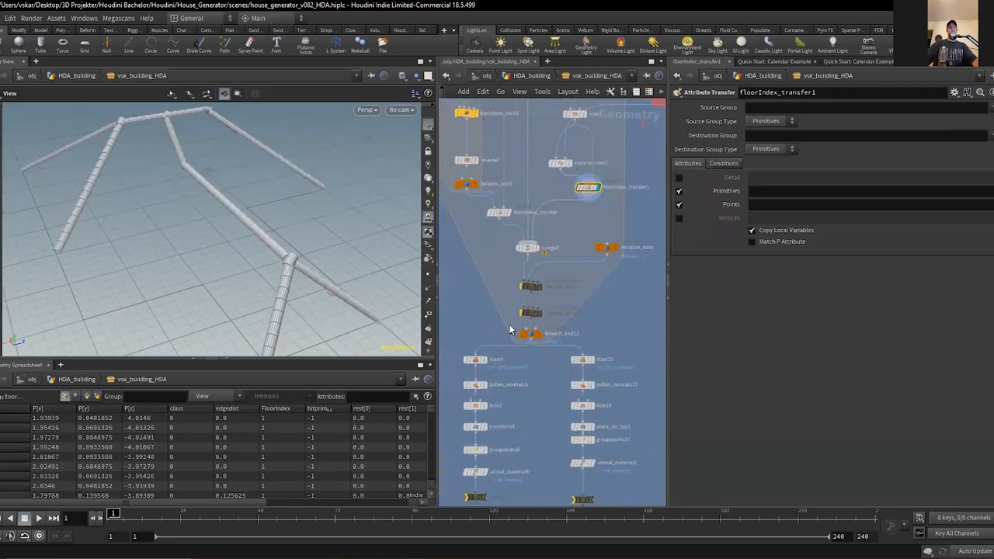
{"action": "left_click", "coordinate": [531, 332]}
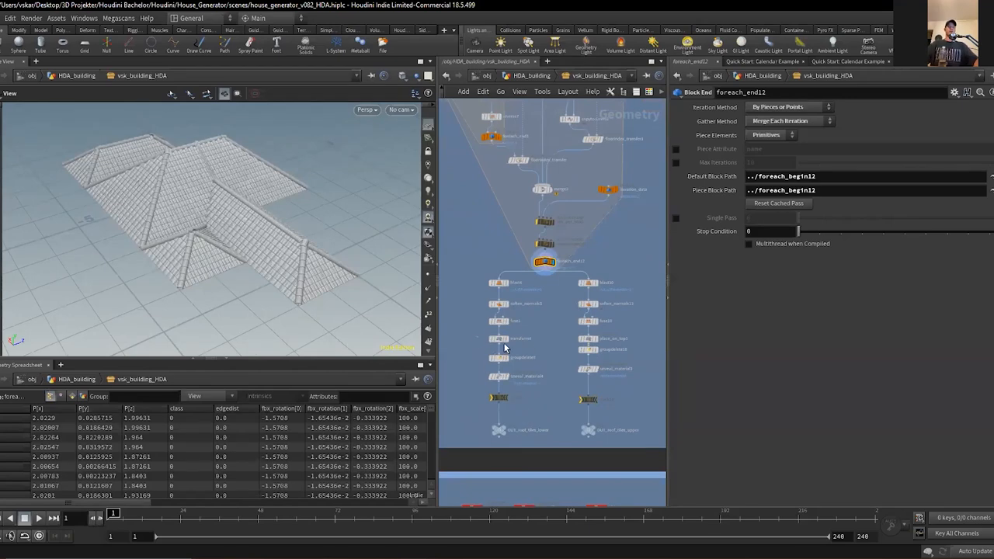
Display the roof transform and OUT_HOUSE_GEO final house, then switch to the Unreal Editor
{"action": "left_click", "coordinate": [497, 338]}
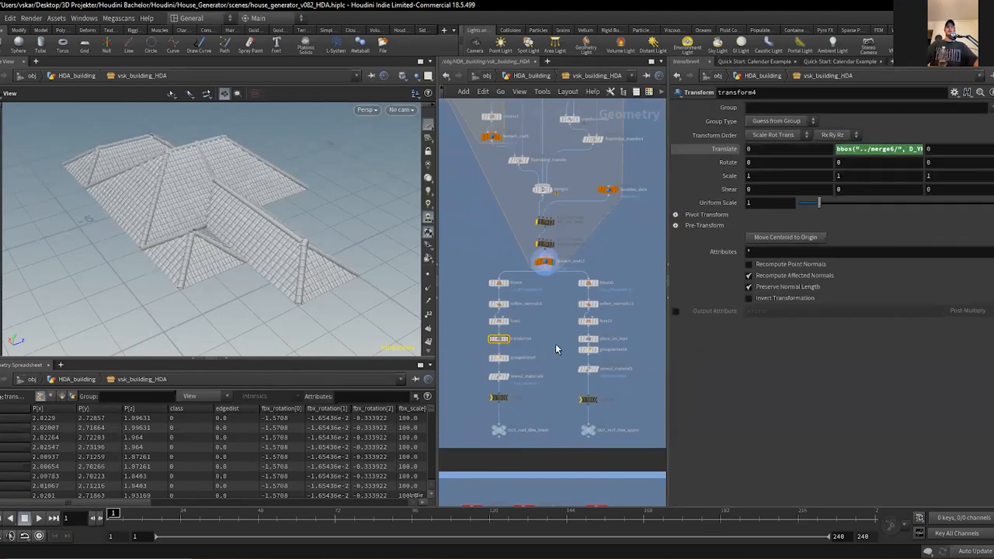
{"action": "left_click", "coordinate": [587, 338]}
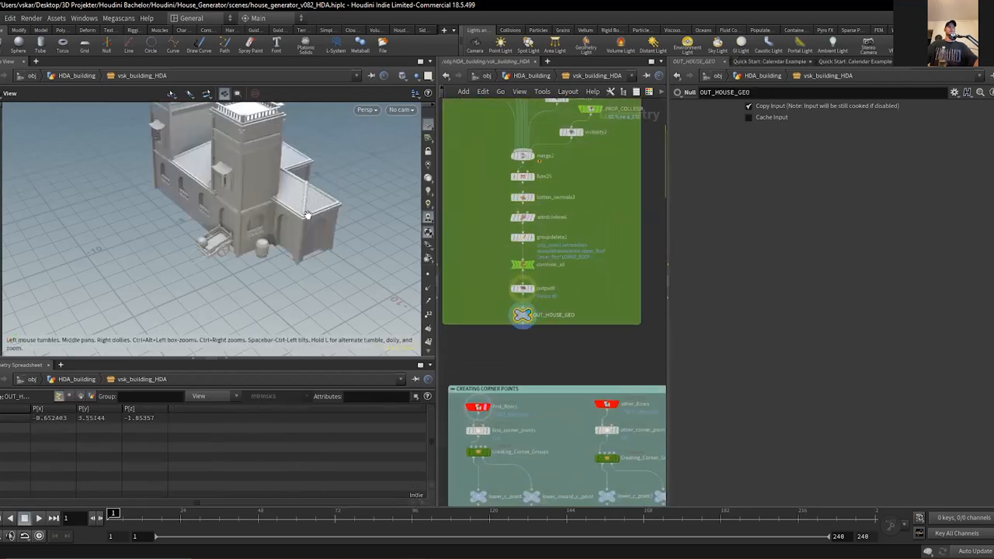
{"action": "left_click_drag", "start_coordinate": [308, 214], "coordinate": [313, 255]}
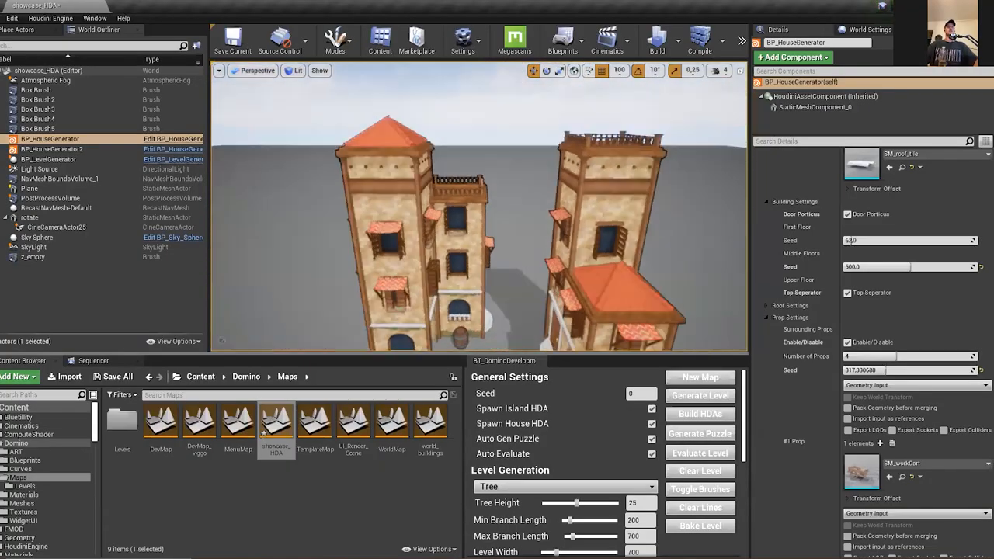
In BP_HouseGenerator Roof Settings, enable Flat Sides and the lower roof Flat option
{"action": "left_click", "coordinate": [53, 149]}
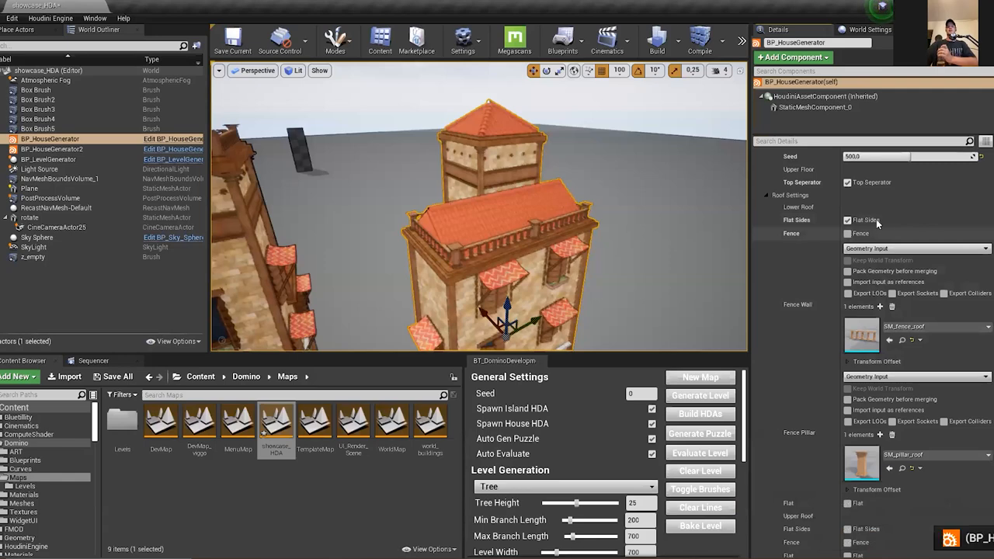
{"action": "left_click", "coordinate": [848, 233]}
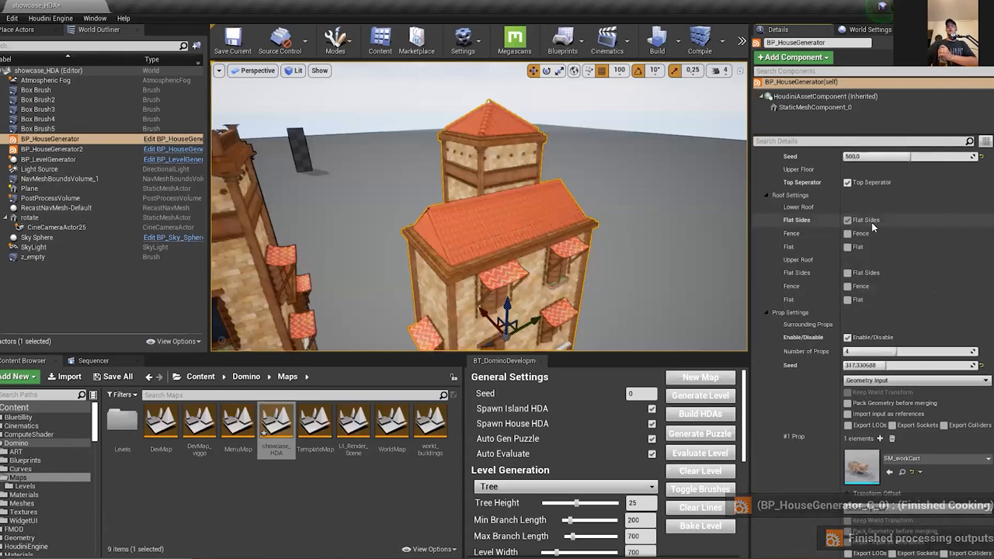
{"action": "left_click", "coordinate": [848, 221]}
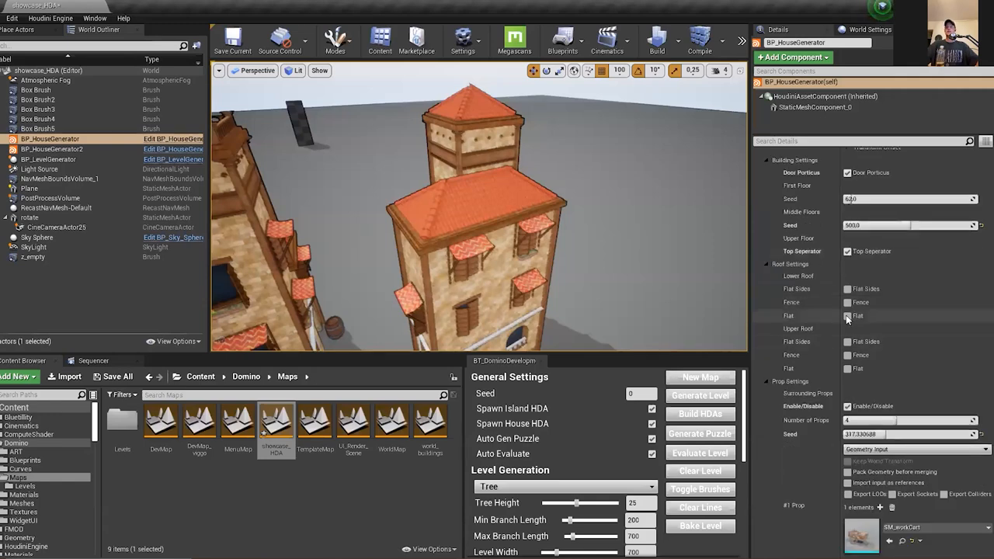
{"action": "mouse_move", "coordinate": [519, 210]}
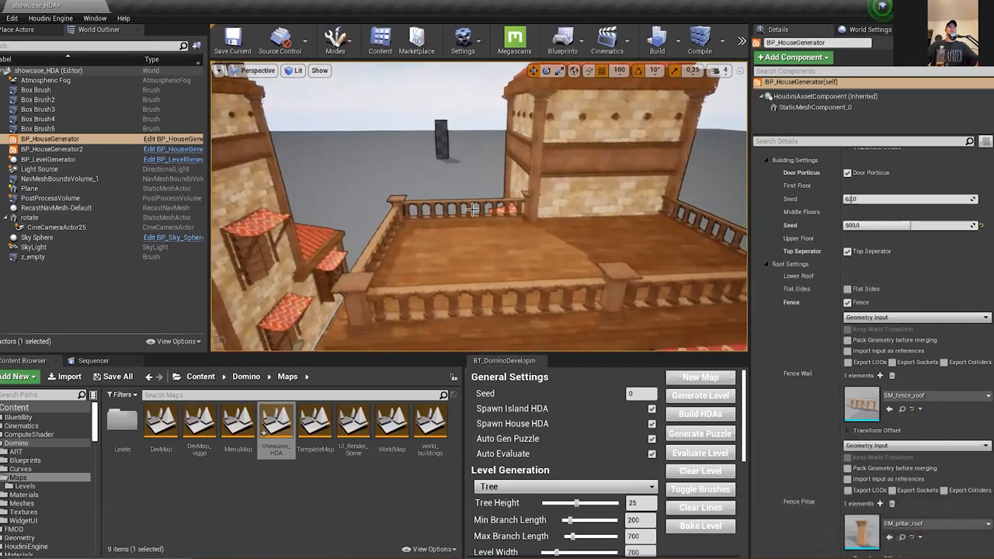
Orbit the Unreal viewport around the house to view its fenced flat roof
{"action": "left_click_drag", "start_coordinate": [474, 210], "coordinate": [645, 240]}
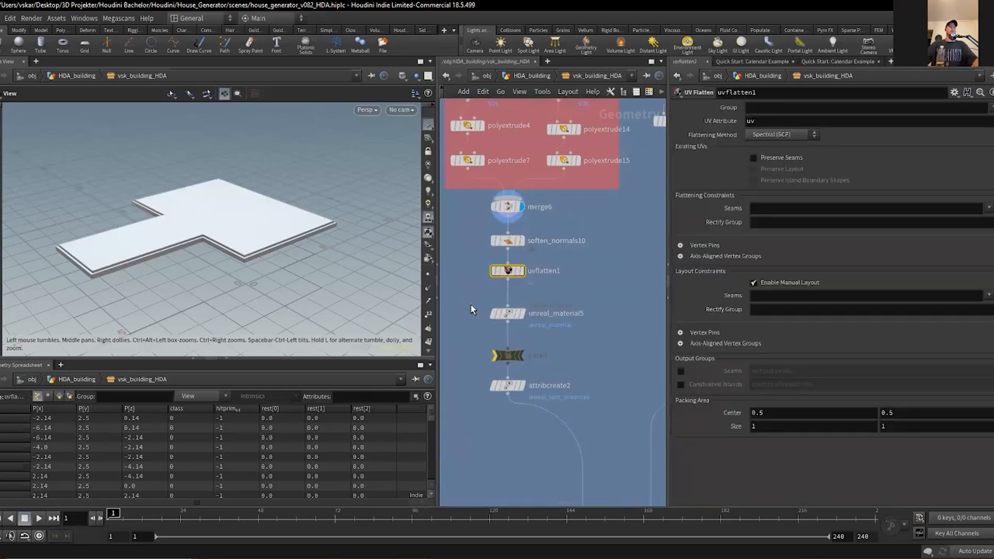
Display the Object Merge blocky massing and the Transform footprint outline of the building
{"action": "left_click", "coordinate": [508, 314]}
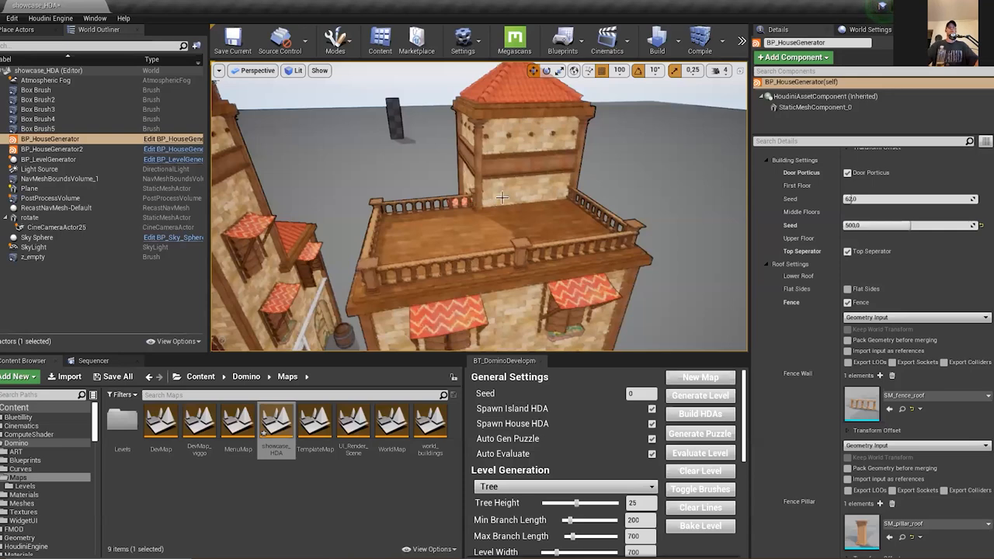
{"action": "mouse_move", "coordinate": [534, 303]}
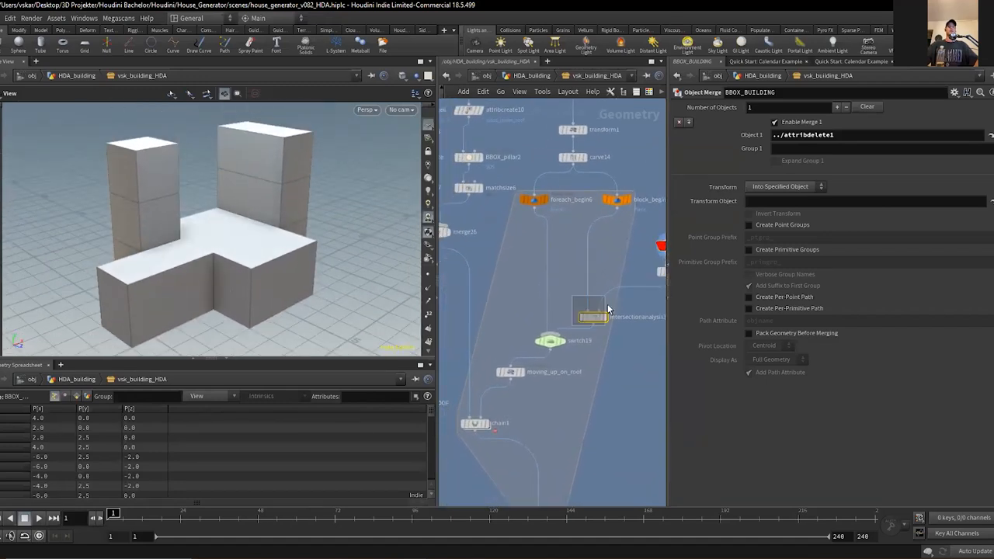
{"action": "left_click", "coordinate": [574, 299]}
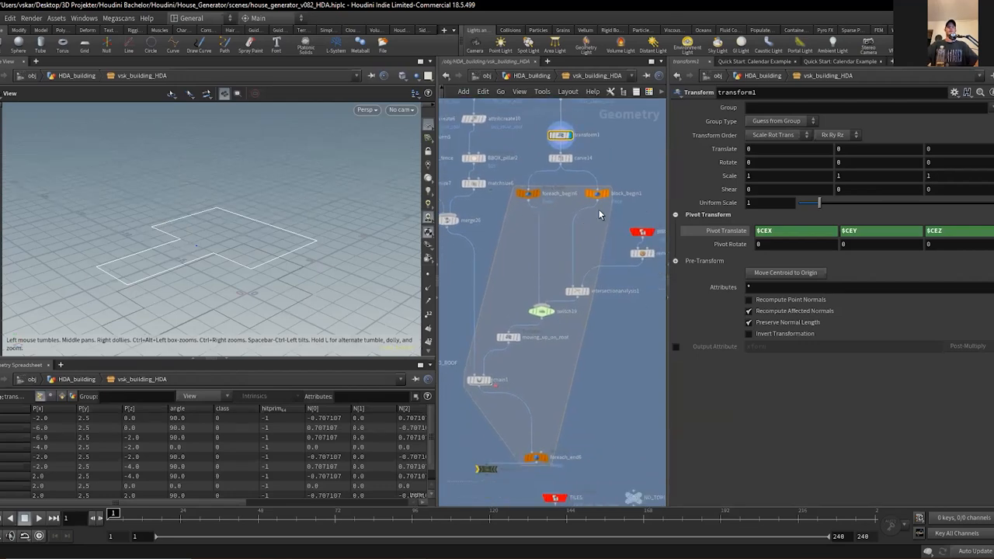
{"action": "left_click", "coordinate": [578, 290]}
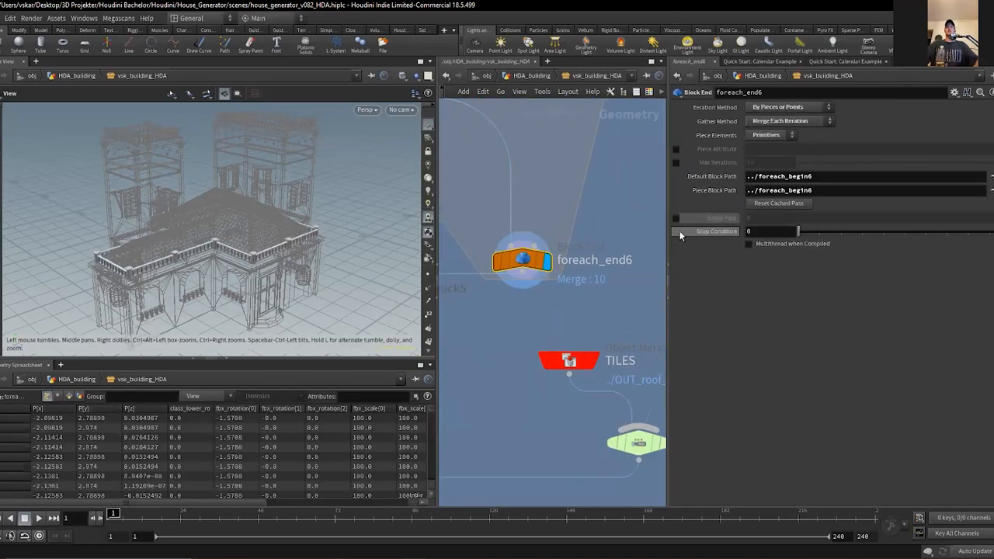
Enable Single Pass on foreach_end6 and slide through several individual house pieces
{"action": "left_click", "coordinate": [677, 217]}
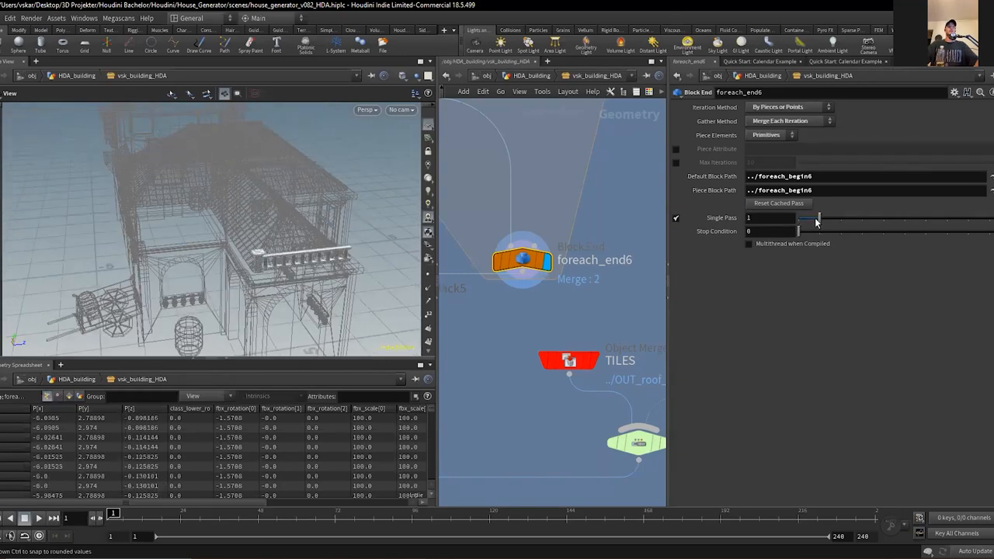
{"action": "left_click_drag", "start_coordinate": [820, 218], "coordinate": [842, 217]}
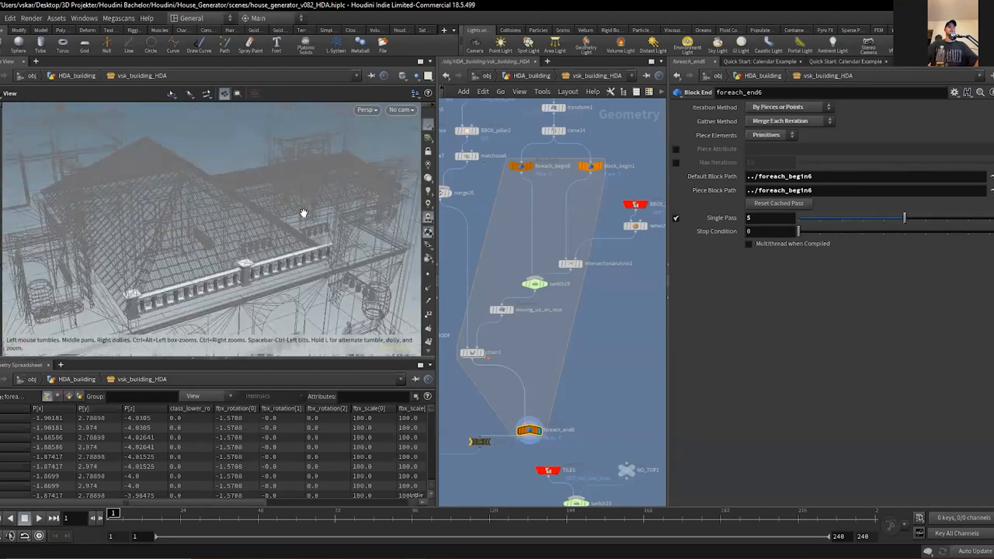
{"action": "left_click_drag", "start_coordinate": [904, 218], "coordinate": [944, 218]}
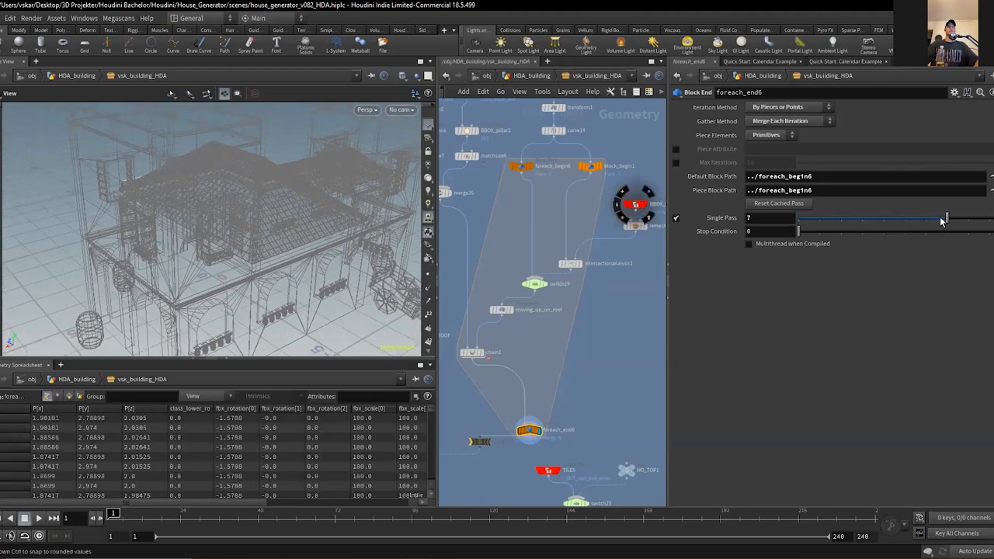
{"action": "left_click_drag", "start_coordinate": [944, 217], "coordinate": [798, 217]}
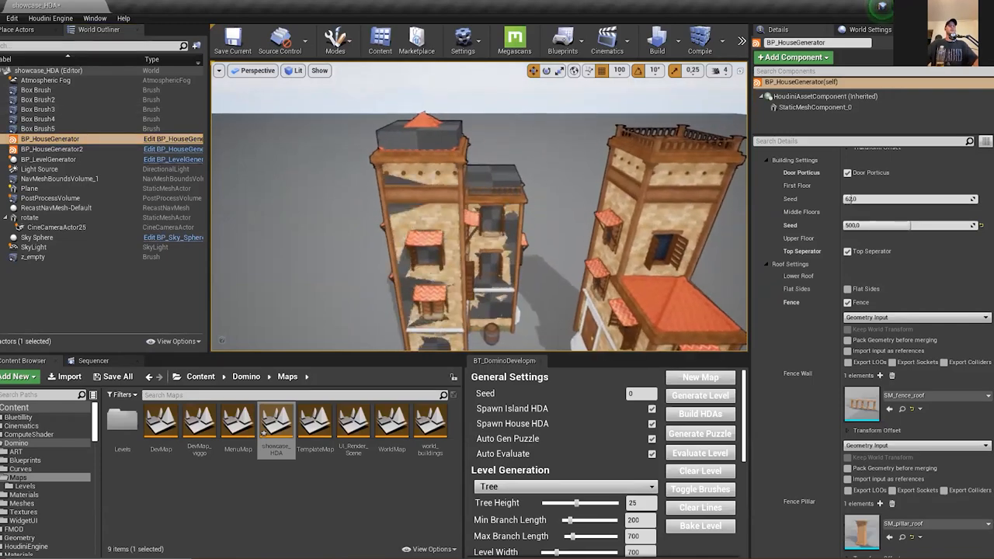
Select BP_HouseGenerator in the World Outliner to review its Building Settings
{"action": "left_click", "coordinate": [38, 88]}
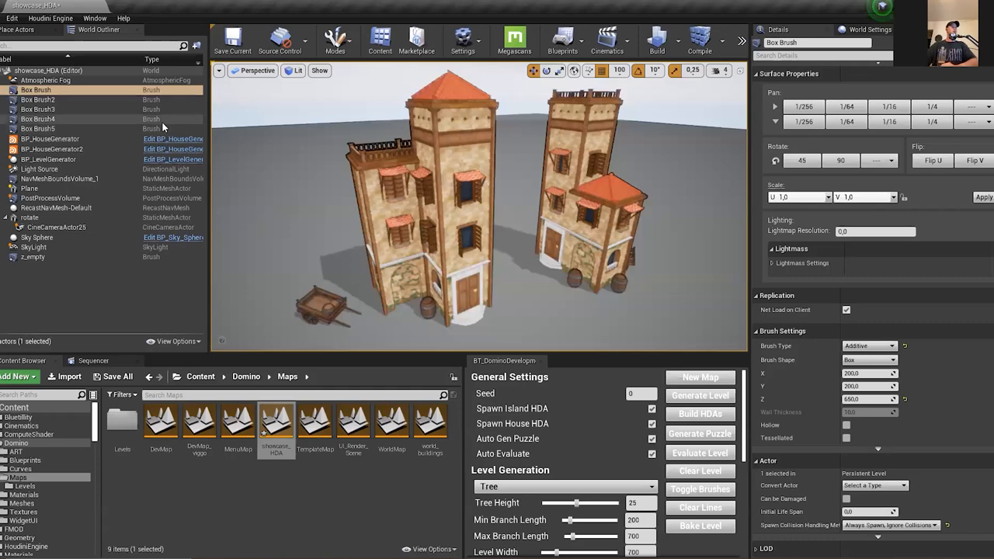
{"action": "mouse_move", "coordinate": [375, 189]}
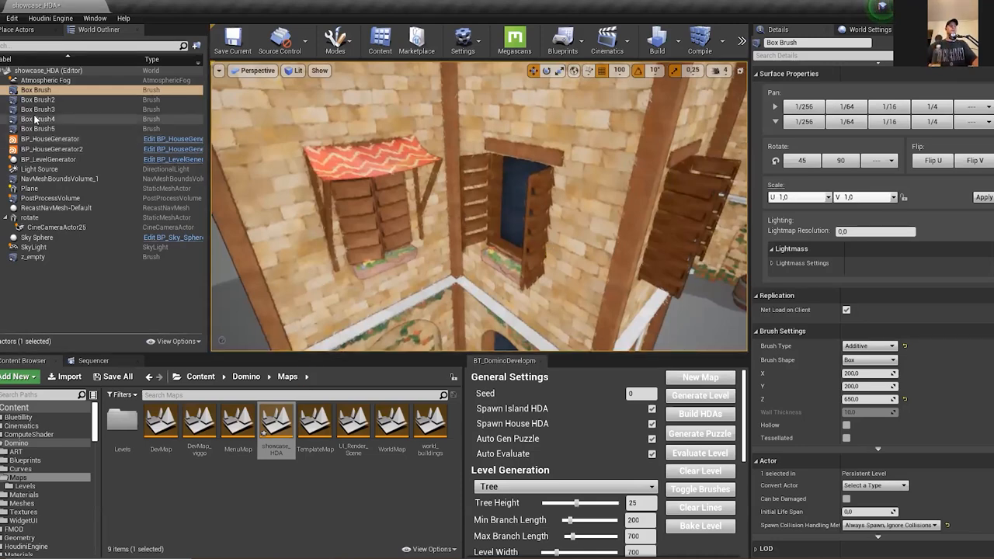
Review BP_HouseGenerator's BSP box-brush inputs and mesh parameters, selecting the three box brushes feeding the house
{"action": "left_click", "coordinate": [53, 138]}
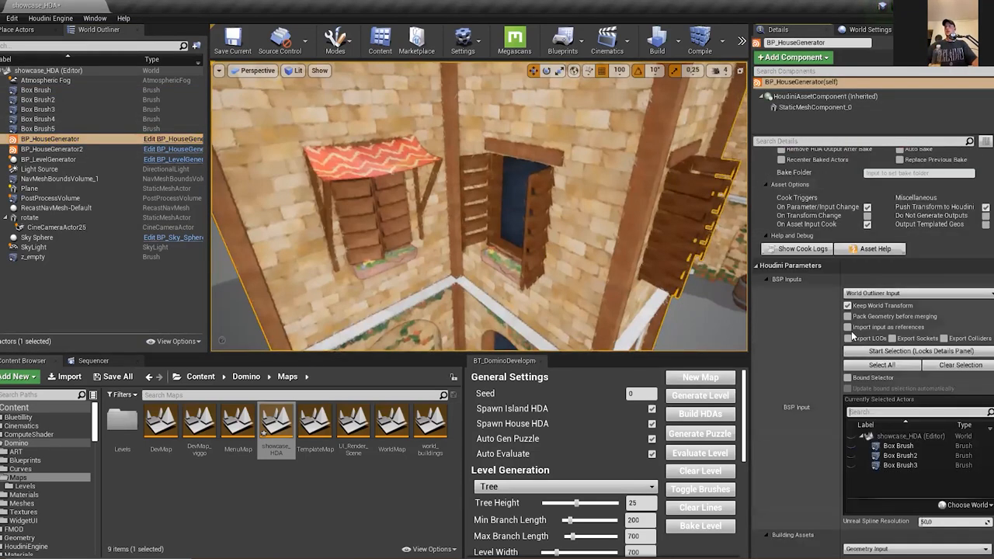
{"action": "scroll", "scroll_direction": "down", "scroll_amount": 3}
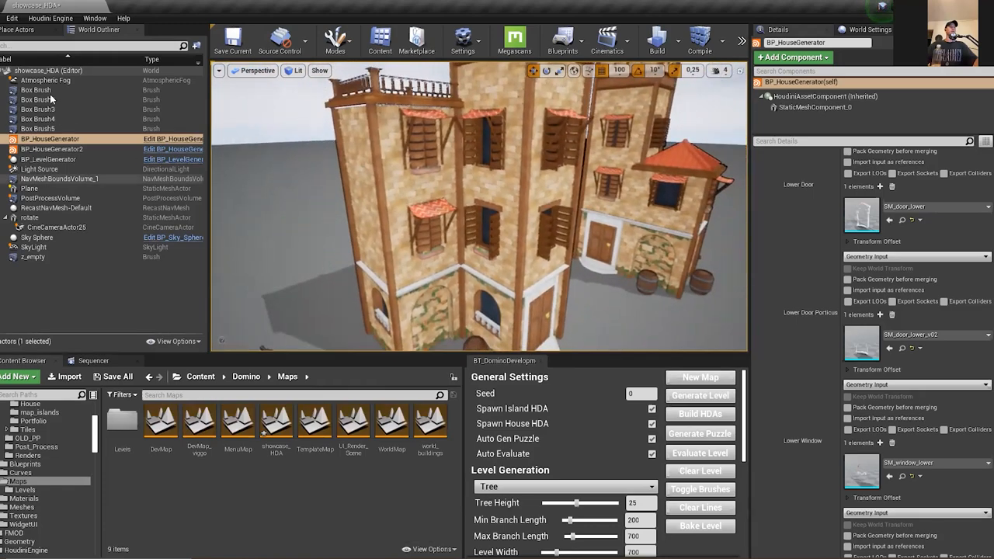
{"action": "left_click", "coordinate": [39, 109]}
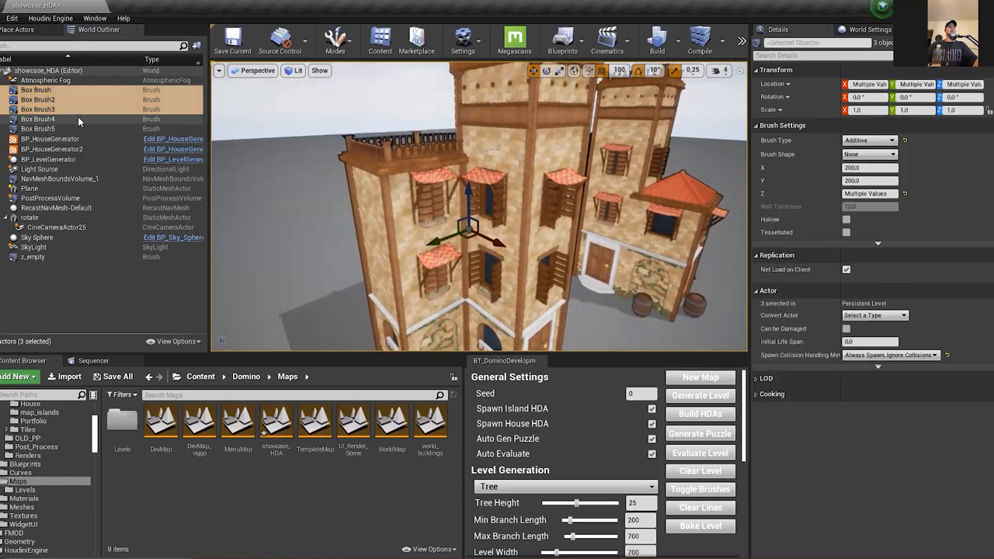
{"action": "left_click", "coordinate": [37, 109]}
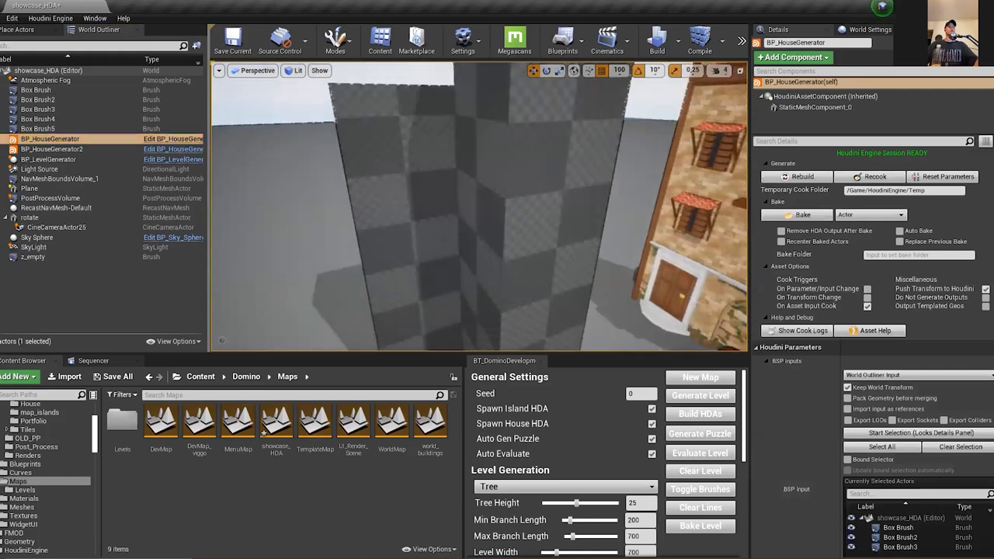
Set a box brush size value to 25 and reshape another brush in Brush Settings
{"action": "left_click", "coordinate": [36, 89]}
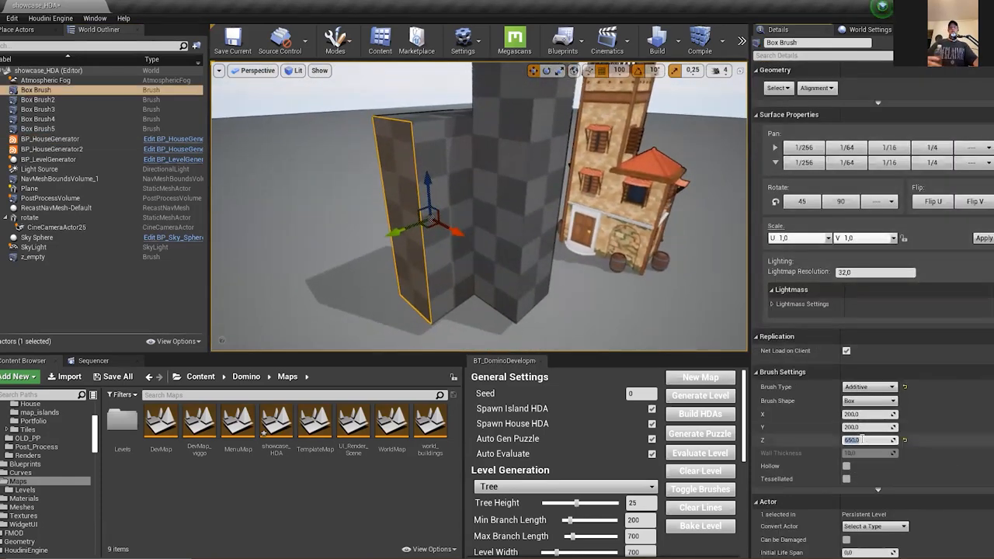
{"action": "type", "text": "25"}
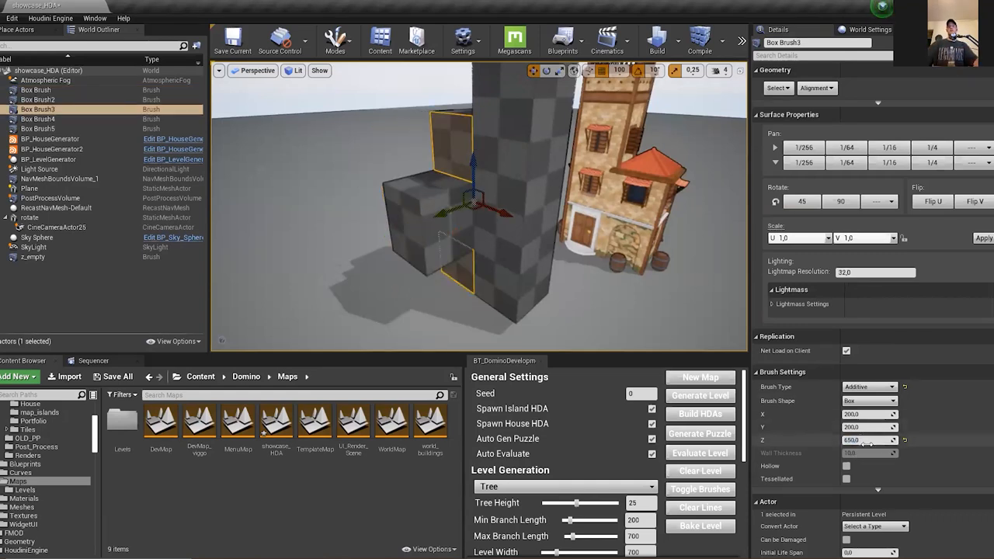
{"action": "left_click", "coordinate": [38, 100]}
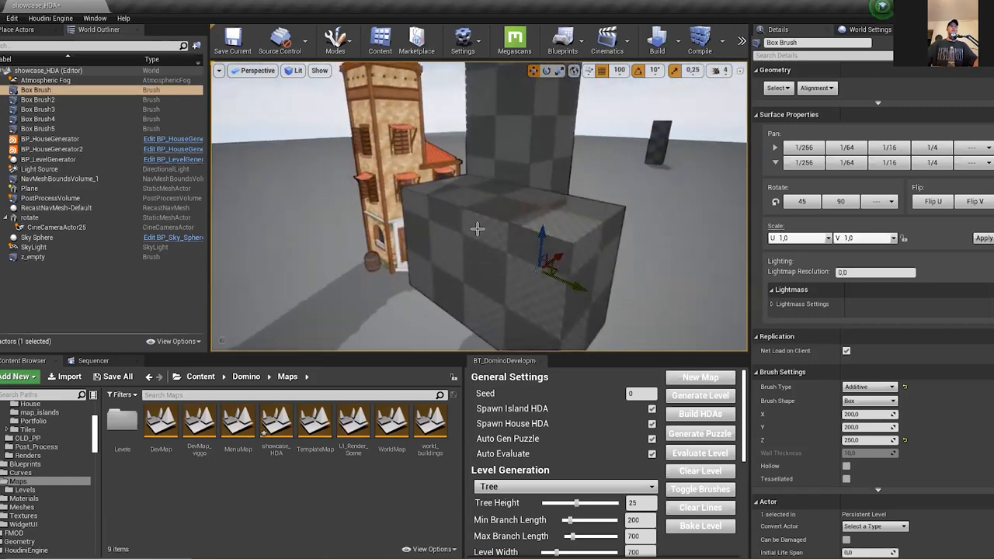
{"action": "left_click", "coordinate": [37, 100]}
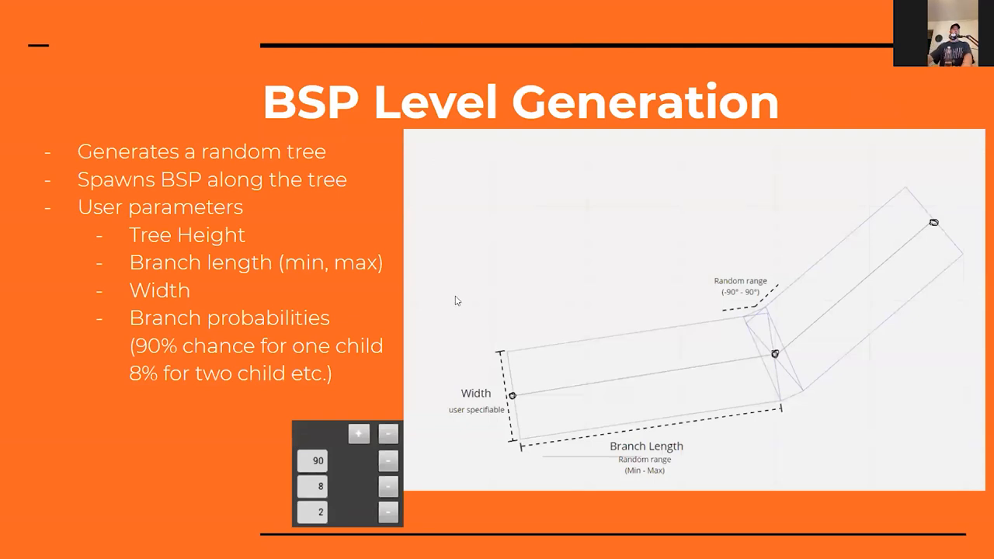
{"action": "mouse_move", "coordinate": [753, 365]}
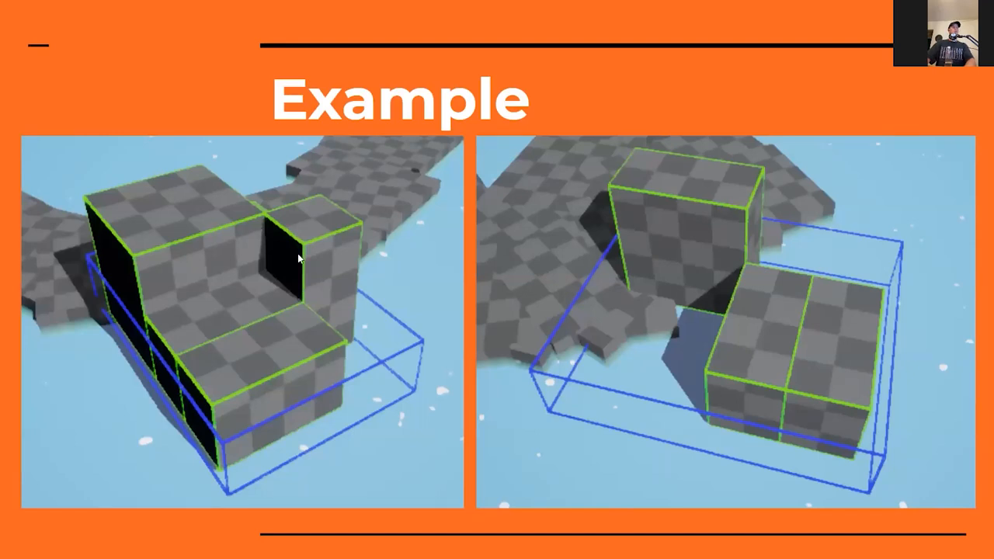
{"action": "mouse_move", "coordinate": [283, 355]}
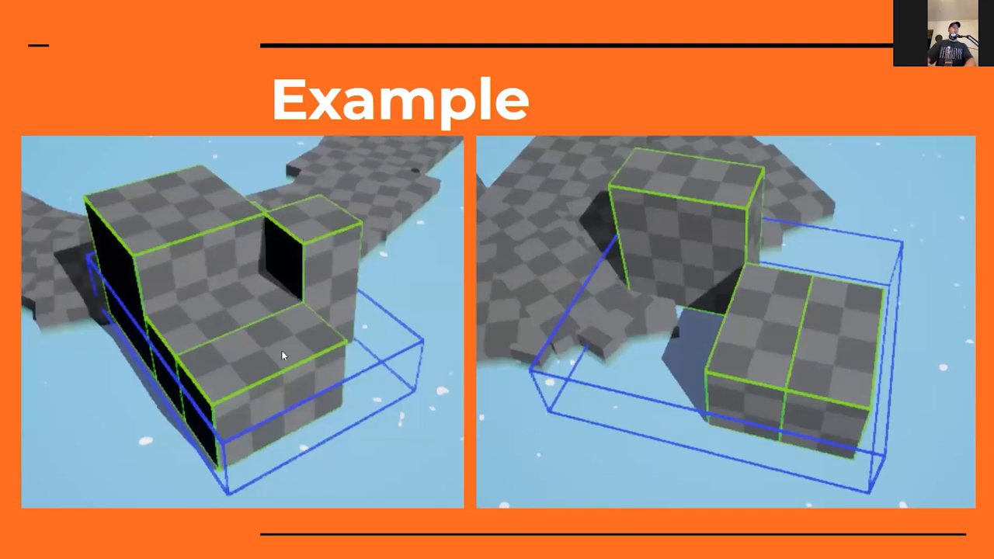
{"action": "mouse_move", "coordinate": [691, 224]}
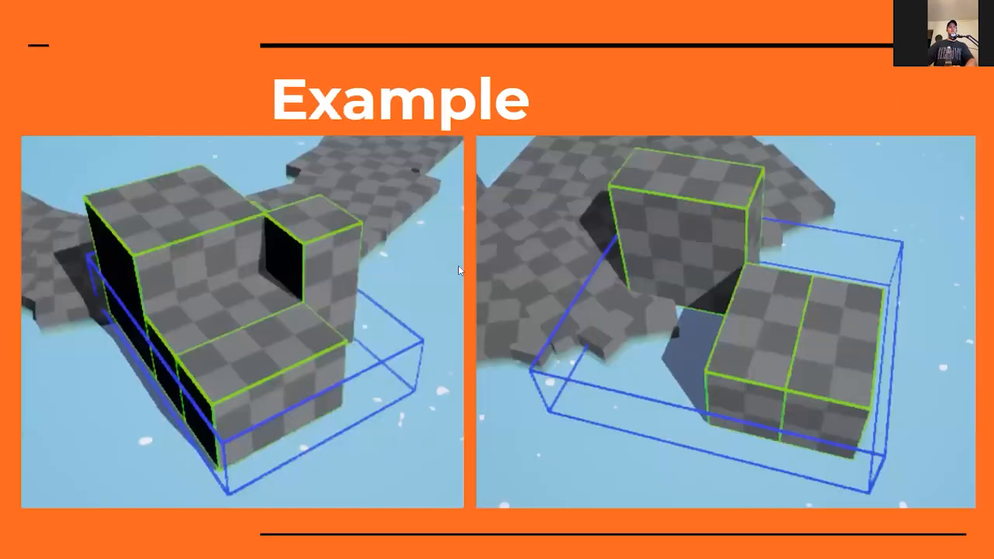
{"action": "mouse_move", "coordinate": [662, 298]}
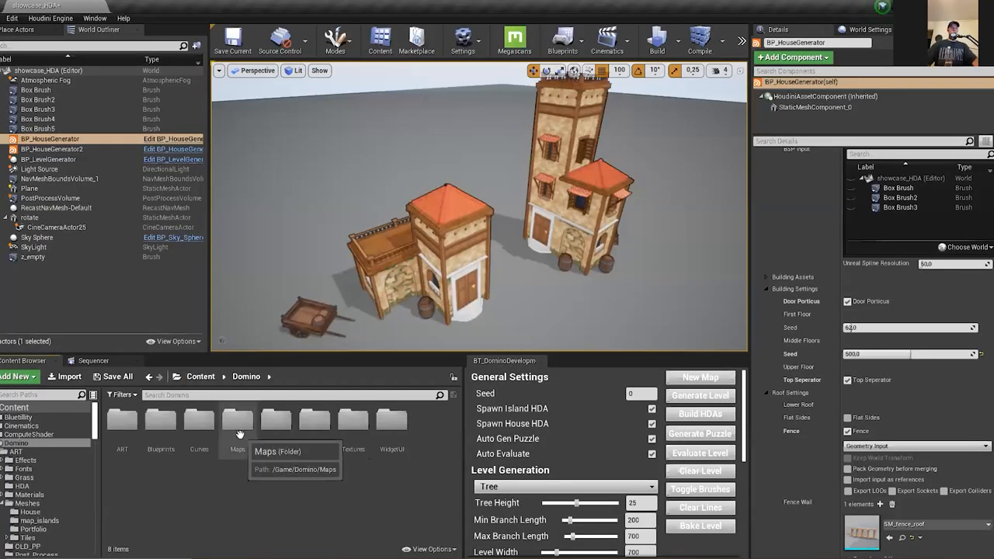
Switch to the next level without saving, with Spawn Island HDA and Spawn House HDA unticked
{"action": "left_click", "coordinate": [118, 378]}
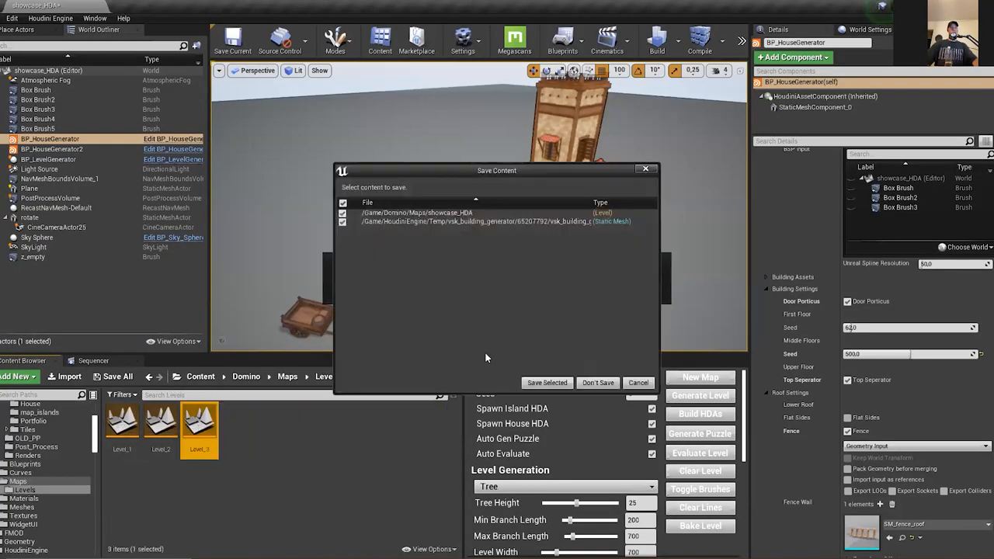
{"action": "left_click", "coordinate": [547, 383]}
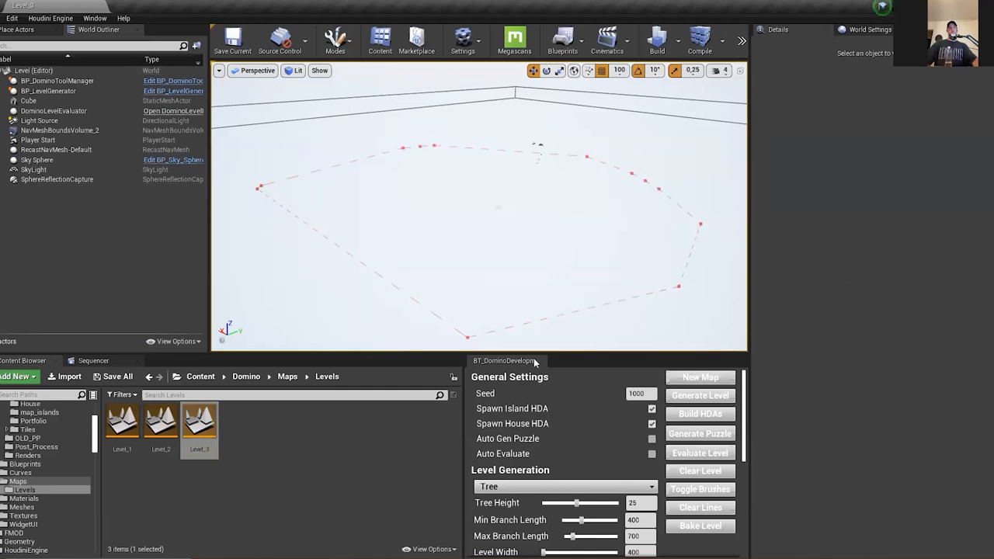
{"action": "mouse_move", "coordinate": [598, 425]}
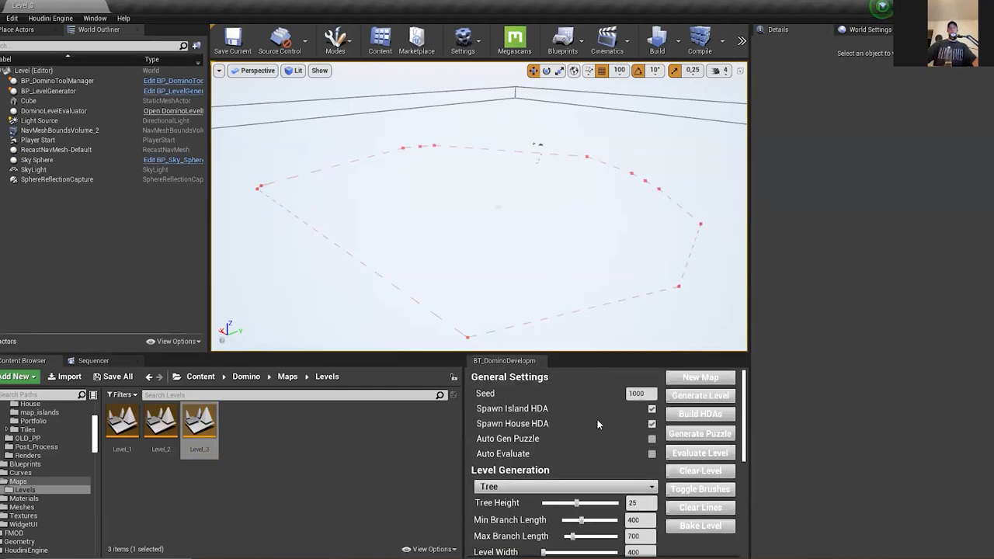
{"action": "scroll", "scroll_direction": "down", "scroll_amount": 3}
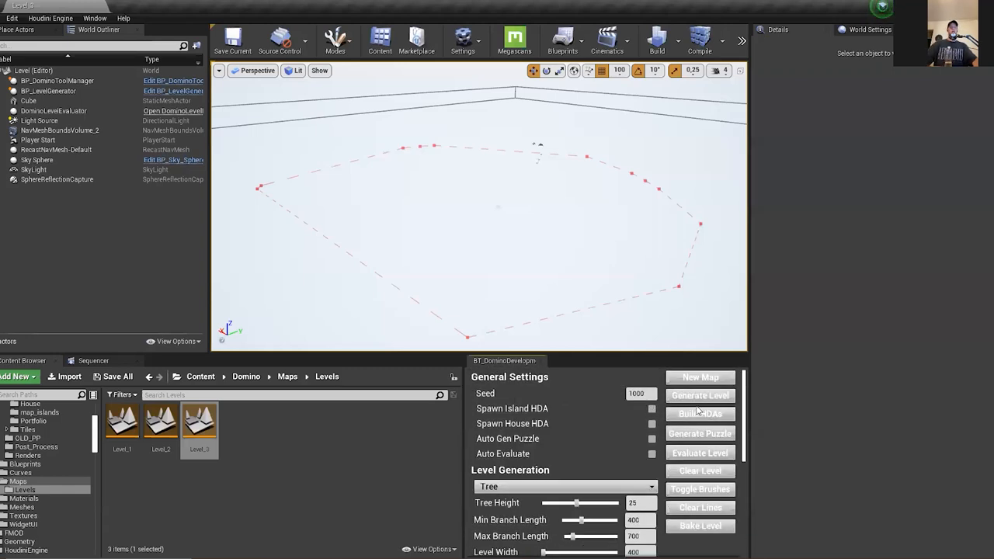
Generate the Tree-type level of box brushes from the Domino Developer panel
{"action": "left_click", "coordinate": [653, 424]}
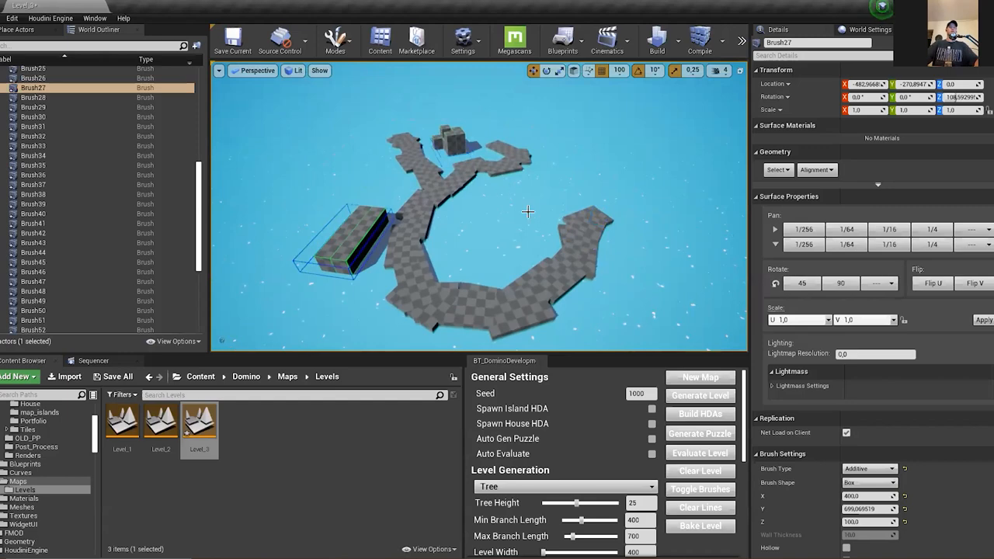
Leave the generated Unreal level and start saving the house generator scene in Houdini
{"action": "left_click", "coordinate": [651, 408]}
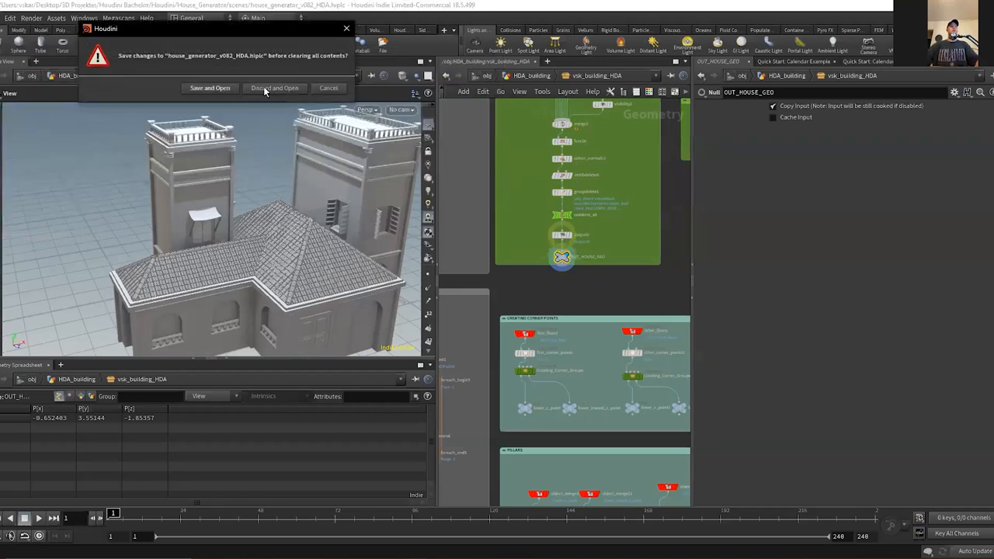
{"action": "left_click", "coordinate": [208, 87]}
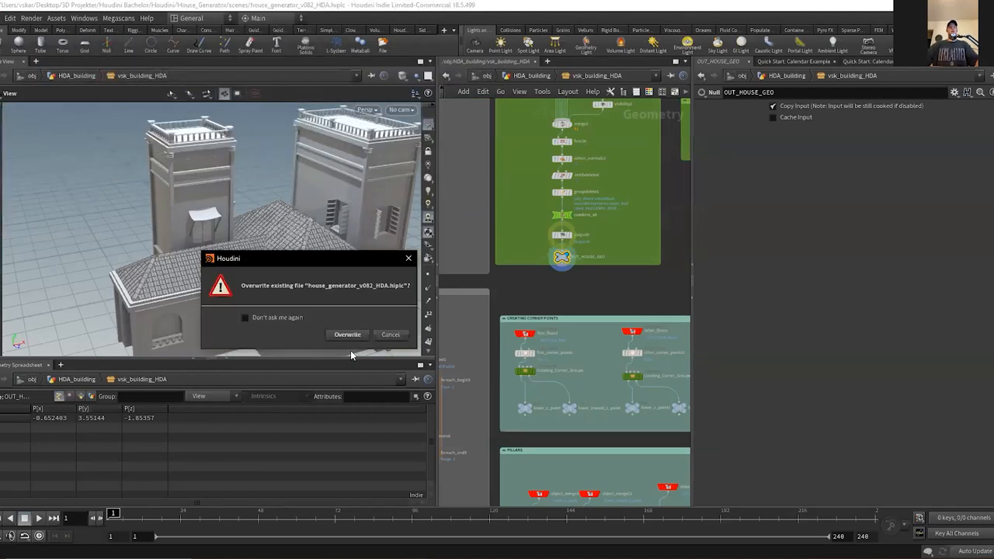
Confirm overwriting the existing house-generator scene file
{"action": "left_click", "coordinate": [348, 334]}
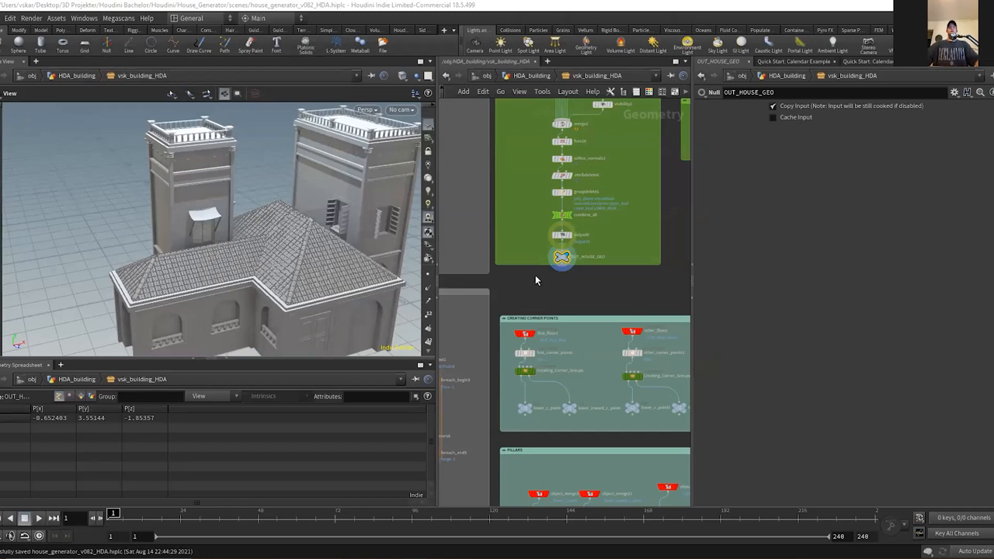
{"action": "mouse_move", "coordinate": [559, 277]}
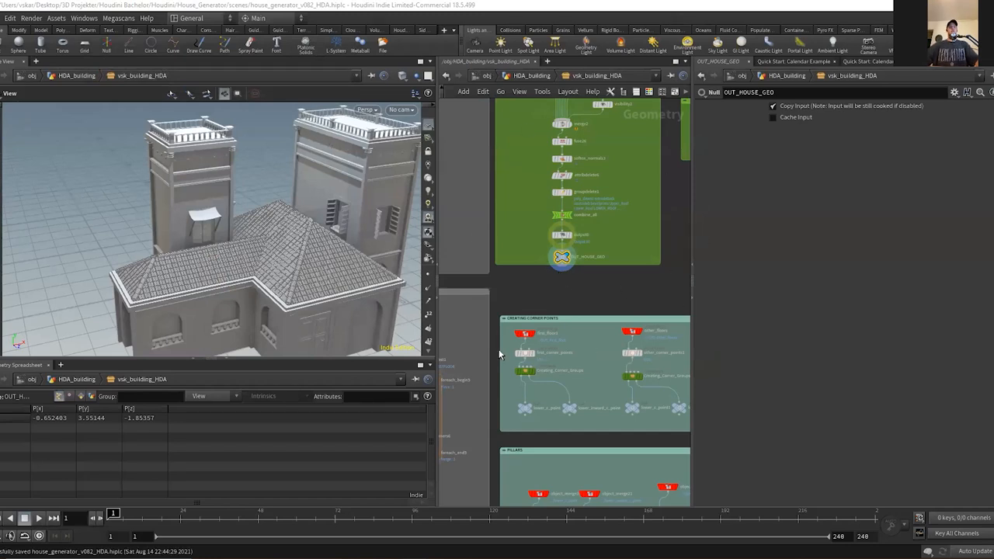
{"action": "mouse_move", "coordinate": [614, 233]}
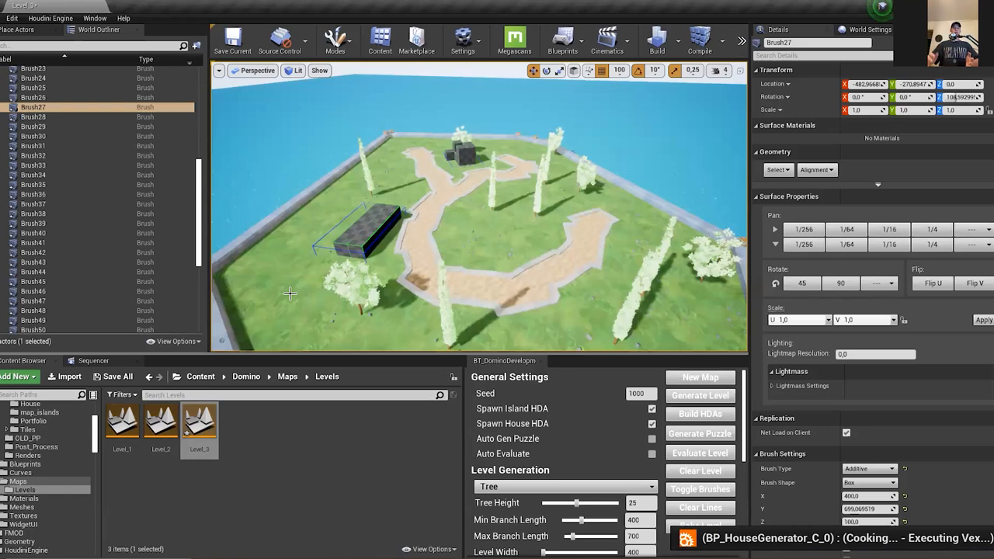
{"action": "mouse_move", "coordinate": [455, 183]}
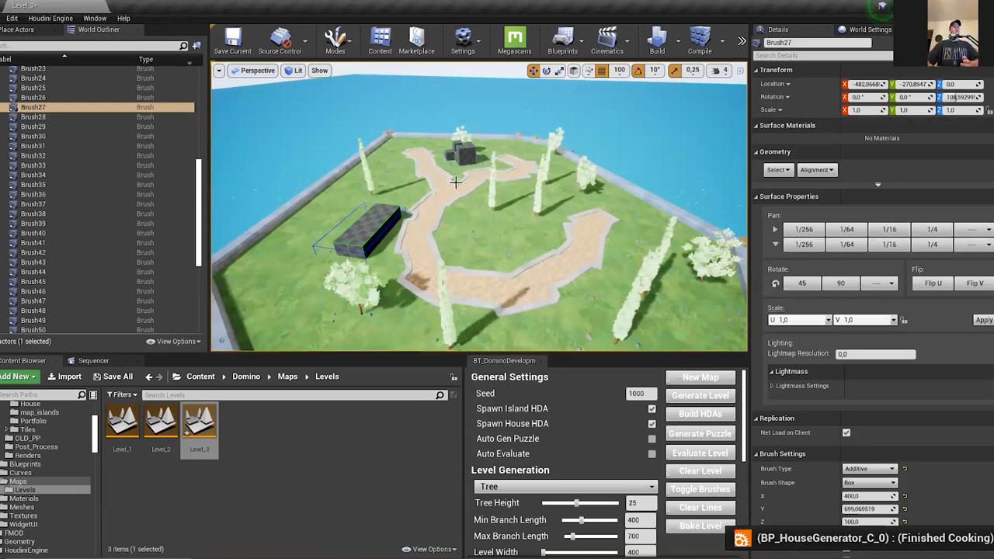
{"action": "mouse_move", "coordinate": [456, 275]}
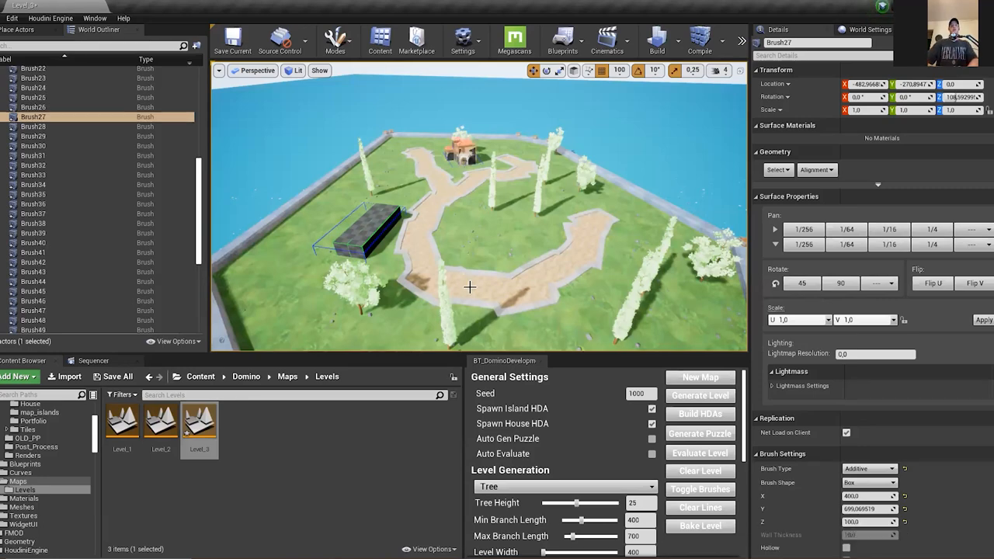
{"action": "mouse_move", "coordinate": [503, 267]}
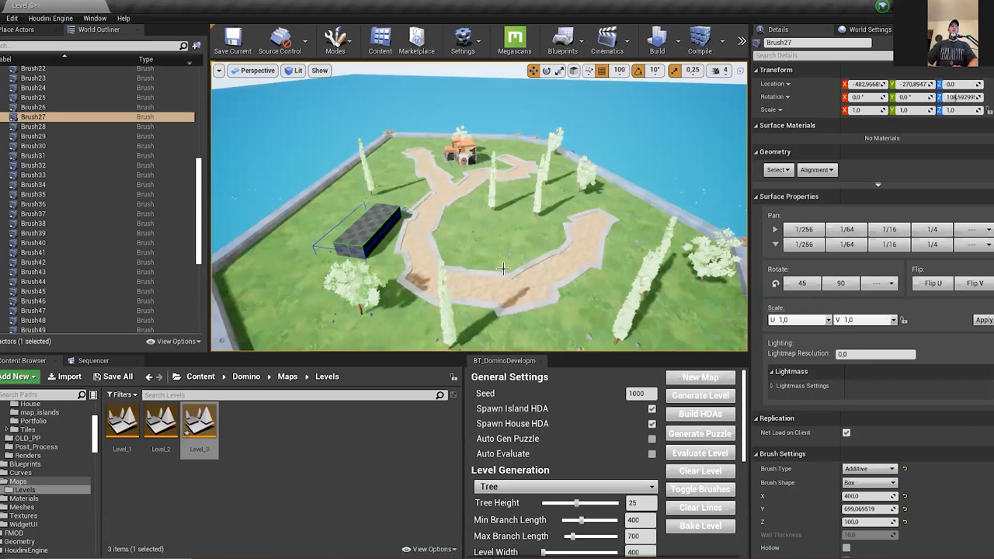
{"action": "mouse_move", "coordinate": [388, 153]}
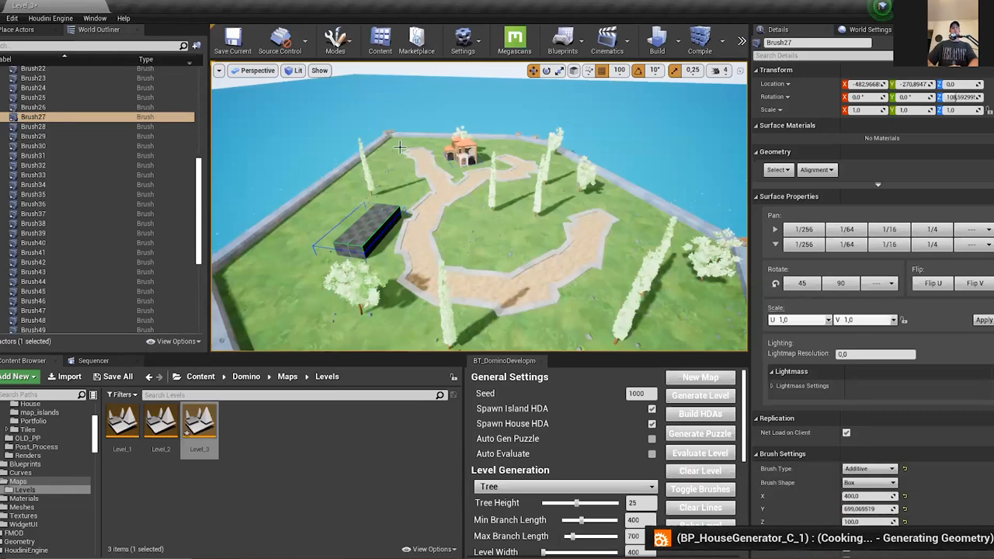
{"action": "mouse_move", "coordinate": [491, 202]}
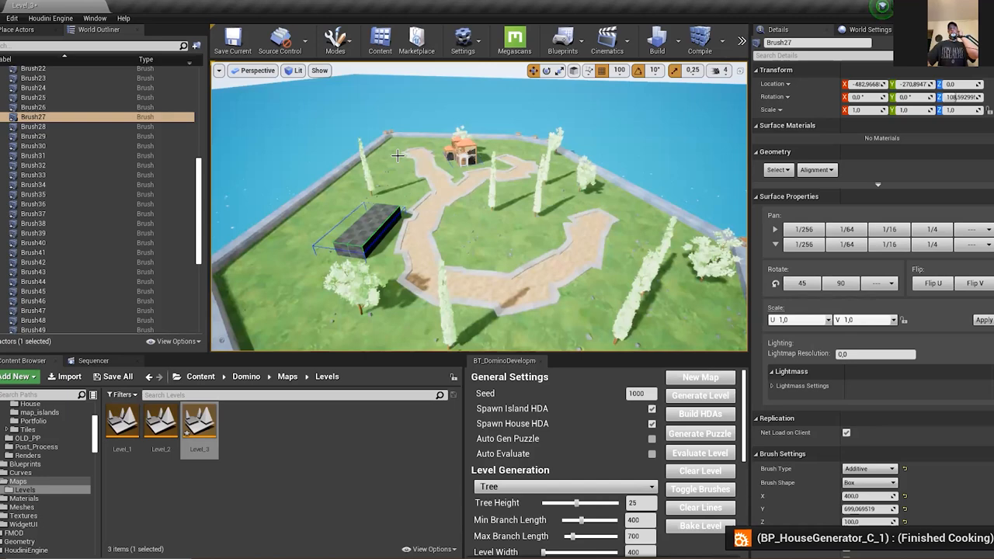
{"action": "mouse_move", "coordinate": [550, 202]}
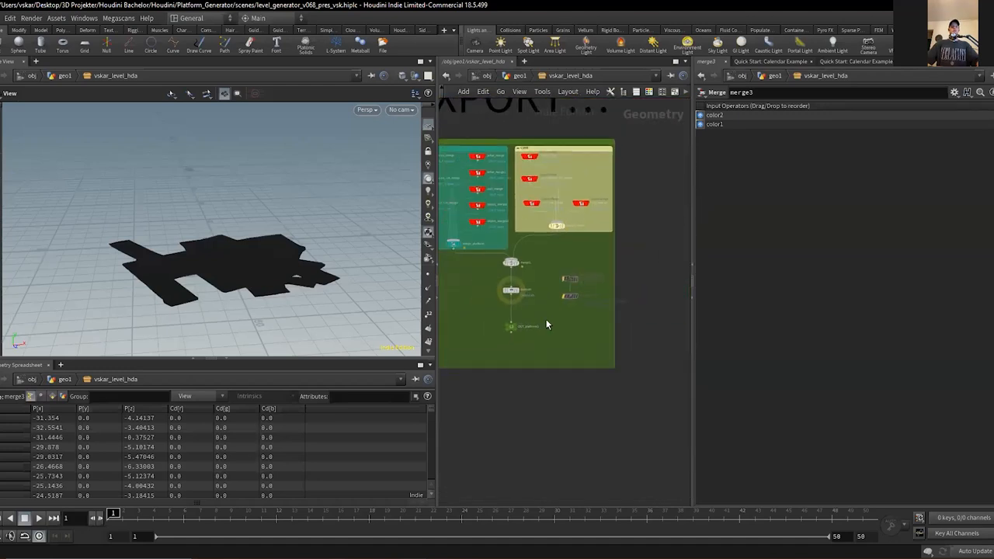
Display OUT_platform1's rimmed platform, then the switch node's flat footprint upstream
{"action": "left_click", "coordinate": [511, 326]}
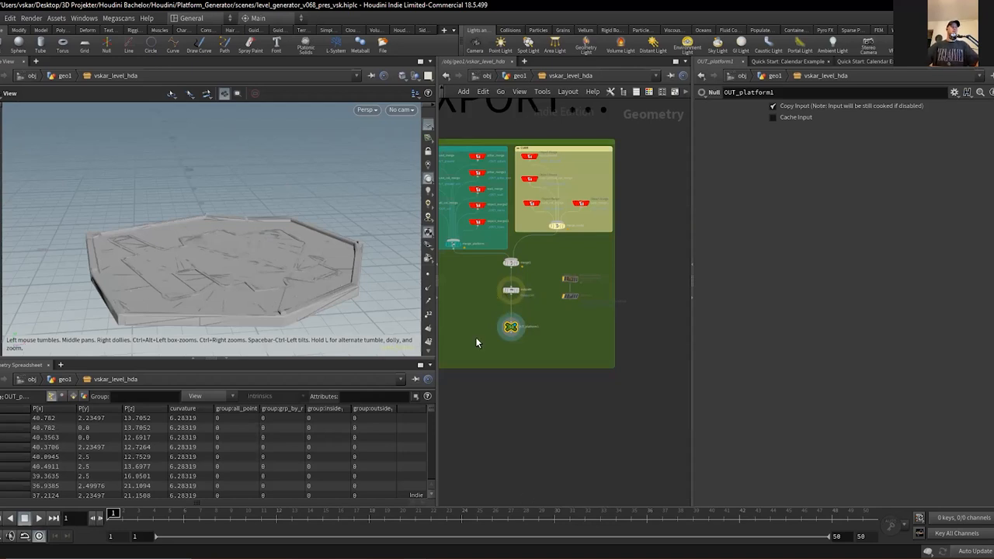
{"action": "mouse_move", "coordinate": [678, 478]}
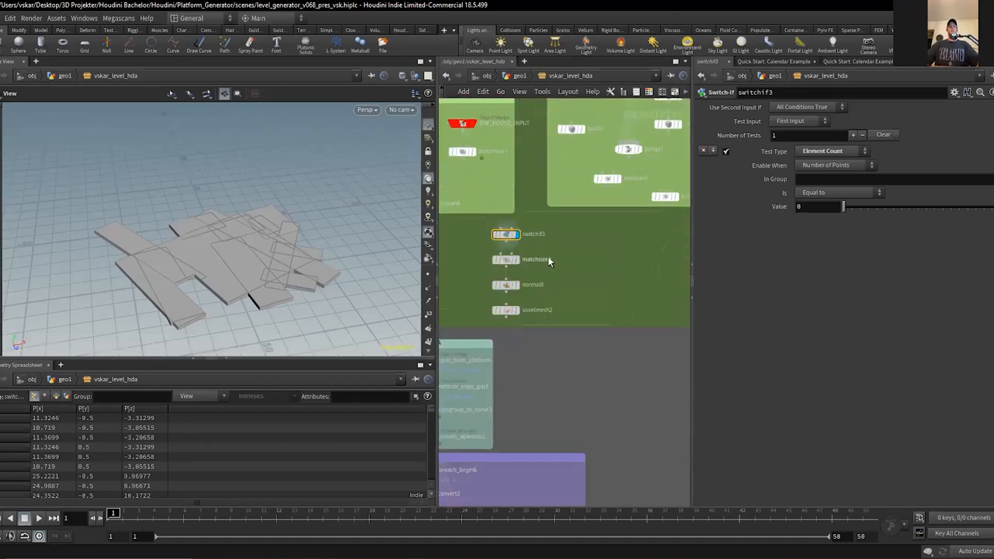
{"action": "left_click", "coordinate": [506, 311]}
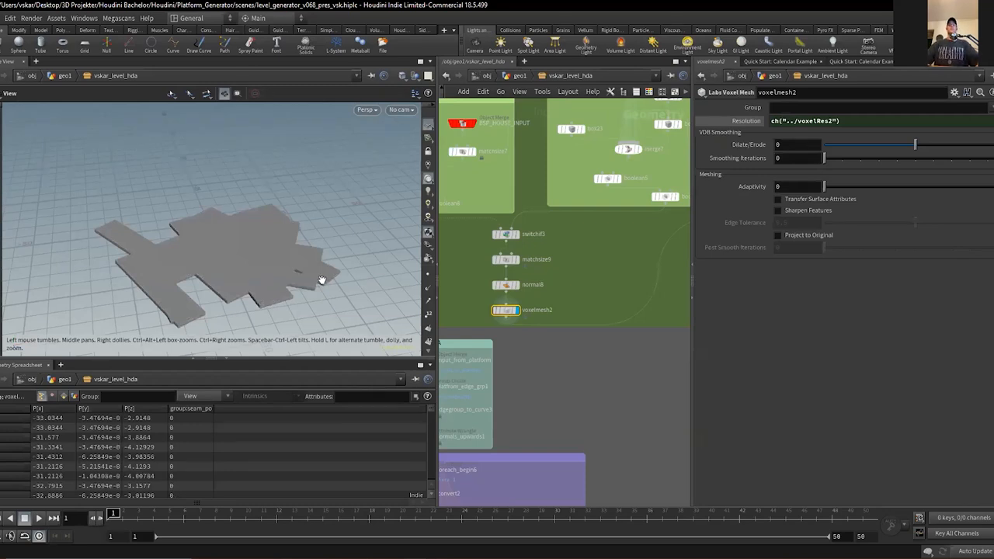
{"action": "mouse_move", "coordinate": [337, 287]}
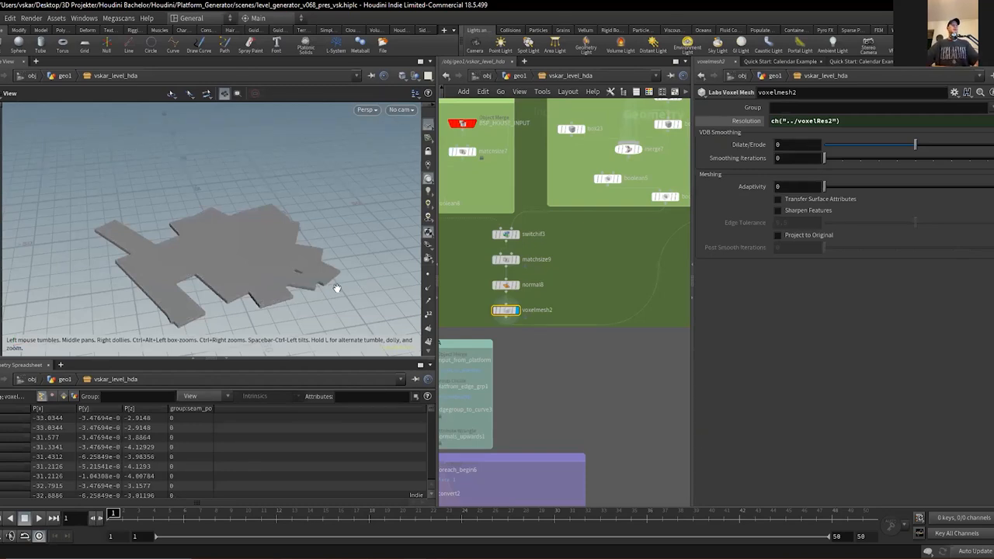
{"action": "mouse_move", "coordinate": [559, 303]}
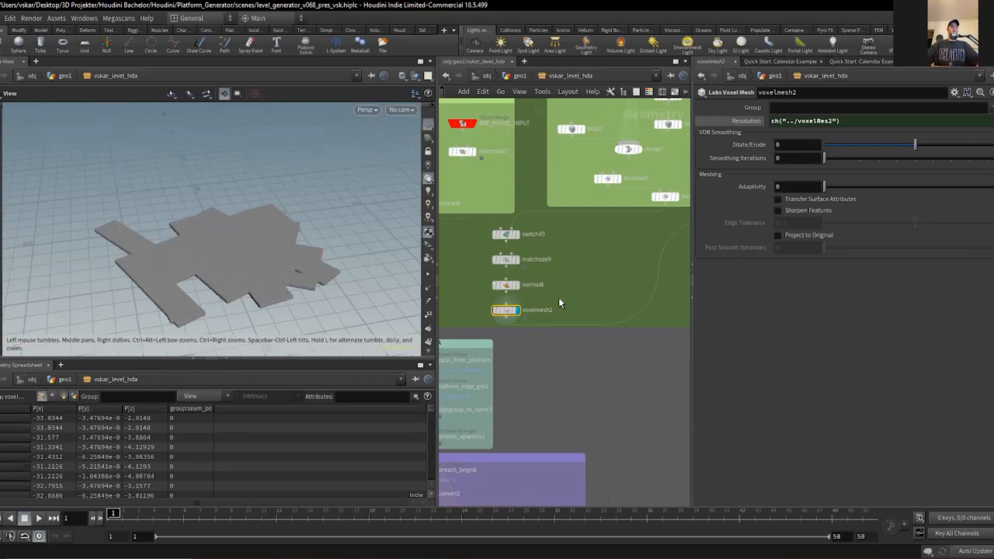
{"action": "mouse_move", "coordinate": [594, 299]}
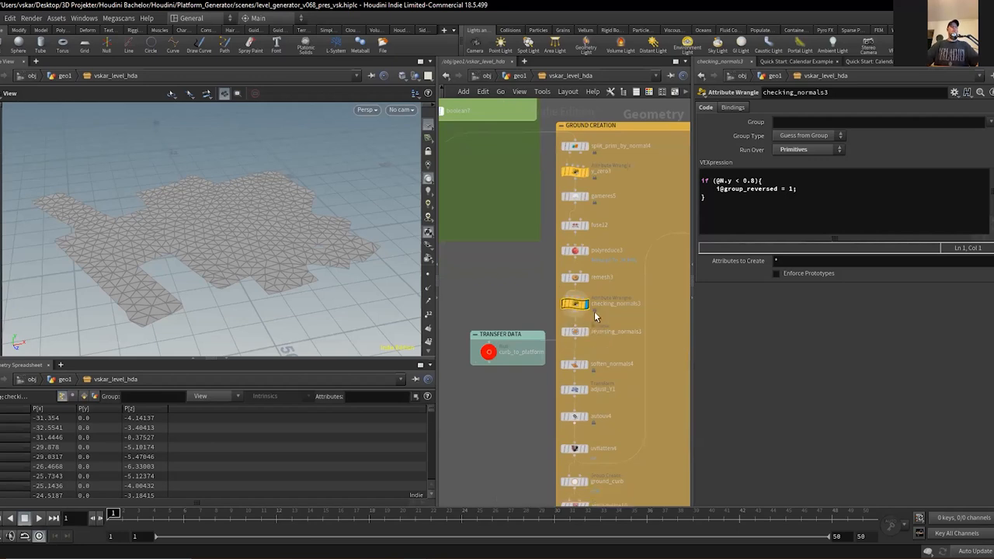
{"action": "mouse_move", "coordinate": [609, 336]}
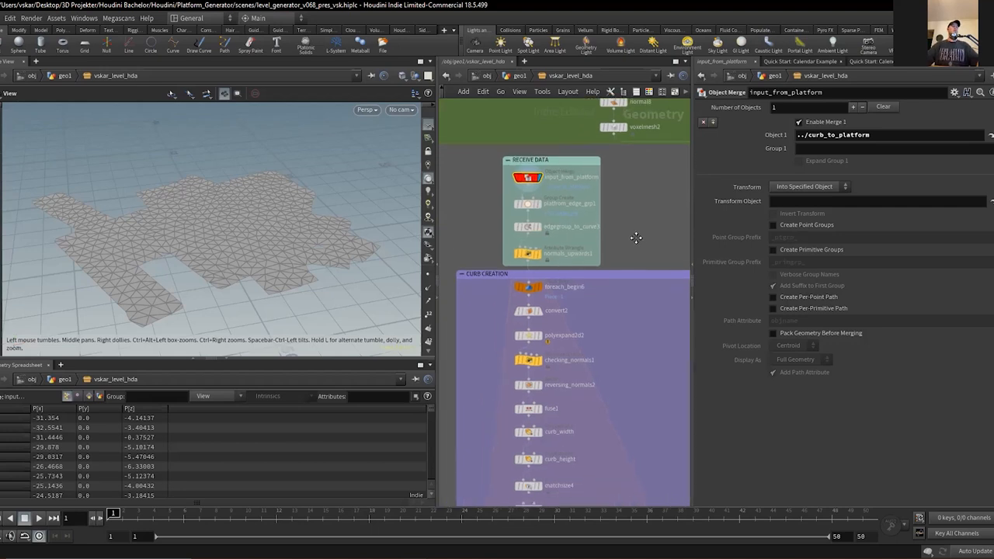
Show foreach_end7's raised curb strips tracing the platform outline
{"action": "left_click", "coordinate": [529, 250]}
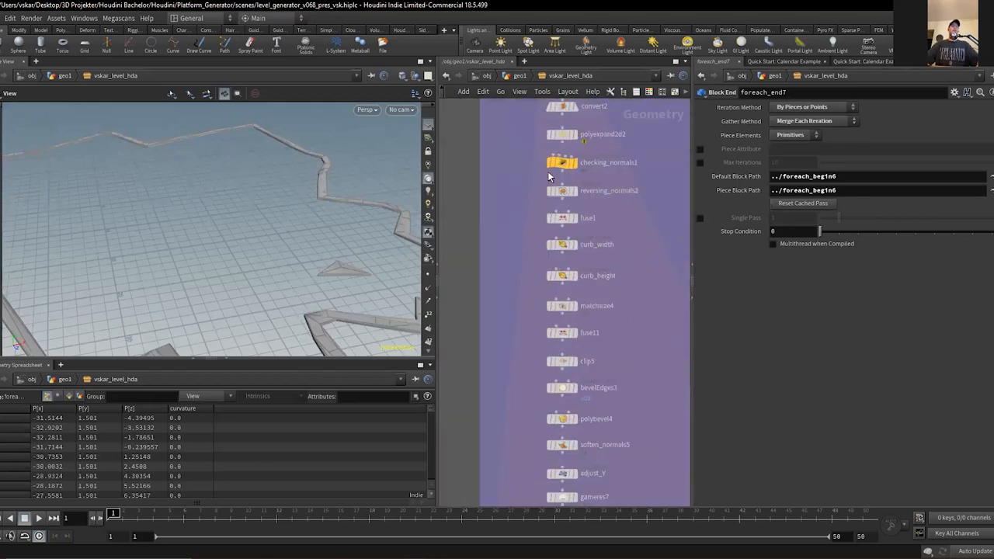
{"action": "mouse_move", "coordinate": [593, 264]}
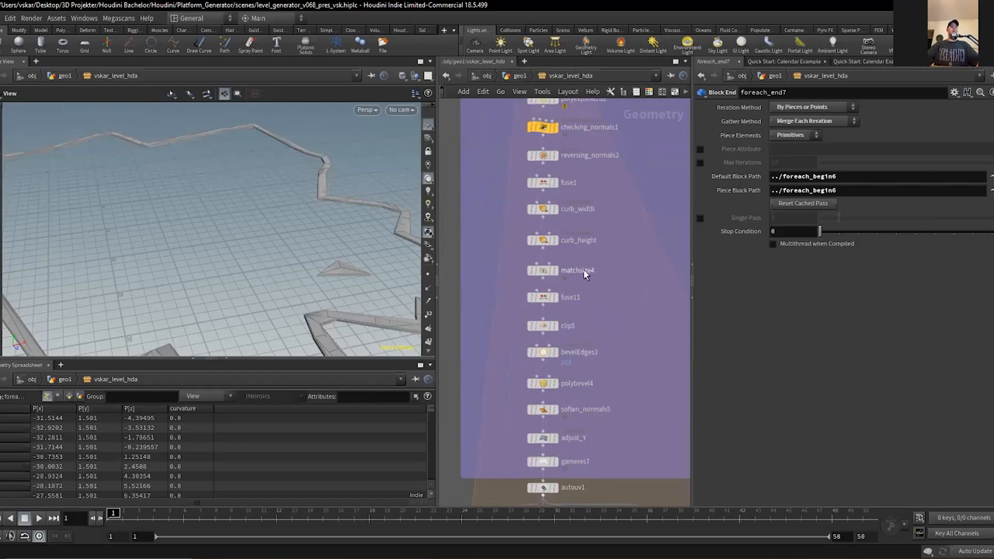
Inspect the curb_height PolyExtrude and move toward the COLLIDER network box
{"action": "left_click", "coordinate": [542, 208]}
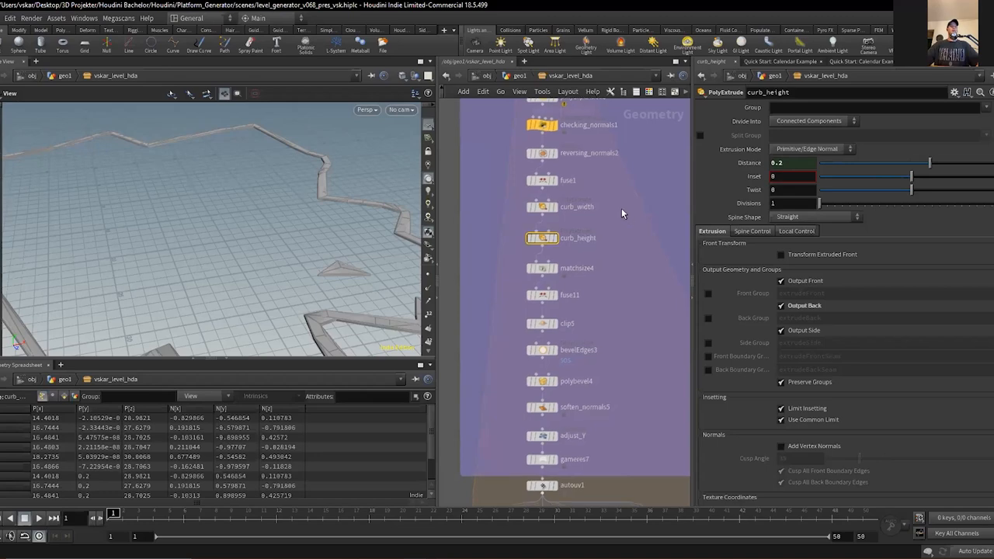
{"action": "scroll", "scroll_direction": "down", "scroll_amount": 3}
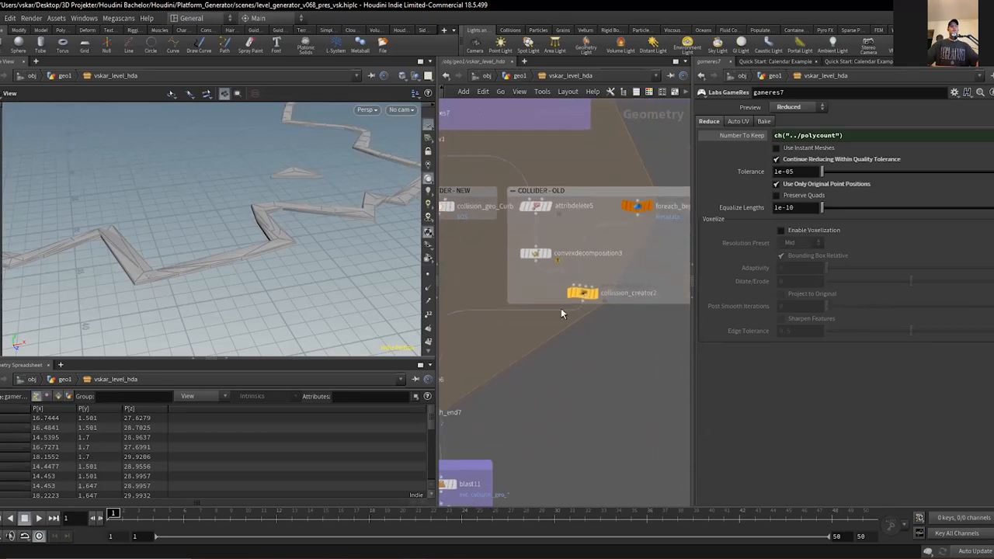
Select the at_curb Attribute Create that assigns the Unreal material path to curbs
{"action": "left_click", "coordinate": [587, 291]}
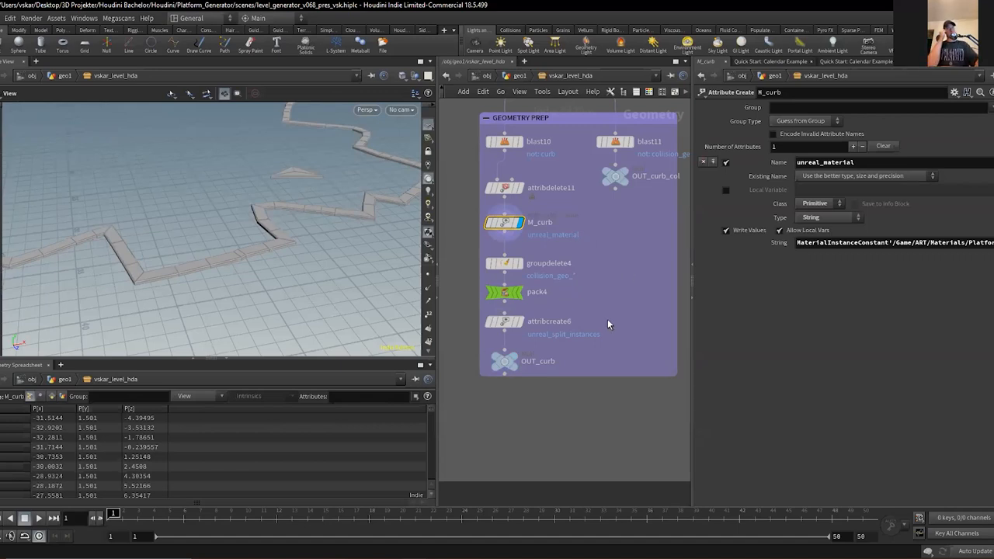
Display OUT_ground_col1's simplified ground mesh and review the curb/ground collision group node
{"action": "left_click", "coordinate": [505, 262]}
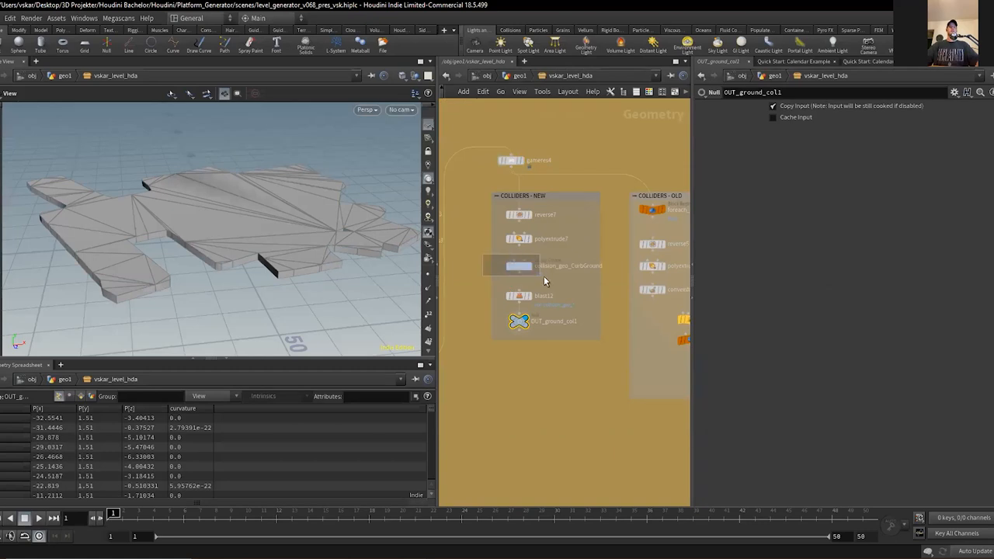
{"action": "left_click", "coordinate": [519, 264]}
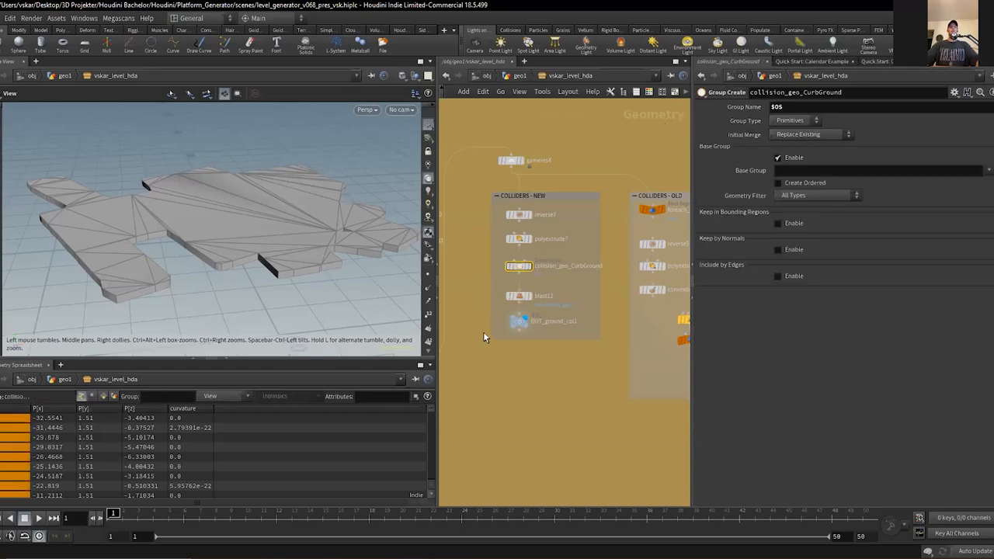
{"action": "left_click", "coordinate": [519, 320]}
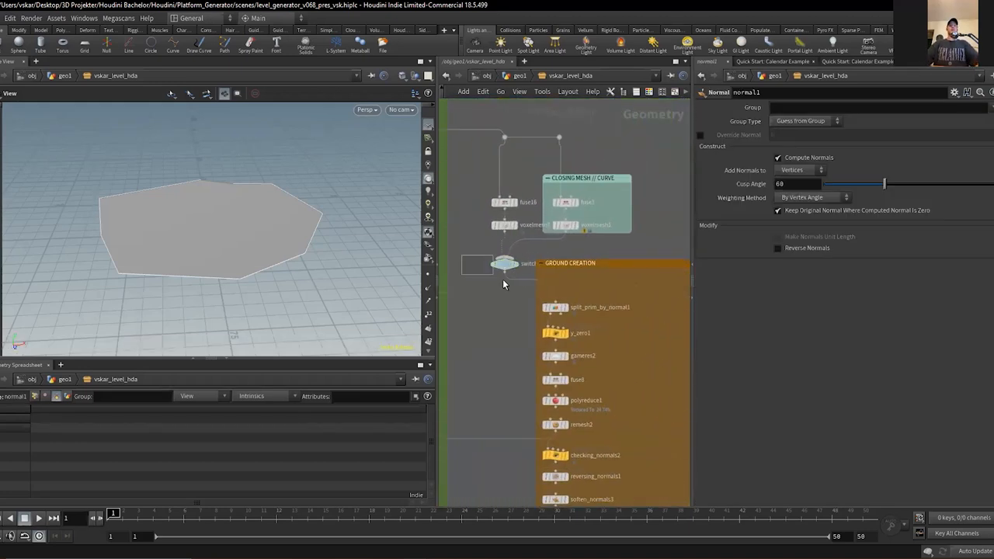
Select group_curve_corners to show inside and outside corner groups on the outline curve
{"action": "left_click", "coordinate": [556, 333]}
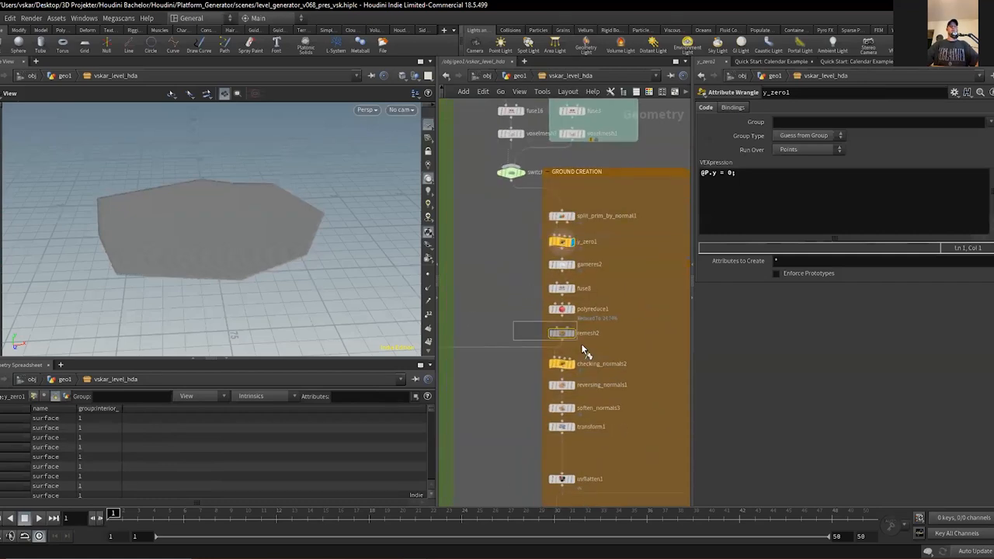
{"action": "left_click", "coordinate": [561, 333]}
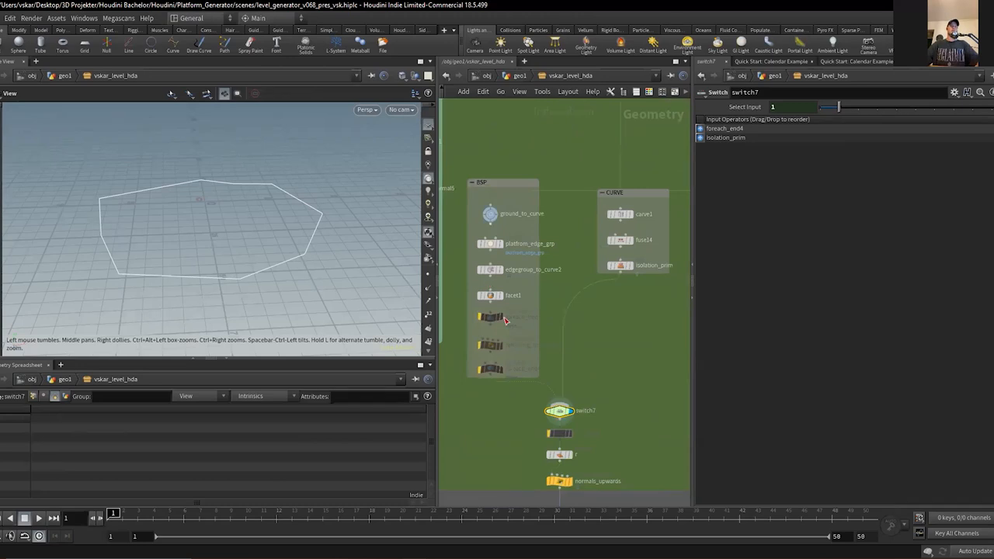
{"action": "mouse_move", "coordinate": [634, 242]}
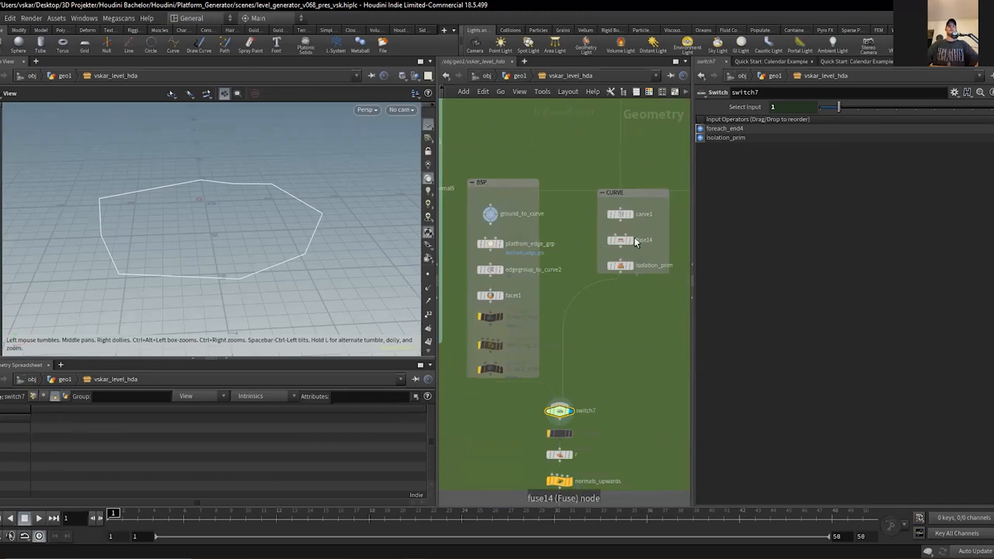
{"action": "scroll", "scroll_direction": "down", "scroll_amount": 3}
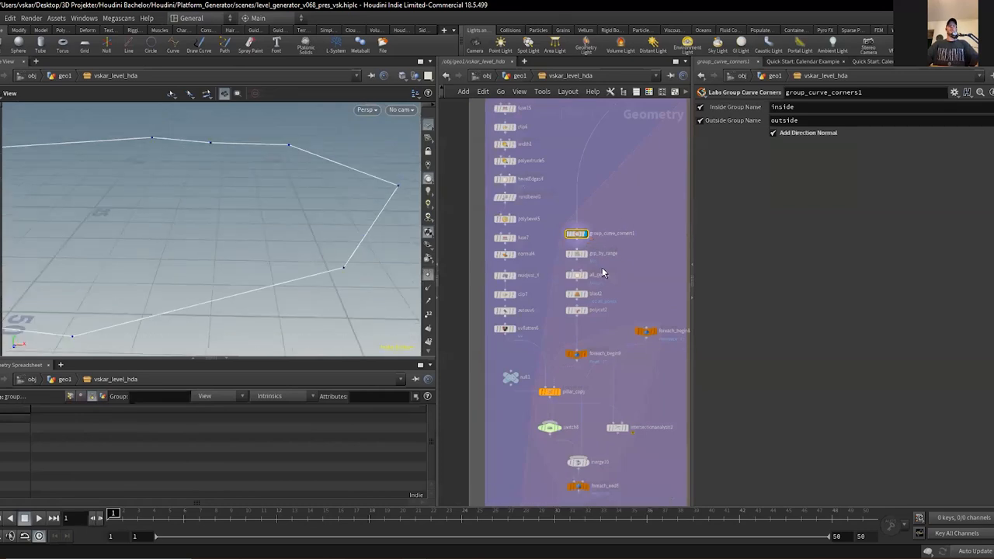
Inspect the foreach_end pieces and the intersectionanalysis step feeding the platform merge
{"action": "left_click", "coordinate": [584, 276]}
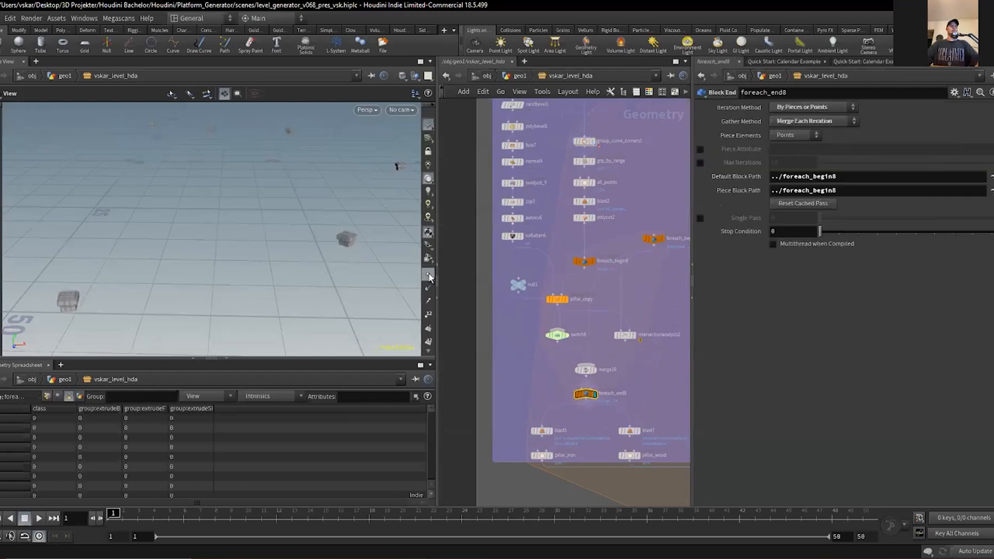
{"action": "mouse_move", "coordinate": [376, 207]}
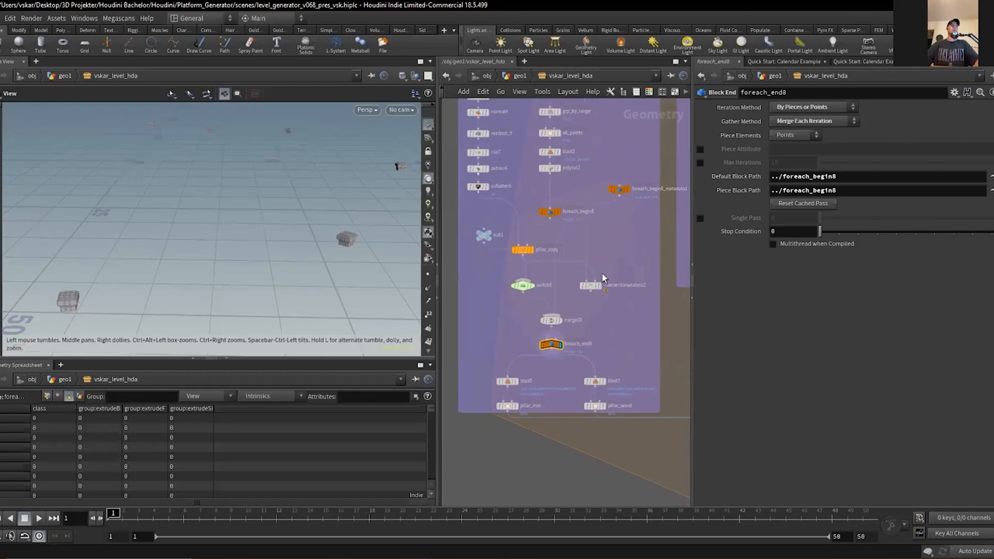
{"action": "left_click", "coordinate": [591, 286]}
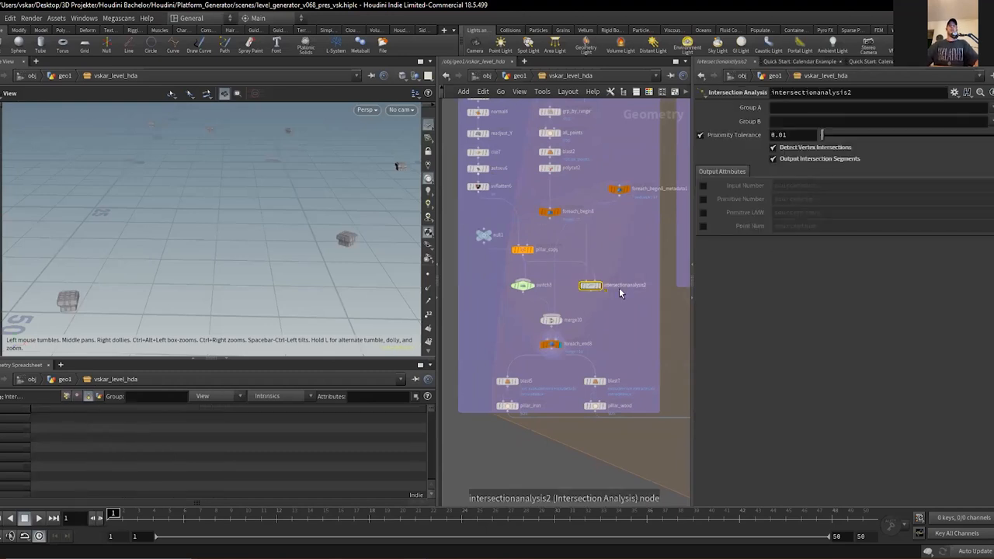
{"action": "mouse_move", "coordinate": [565, 335]}
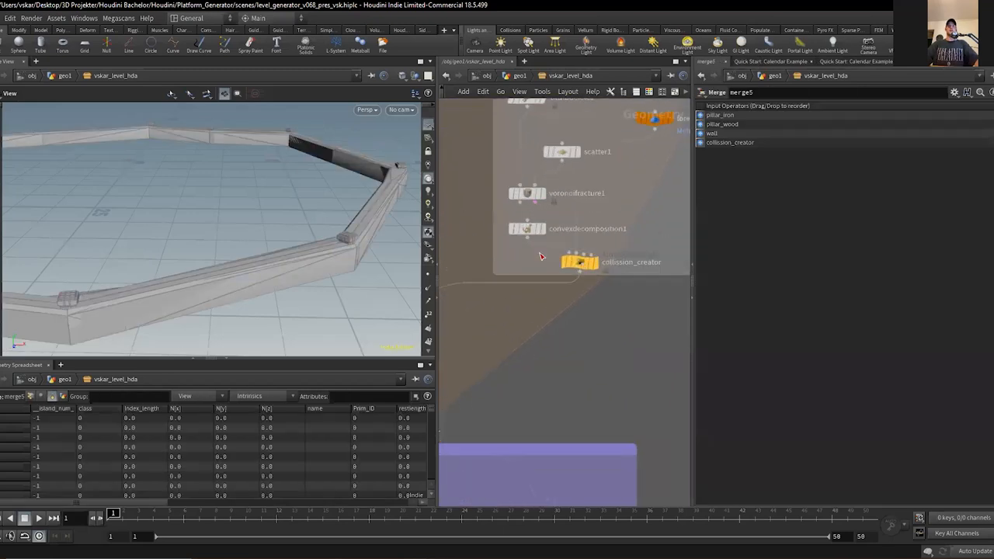
Display the Object Merge reading ../BSP_HOUSE_INPUT to show the house footprints
{"action": "left_click", "coordinate": [528, 228]}
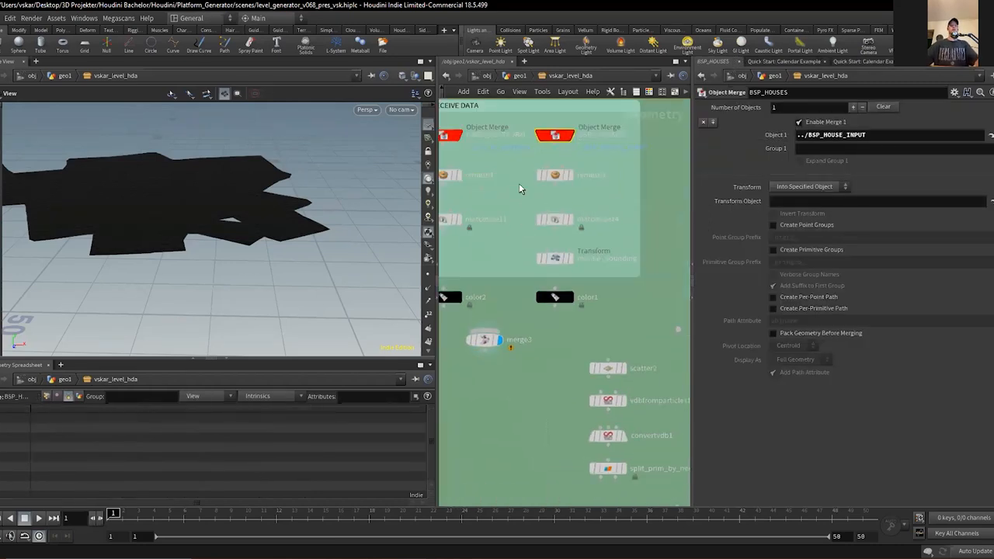
Step through scatter2, attribtransfer2 and removing_geo to show points carved around house footprints
{"action": "scroll", "scroll_direction": "down", "scroll_amount": 3}
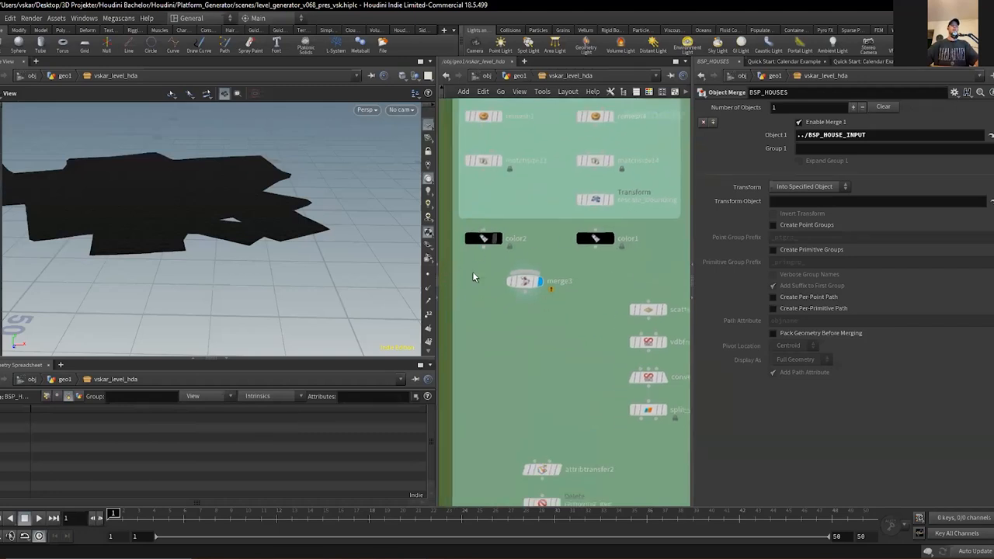
{"action": "scroll", "scroll_direction": "down", "scroll_amount": 3}
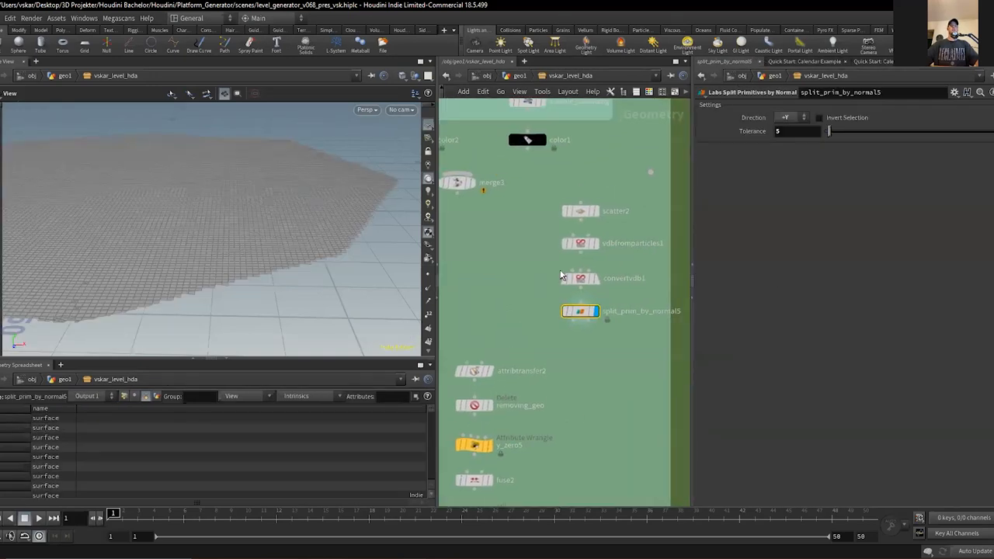
{"action": "mouse_move", "coordinate": [652, 233]}
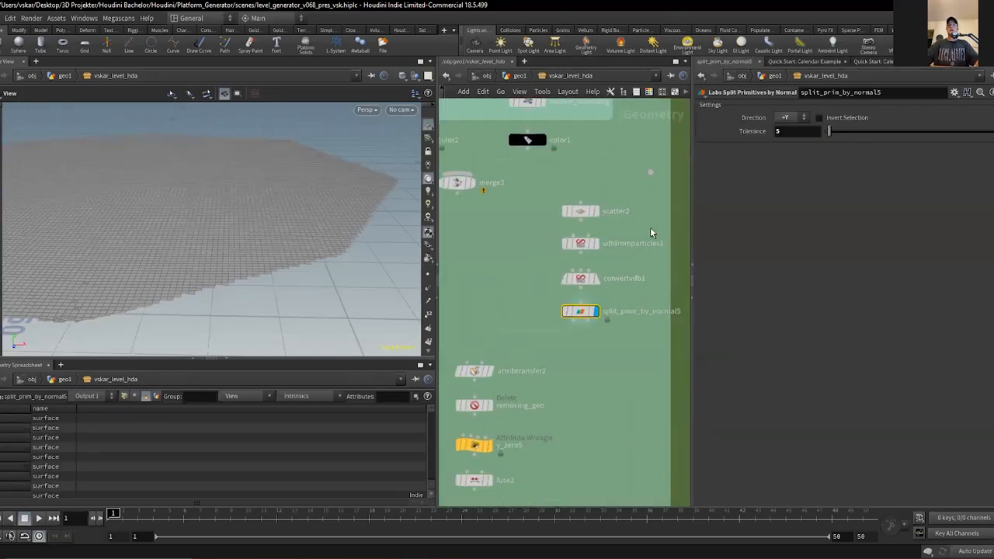
{"action": "left_click", "coordinate": [581, 212]}
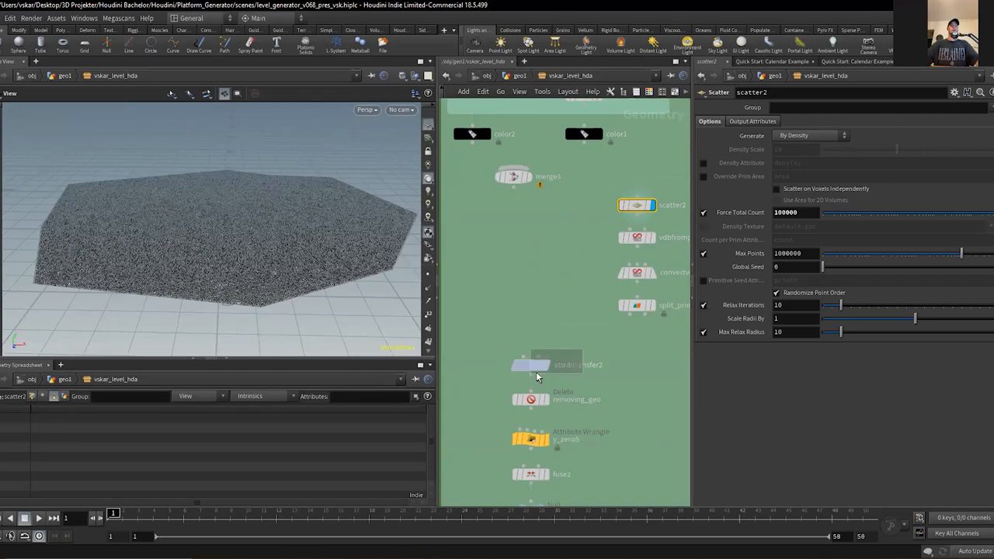
{"action": "left_click", "coordinate": [532, 363]}
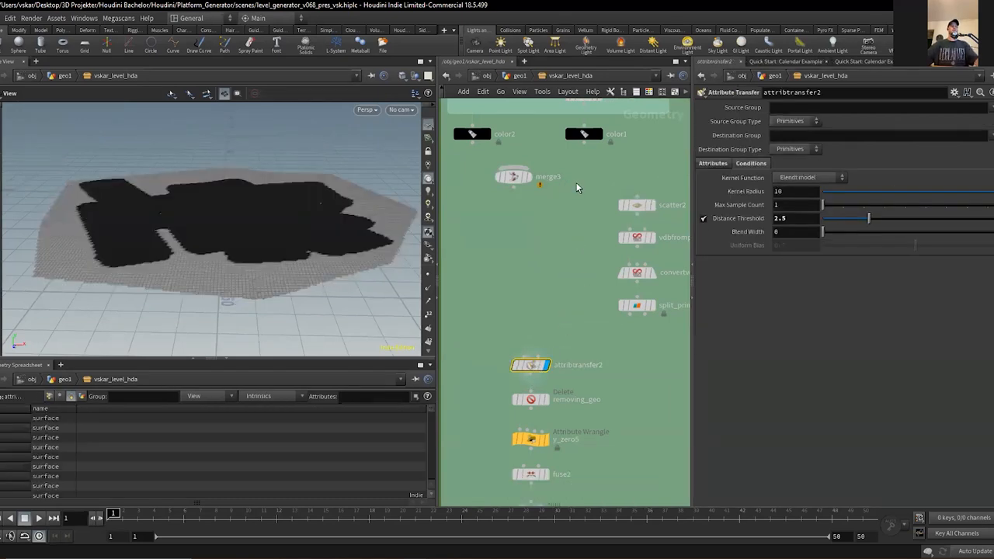
{"action": "scroll", "scroll_direction": "down", "scroll_amount": 3}
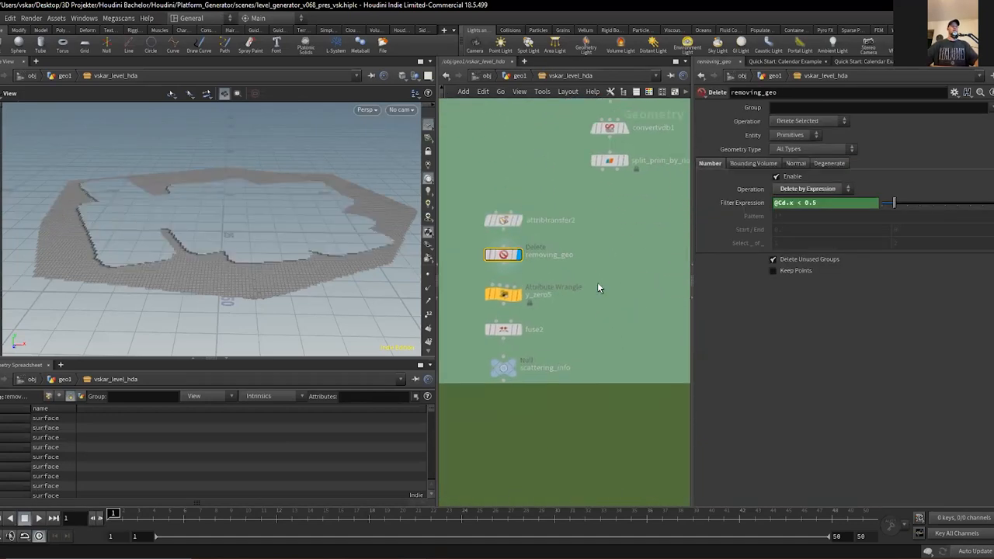
{"action": "left_click", "coordinate": [504, 367]}
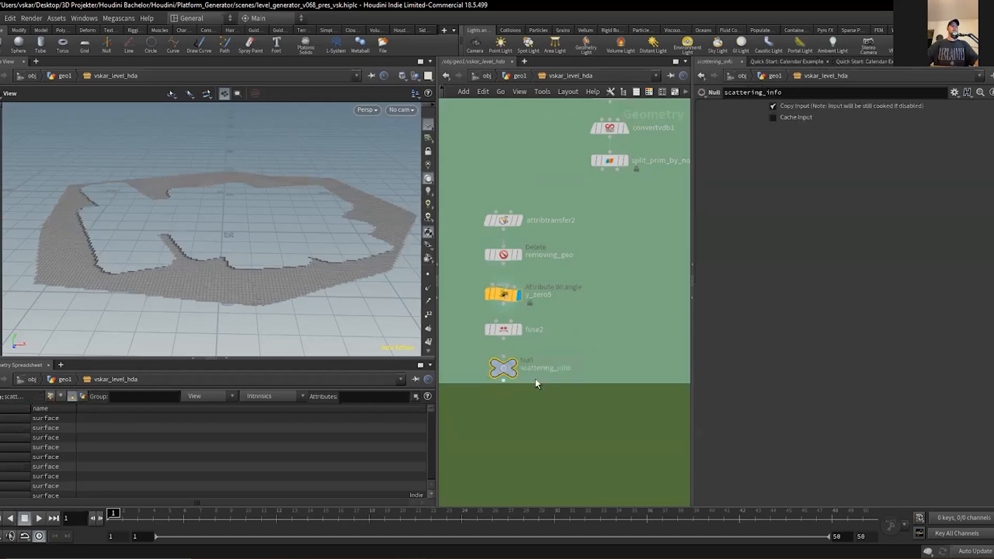
{"action": "scroll", "scroll_direction": "down", "scroll_amount": 3}
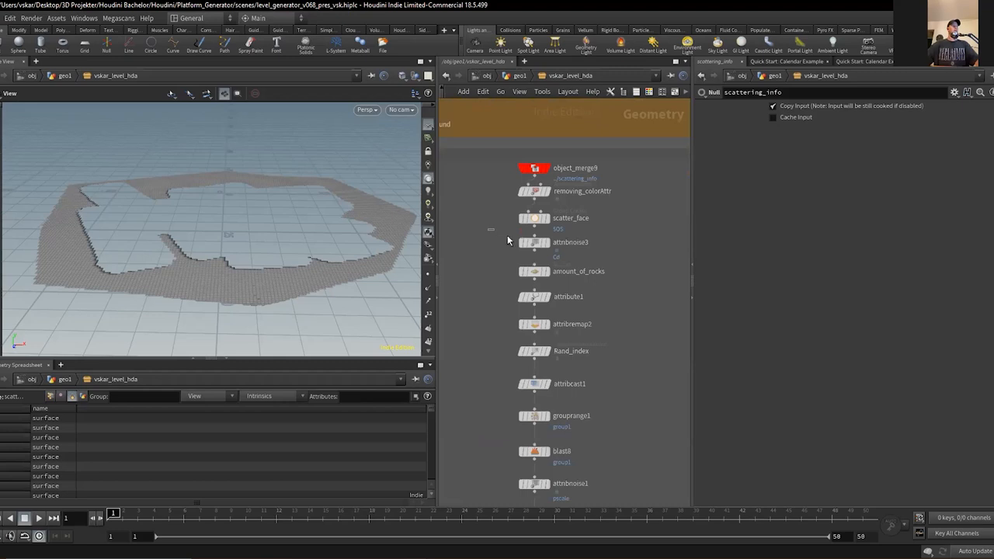
View grouprange1 rock points, then switch4 and clip1 showing rocks copied and clipped above ground
{"action": "left_click", "coordinate": [534, 242]}
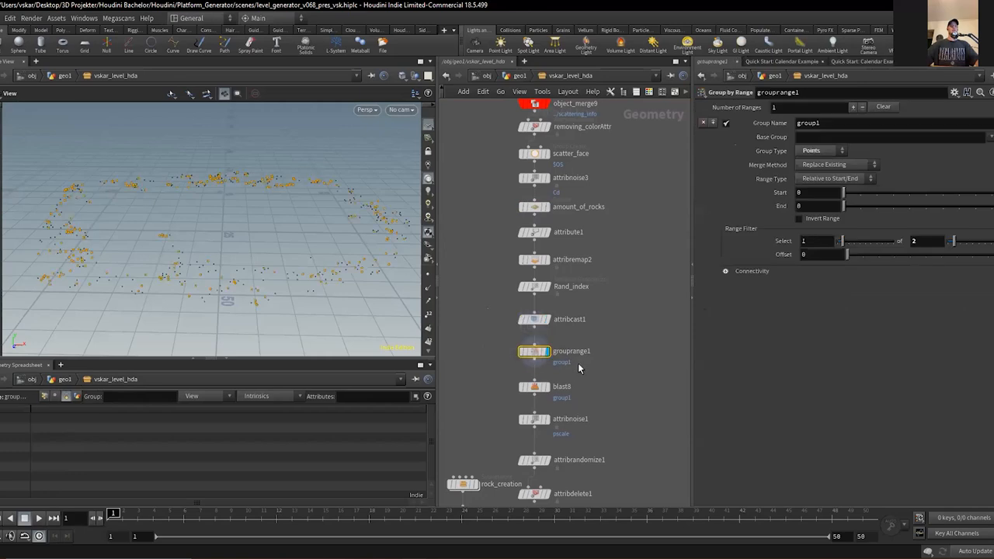
{"action": "left_click", "coordinate": [551, 311]}
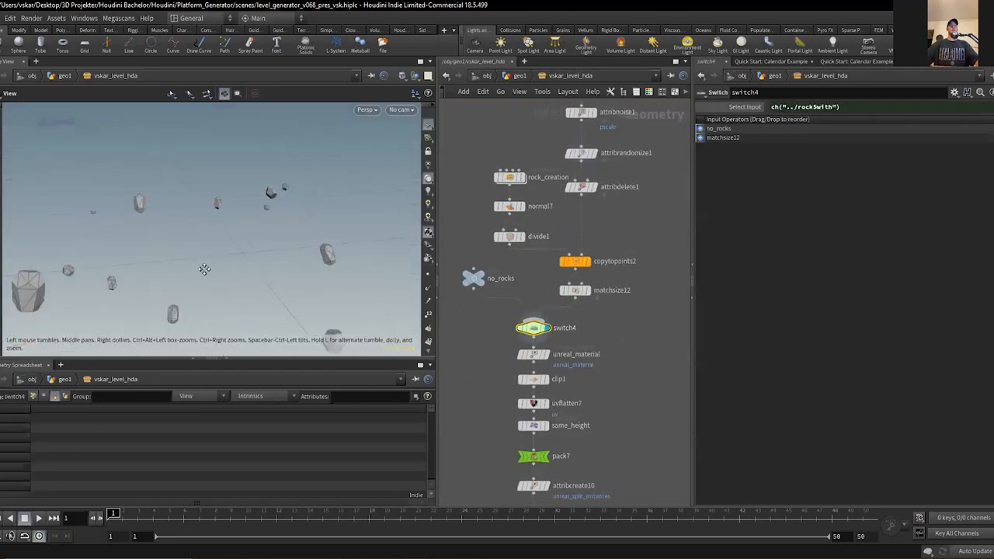
{"action": "left_click", "coordinate": [565, 340]}
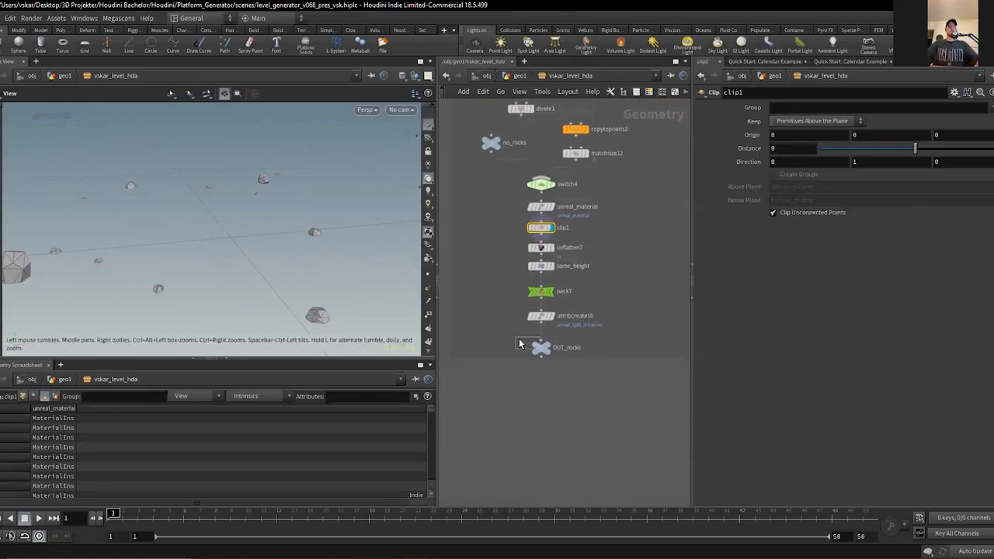
{"action": "left_click", "coordinate": [540, 348]}
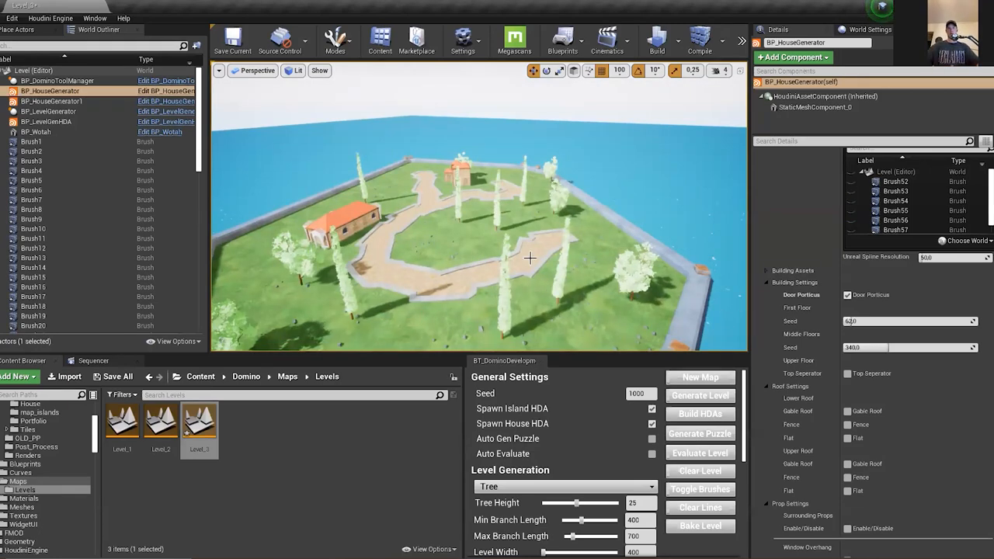
Select the house generator actor and fly closer over the curbed path, trees and rocks
{"action": "left_click", "coordinate": [699, 433]}
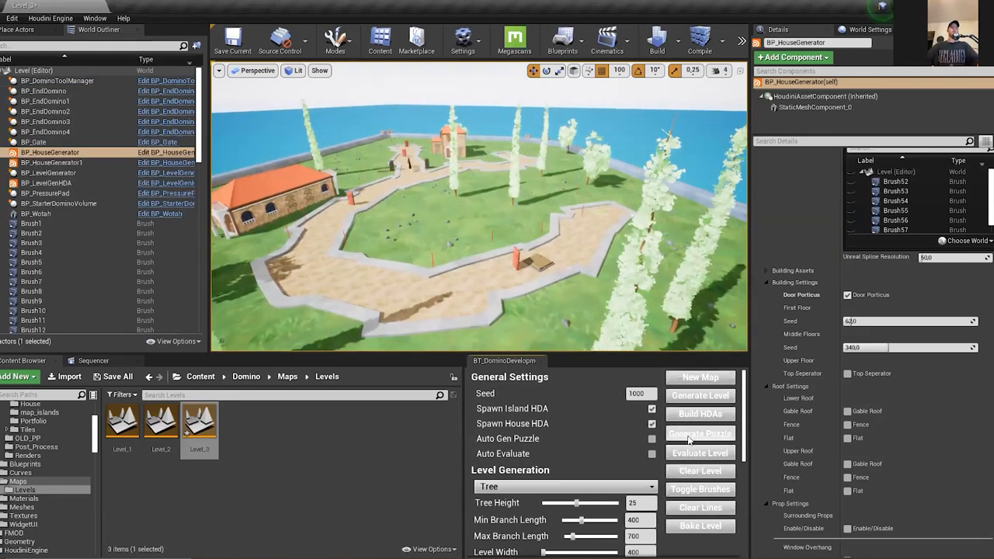
{"action": "left_click", "coordinate": [699, 433]}
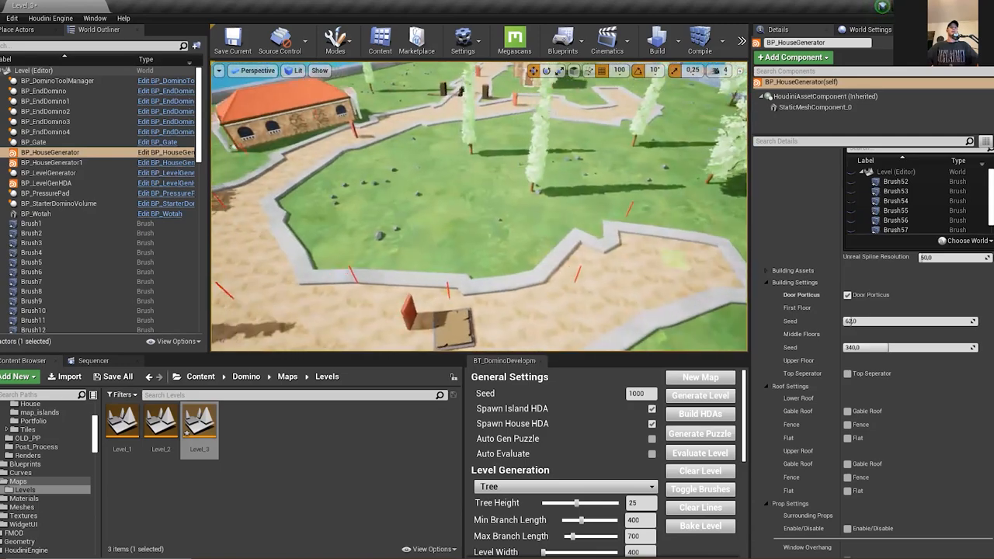
{"action": "left_click_drag", "start_coordinate": [481, 217], "coordinate": [475, 272]}
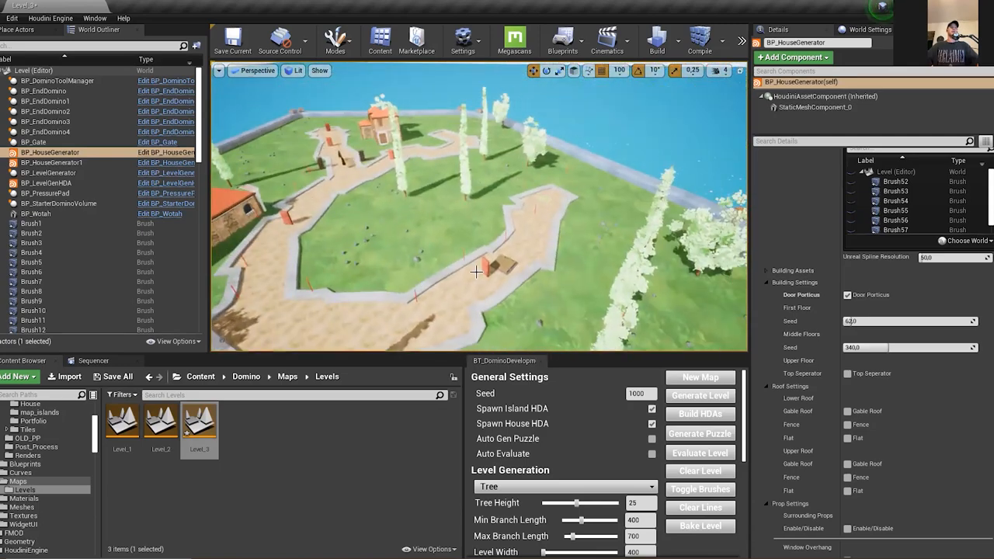